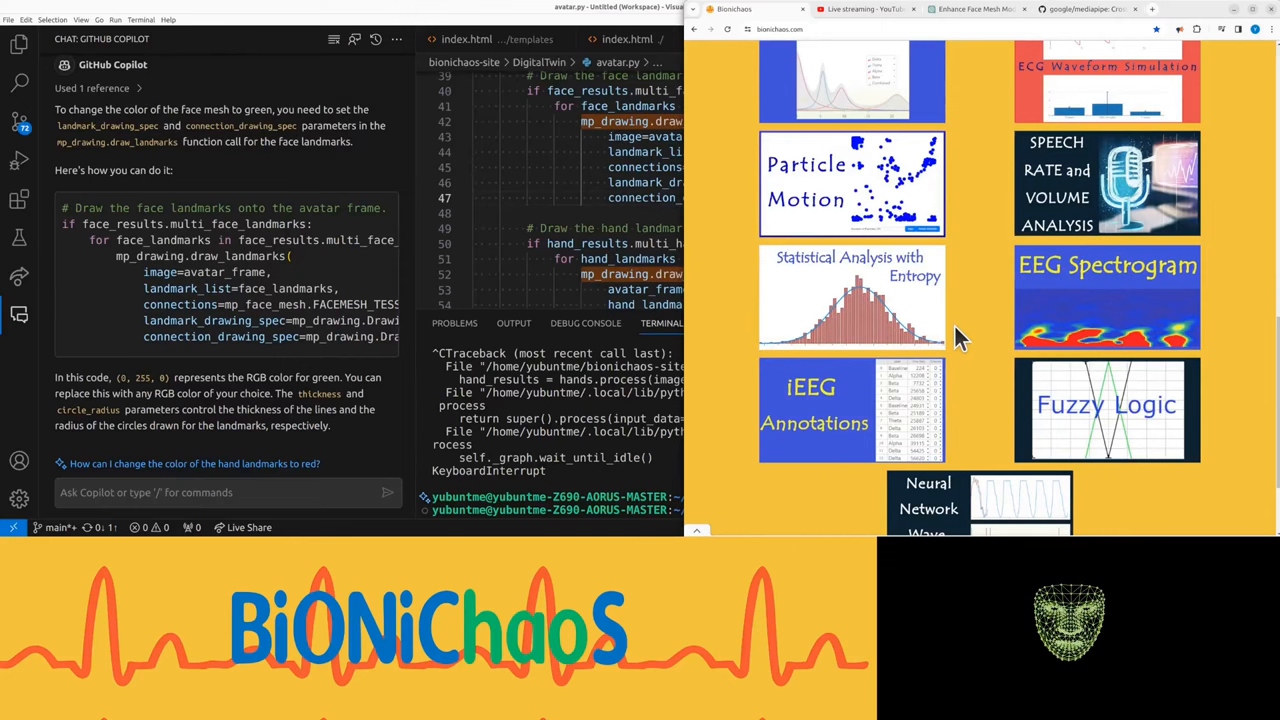
pyautogui.moveTo(1076, 330)
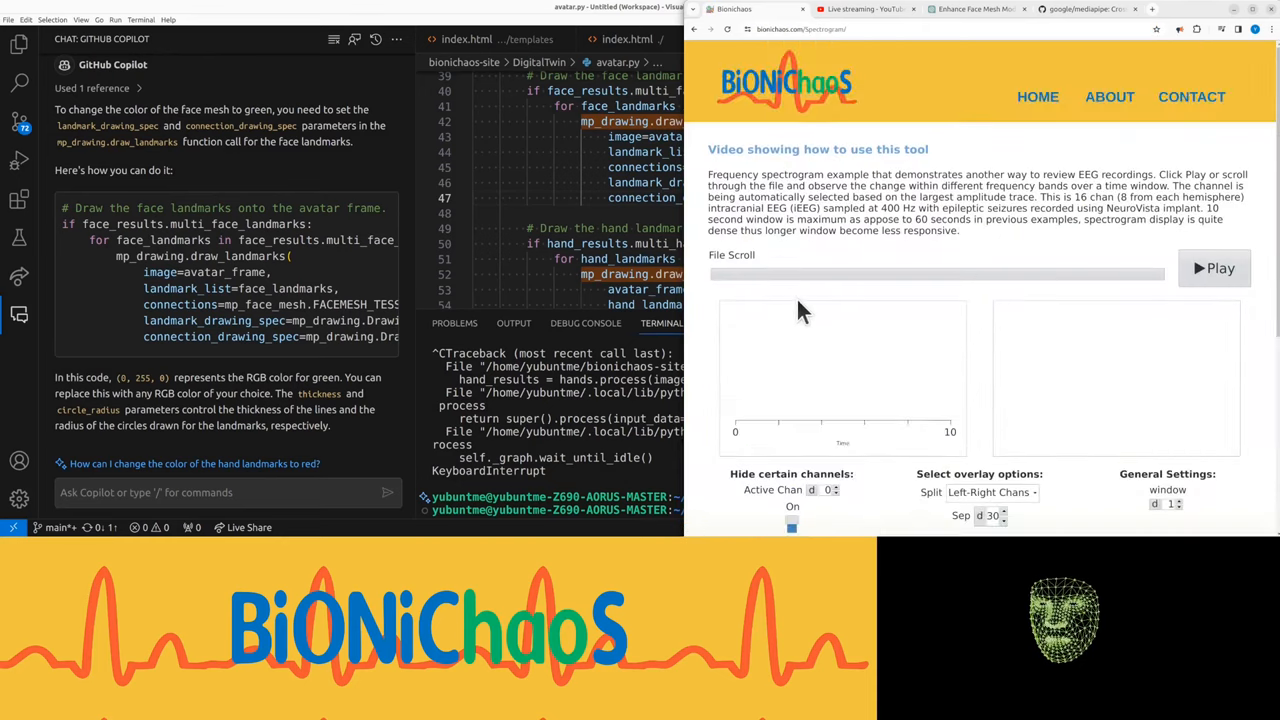
# Scroll the BioniChaos homepage to reach the EEG Spectrogram tool.
pyautogui.scroll(-3)
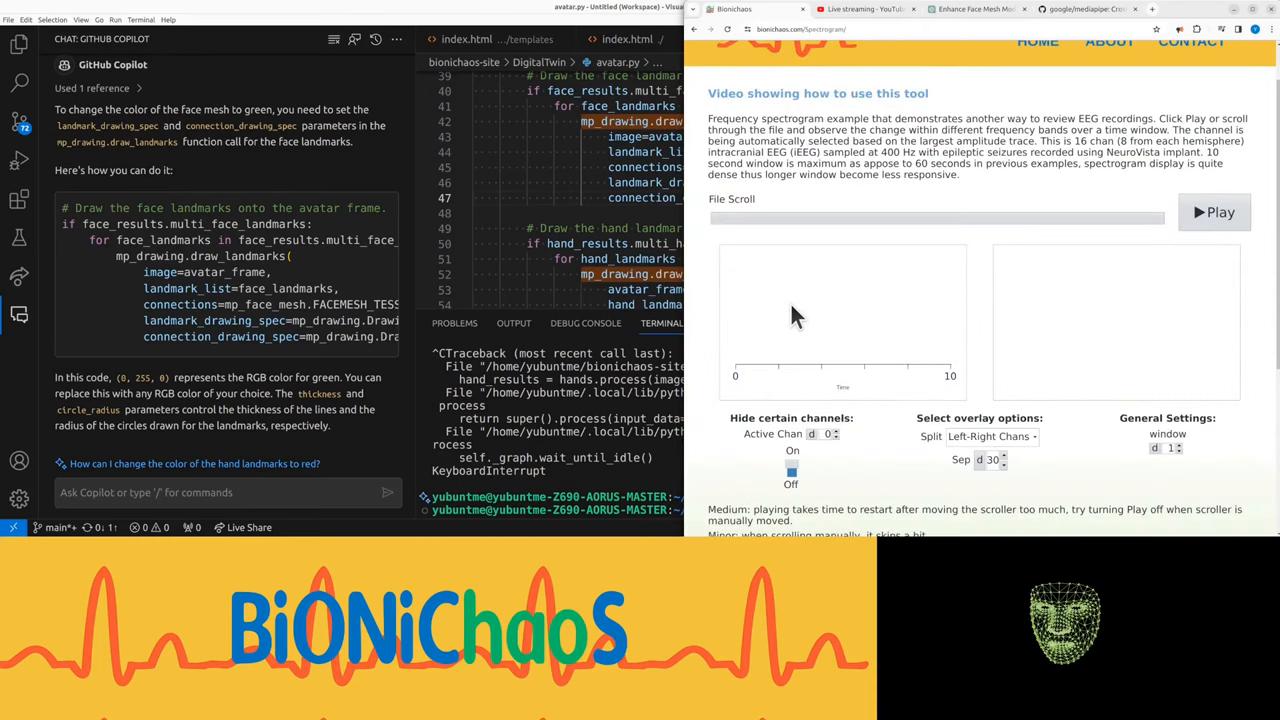
pyautogui.scroll(3)
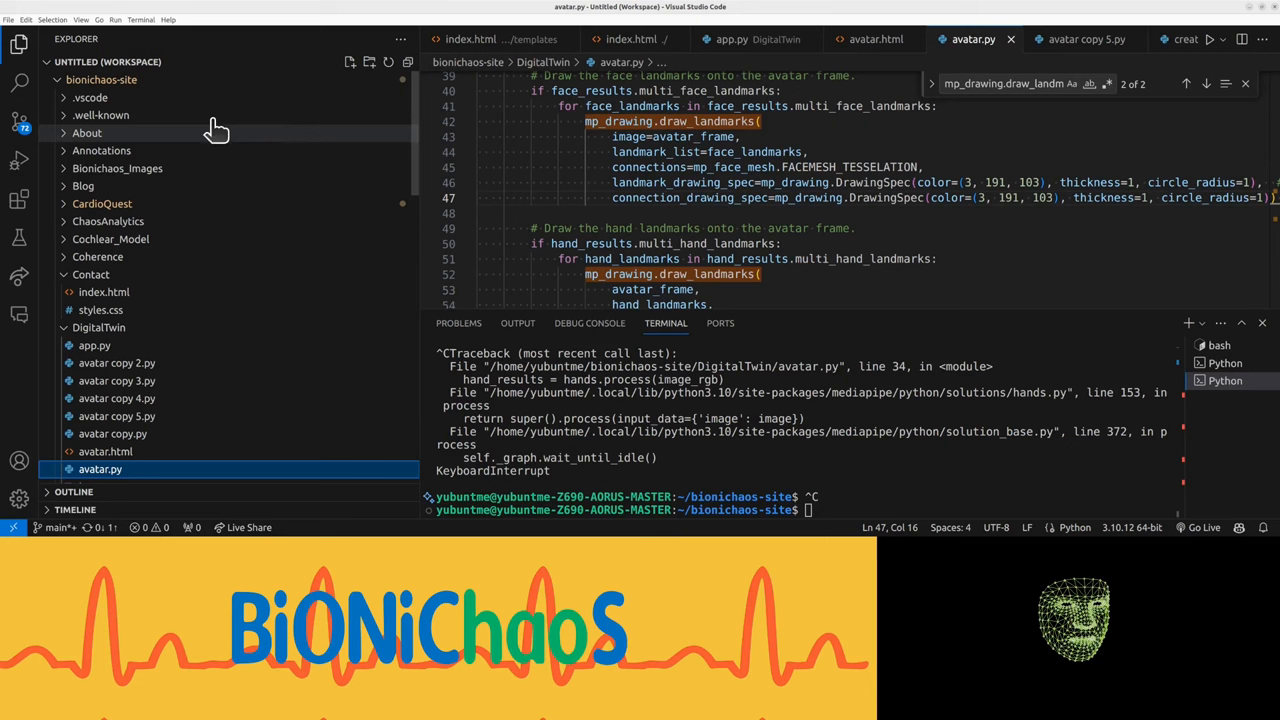
# Create info.txt in the Spectrogram folder and fill it with the tool page's description text.
pyautogui.scroll(-3)
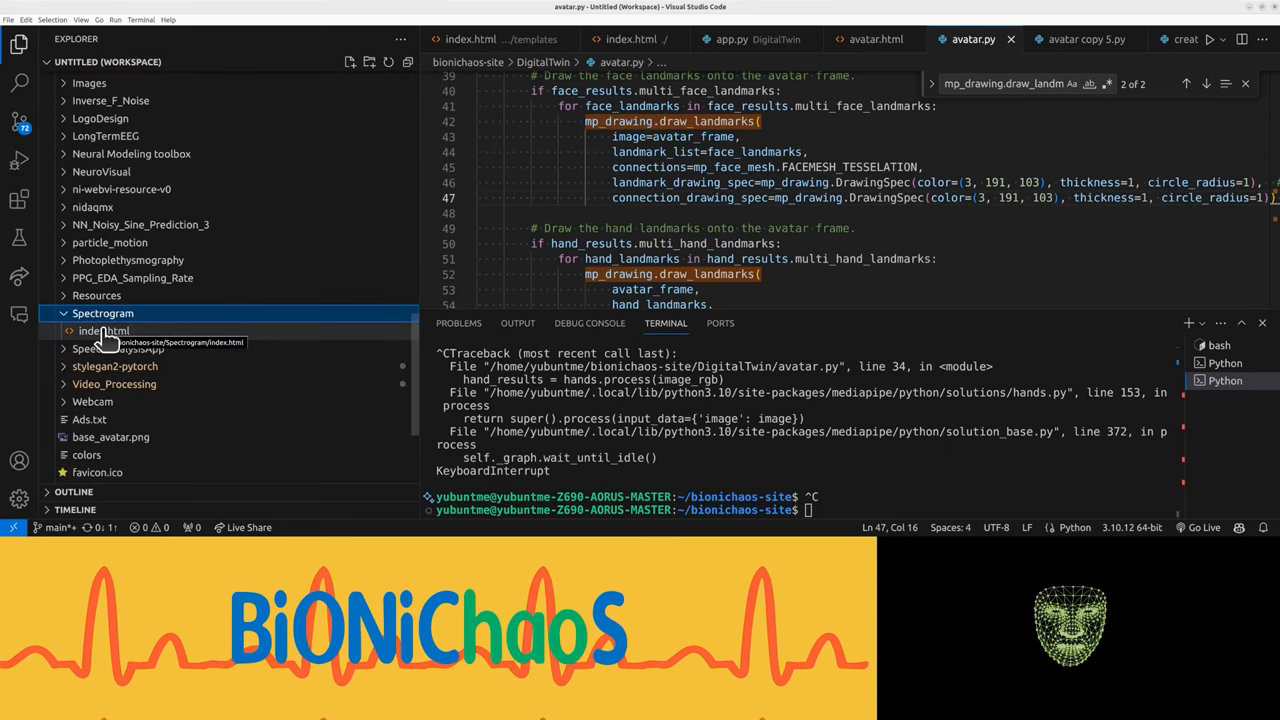
pyautogui.click(104, 330)
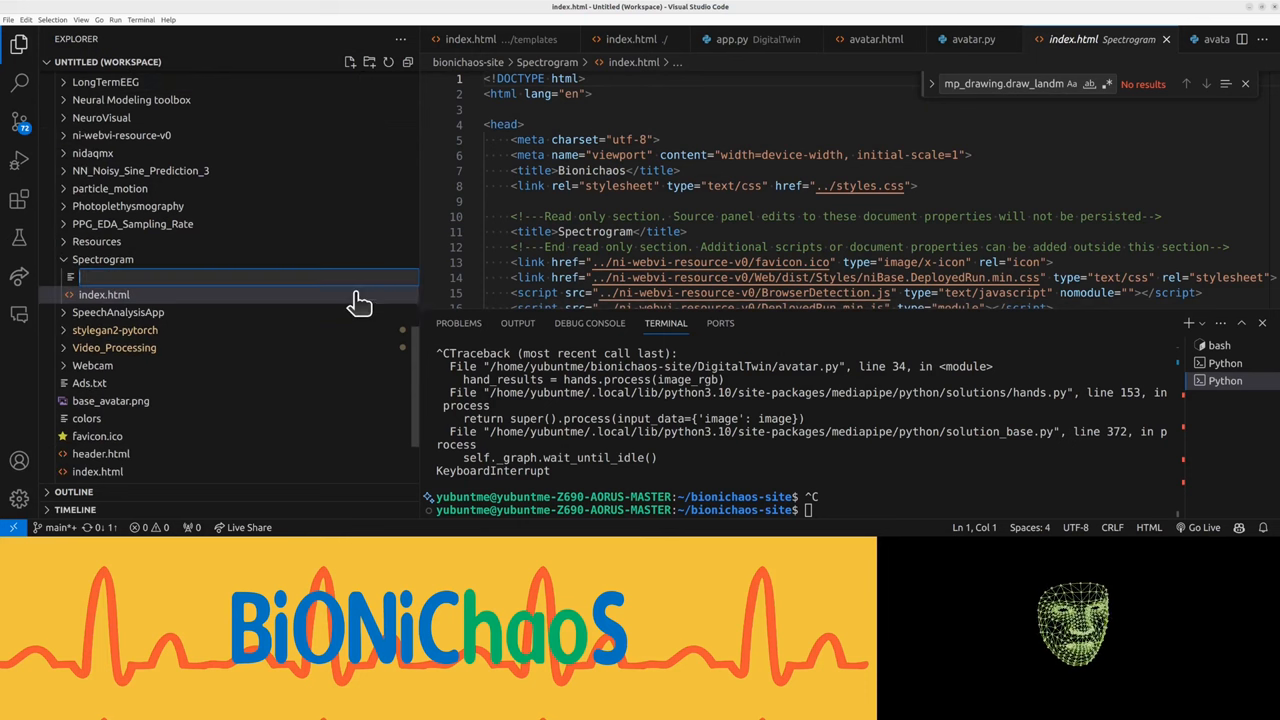
pyautogui.write('in')
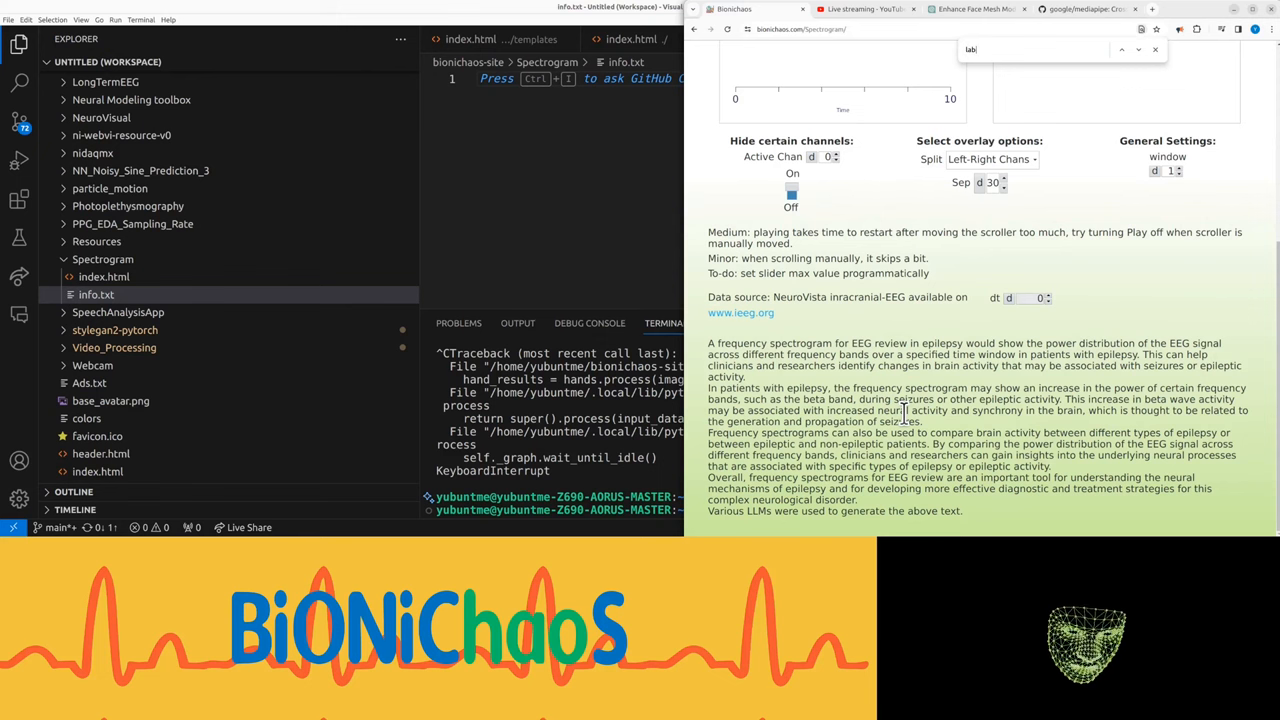
pyautogui.scroll(3)
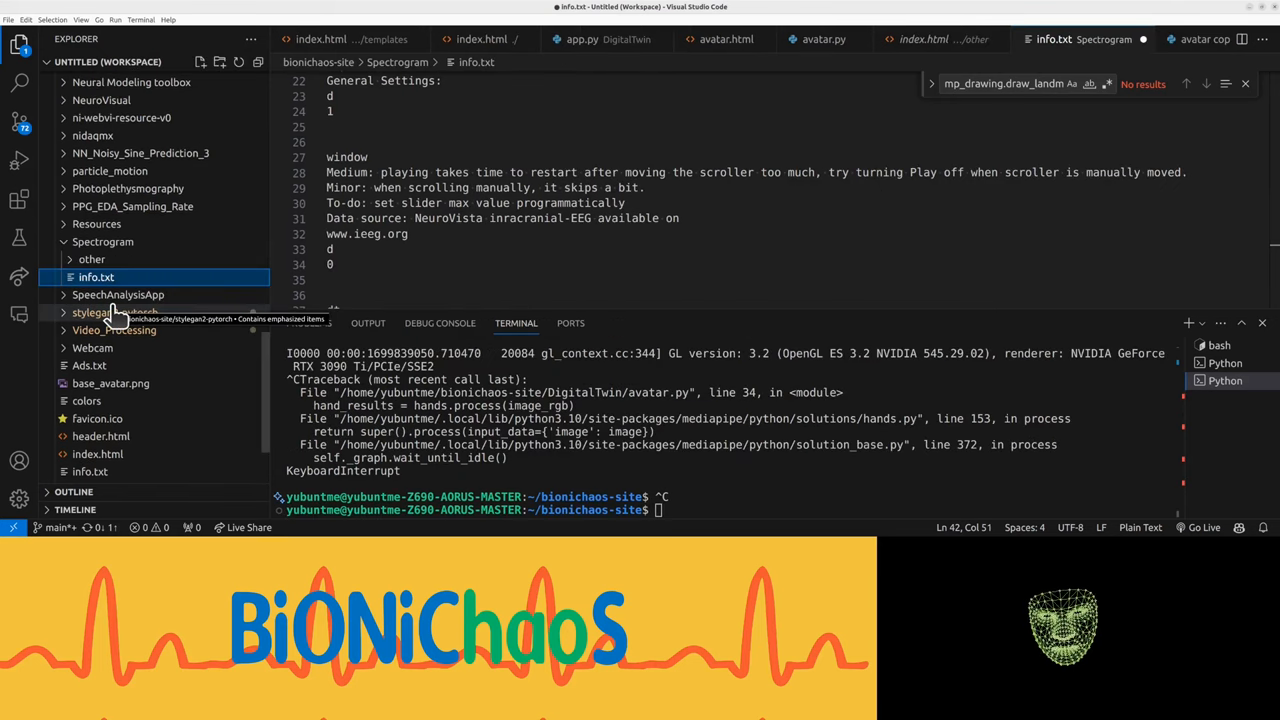
pyautogui.moveTo(504, 248)
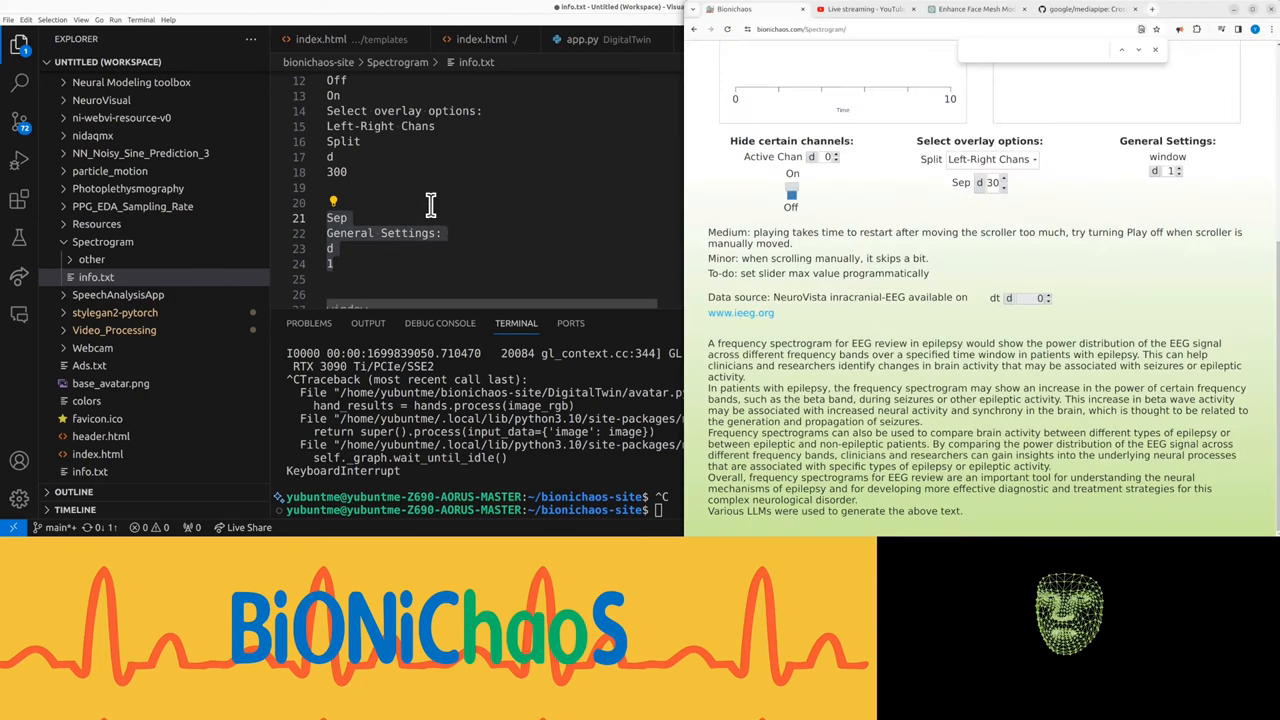
pyautogui.moveTo(420, 252)
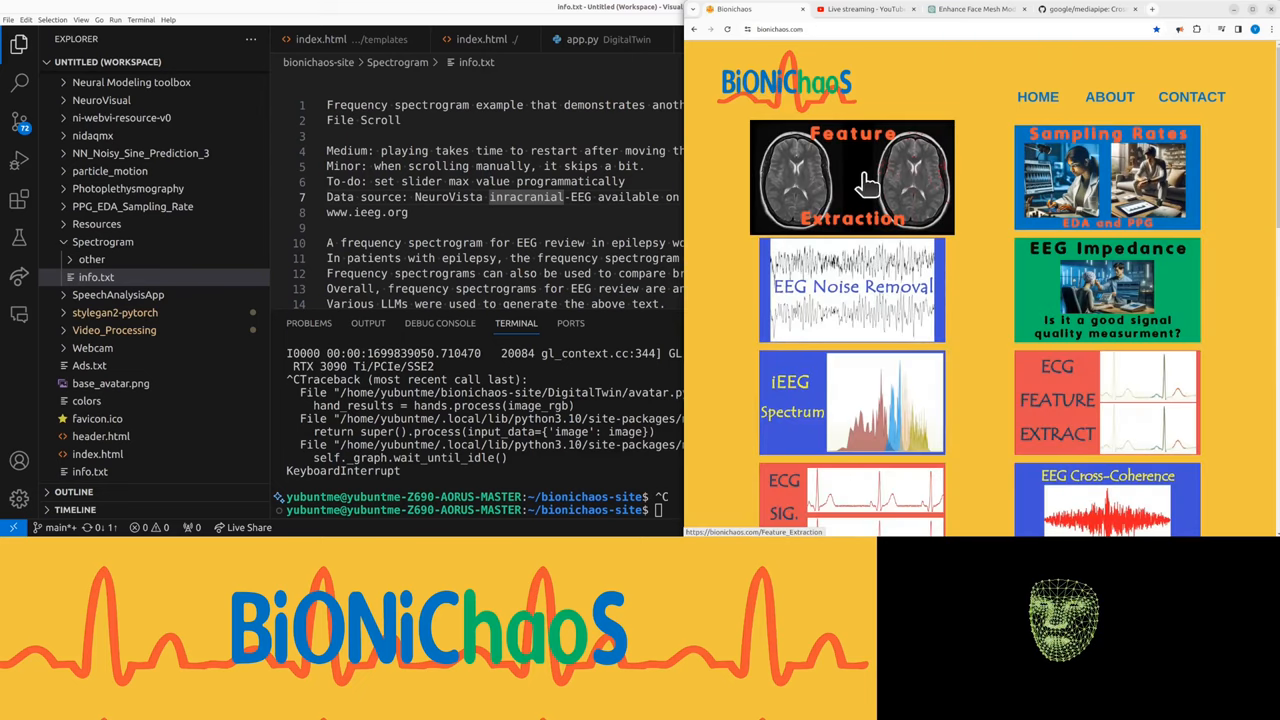
pyautogui.moveTo(1030, 210)
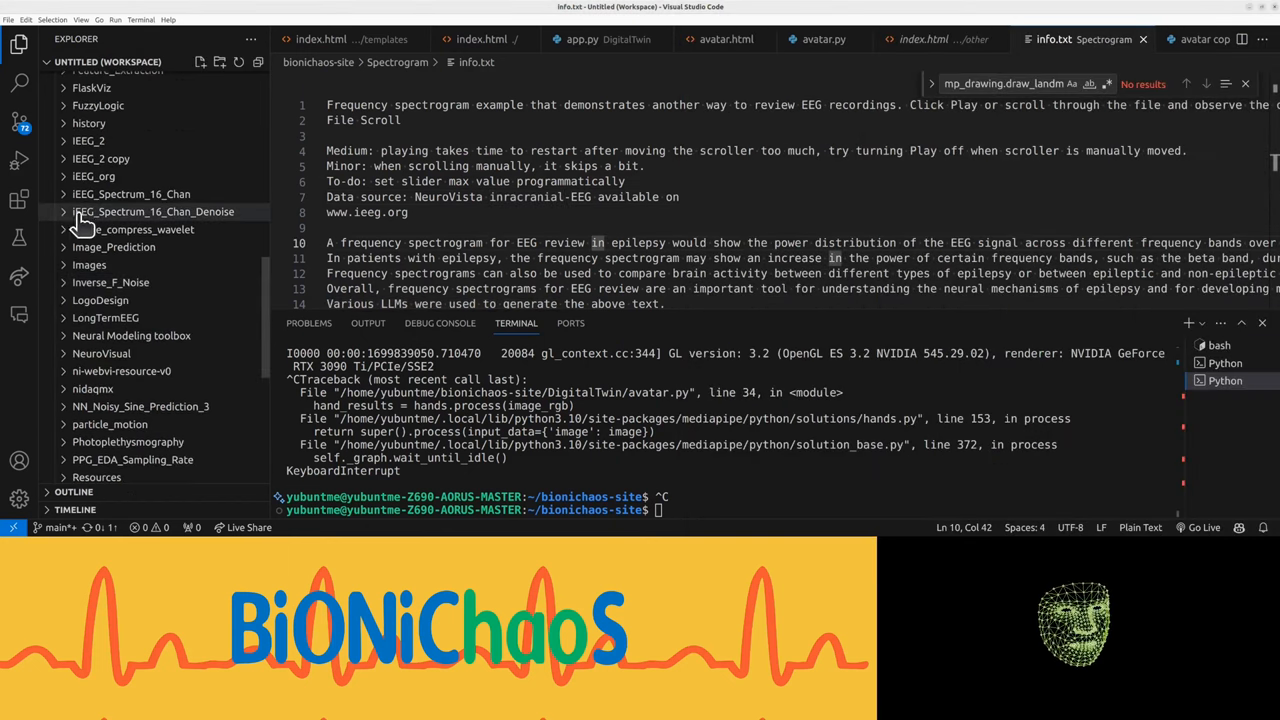
# Expand the IEEG_Spectrum_16_Chan_Denoise folder to copy its project files into Spectrogram.
pyautogui.click(152, 212)
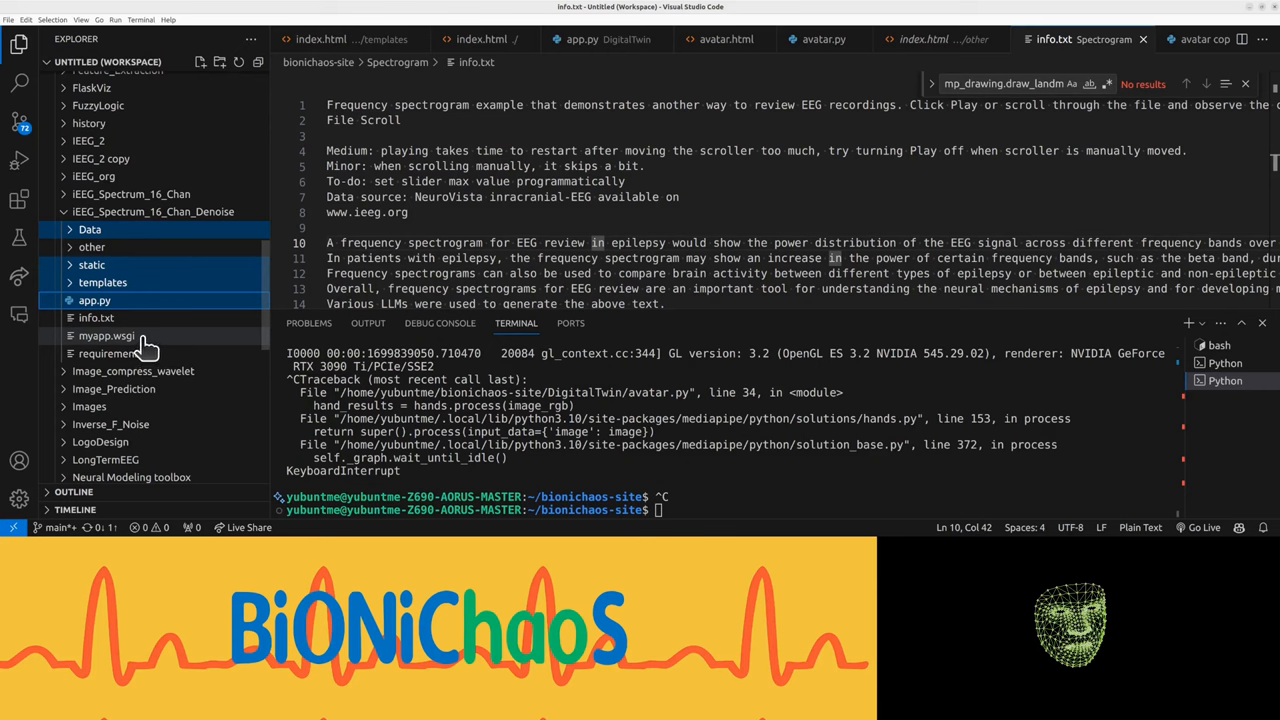
pyautogui.moveTo(140, 348)
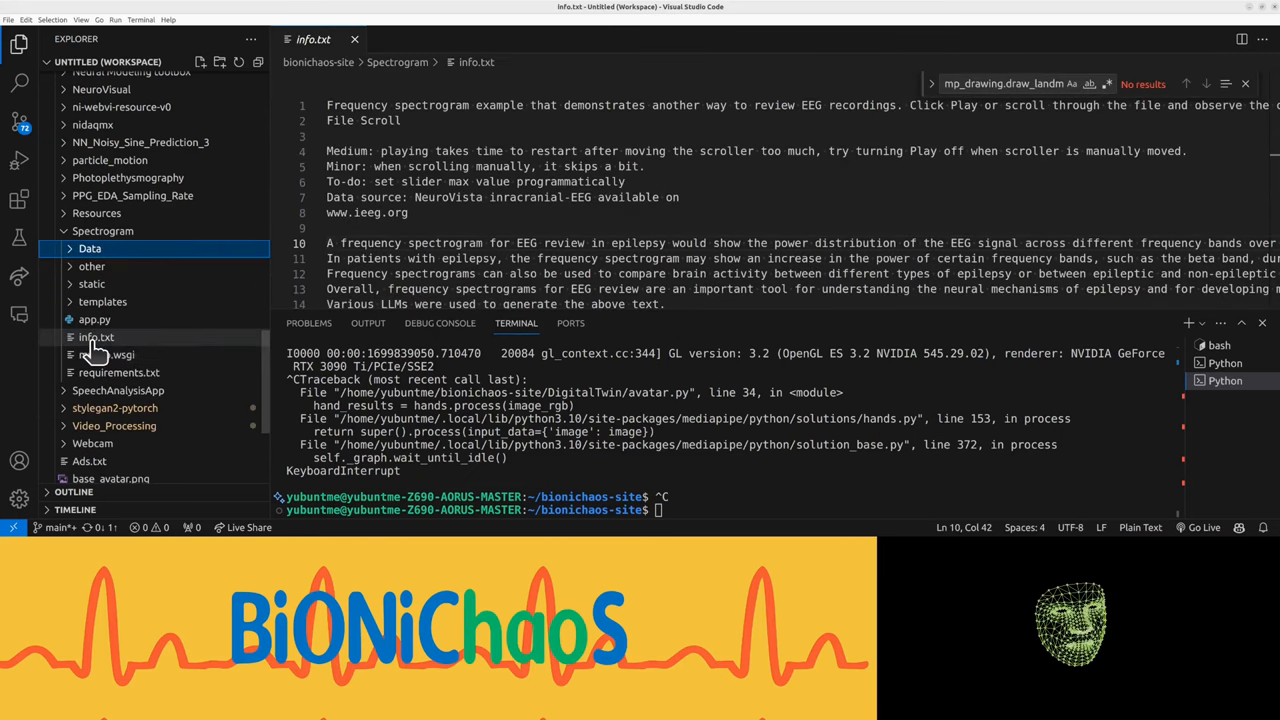
pyautogui.moveTo(96, 336)
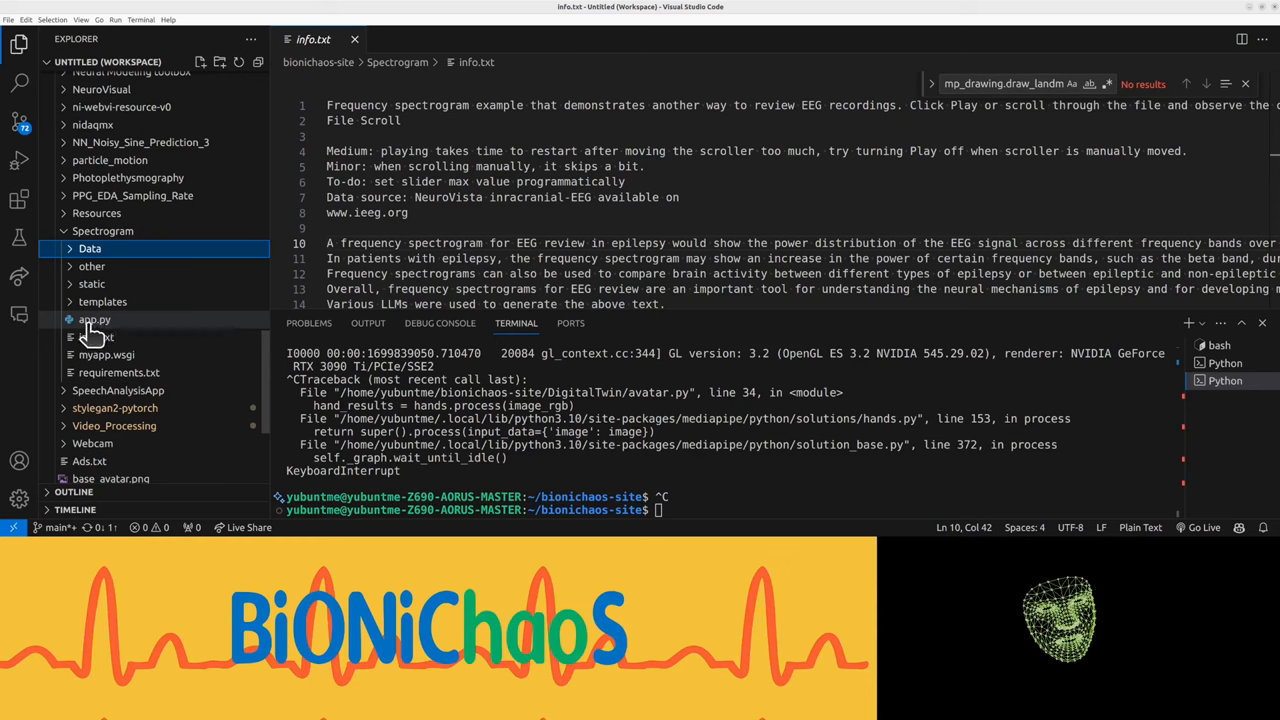
pyautogui.moveTo(94, 320)
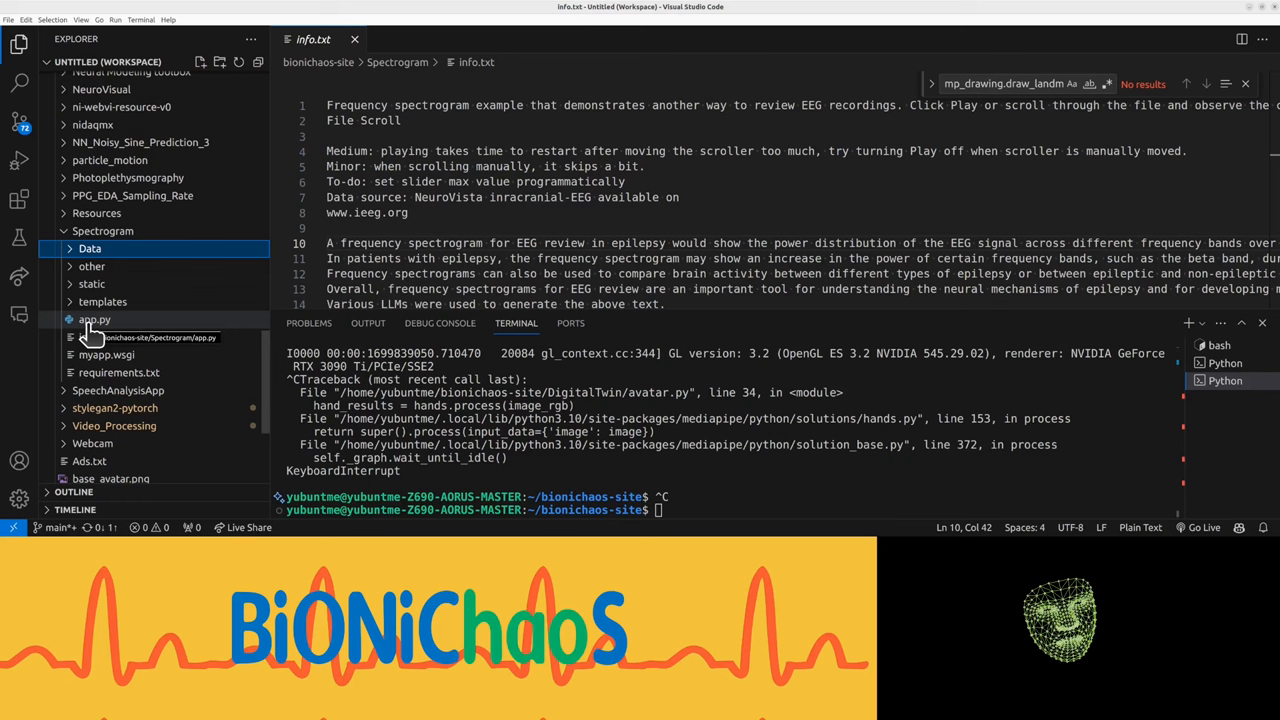
pyautogui.moveTo(94, 320)
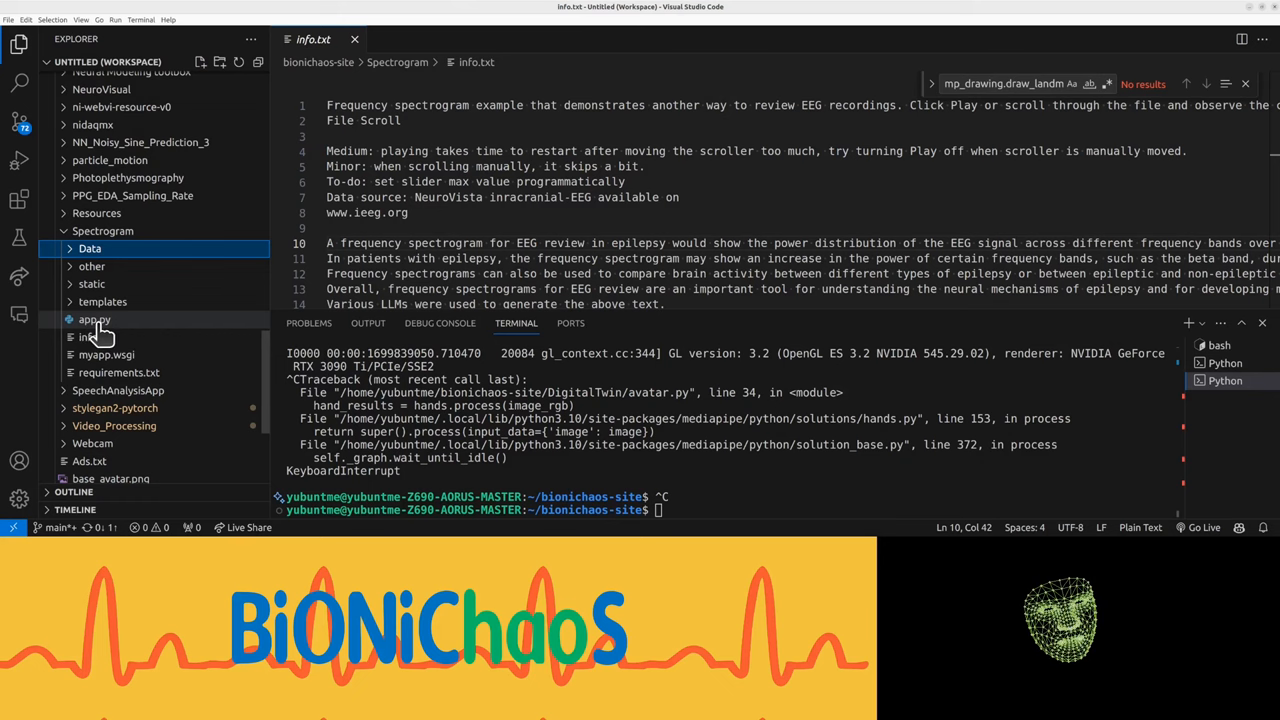
# Run the Spectrogram app.py, load localhost:5000 in the browser and move the EEG signal's Scroll slider.
pyautogui.click(94, 320)
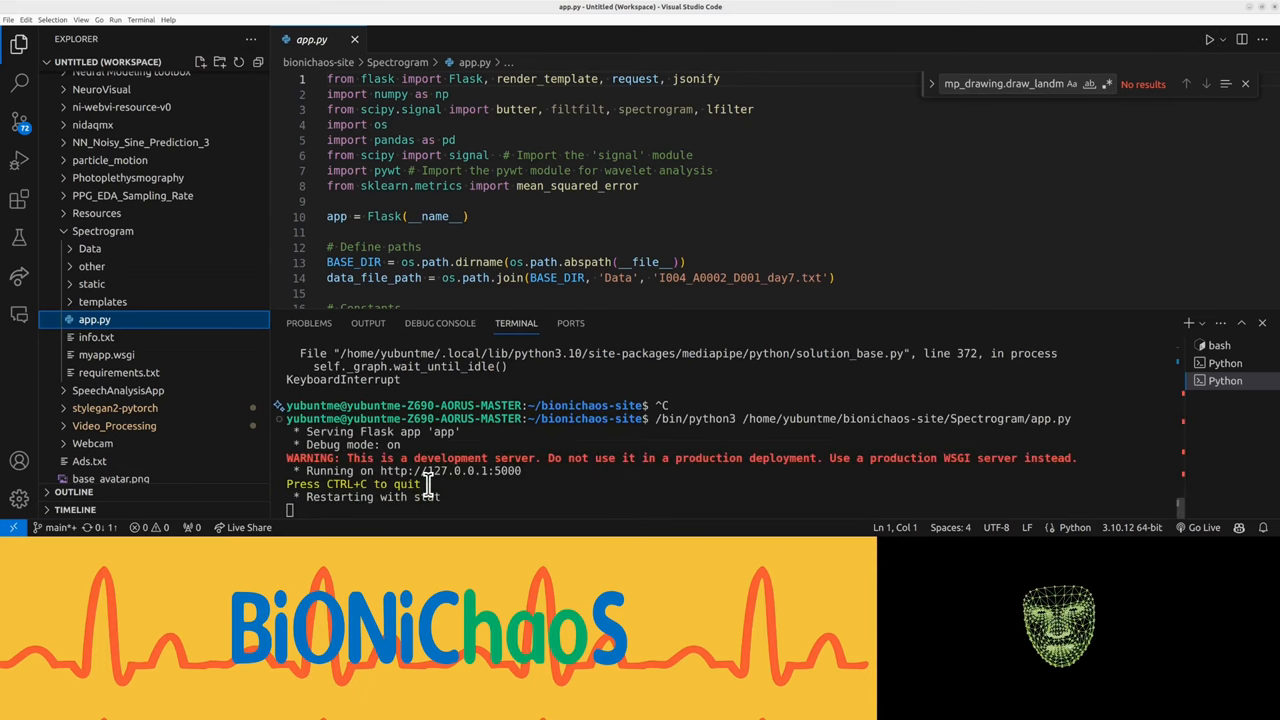
pyautogui.click(450, 470)
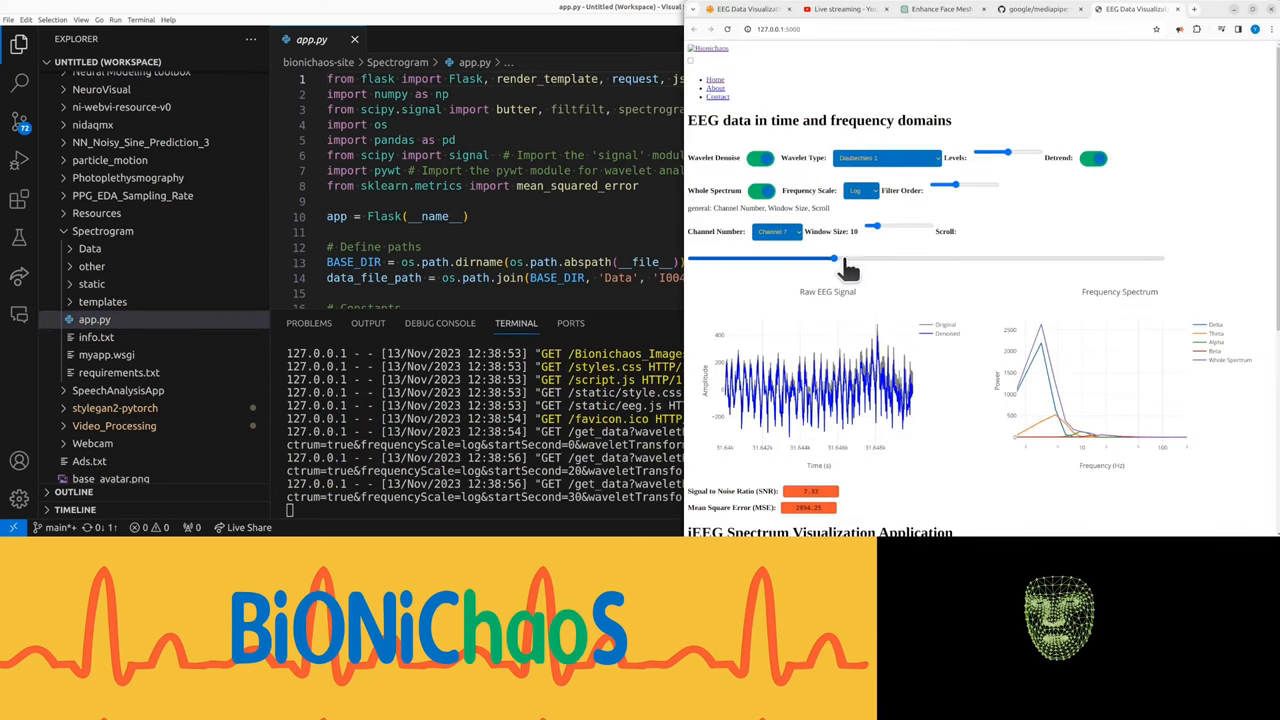
pyautogui.moveTo(836, 260); pyautogui.dragTo(1010, 260)
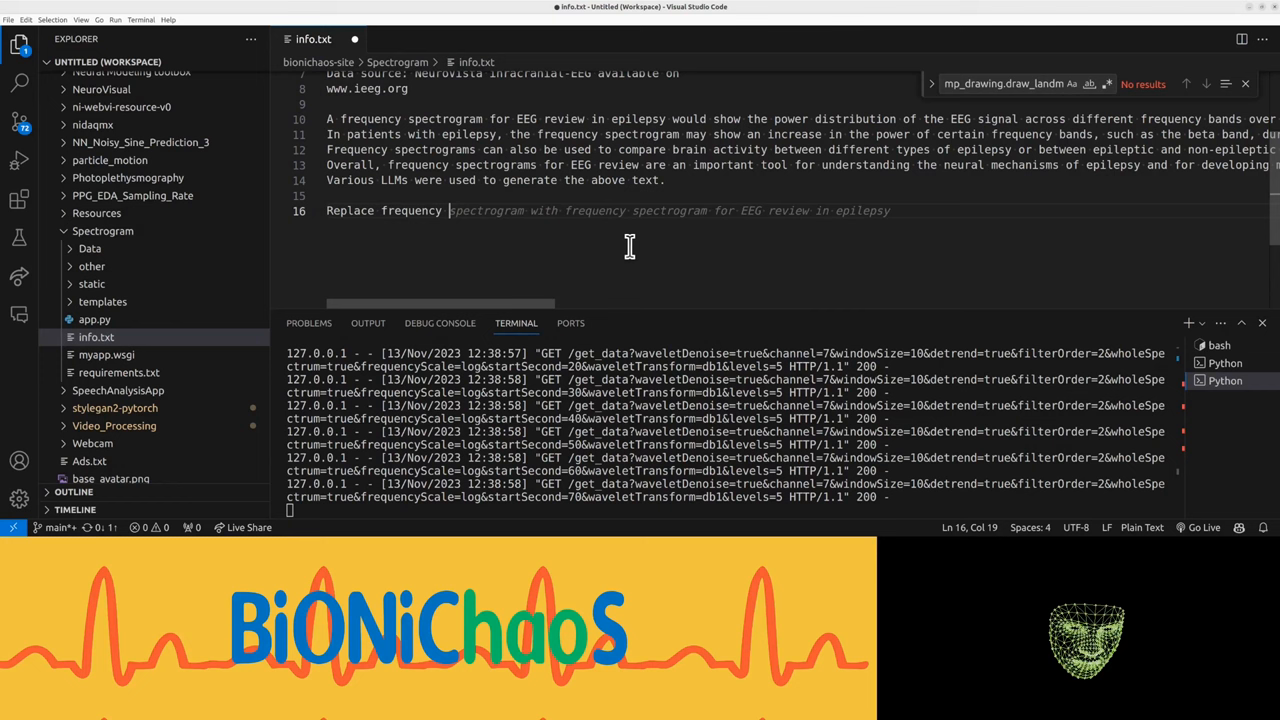
# Finish the info.txt note "Replace frequency spectrum with frequency spectrogram".
pyautogui.write('spectrum')
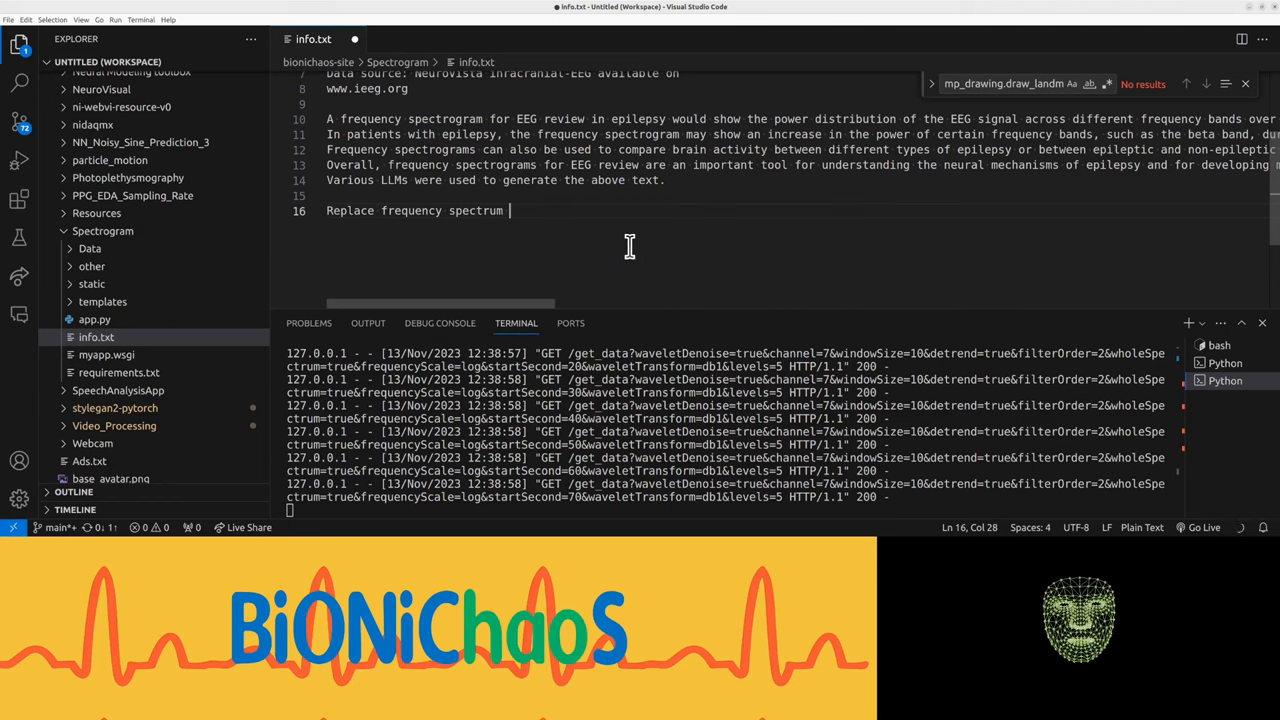
pyautogui.write('with frequency')
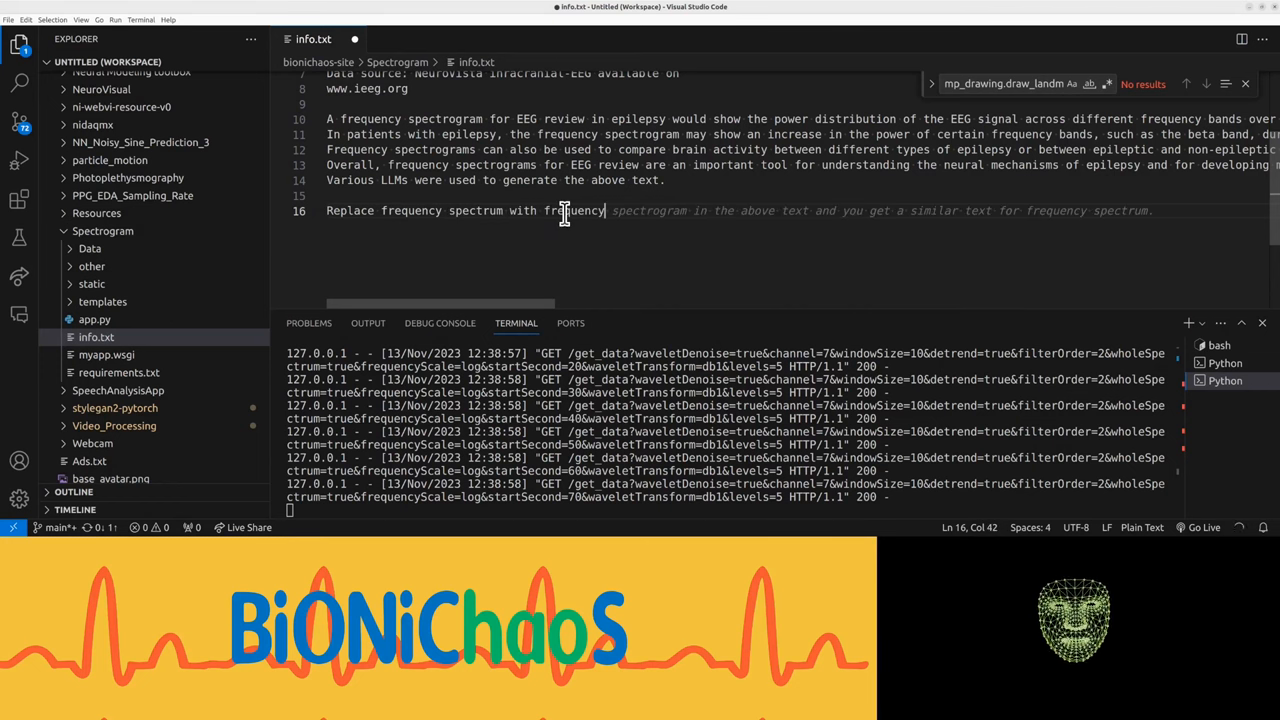
pyautogui.click(92, 284)
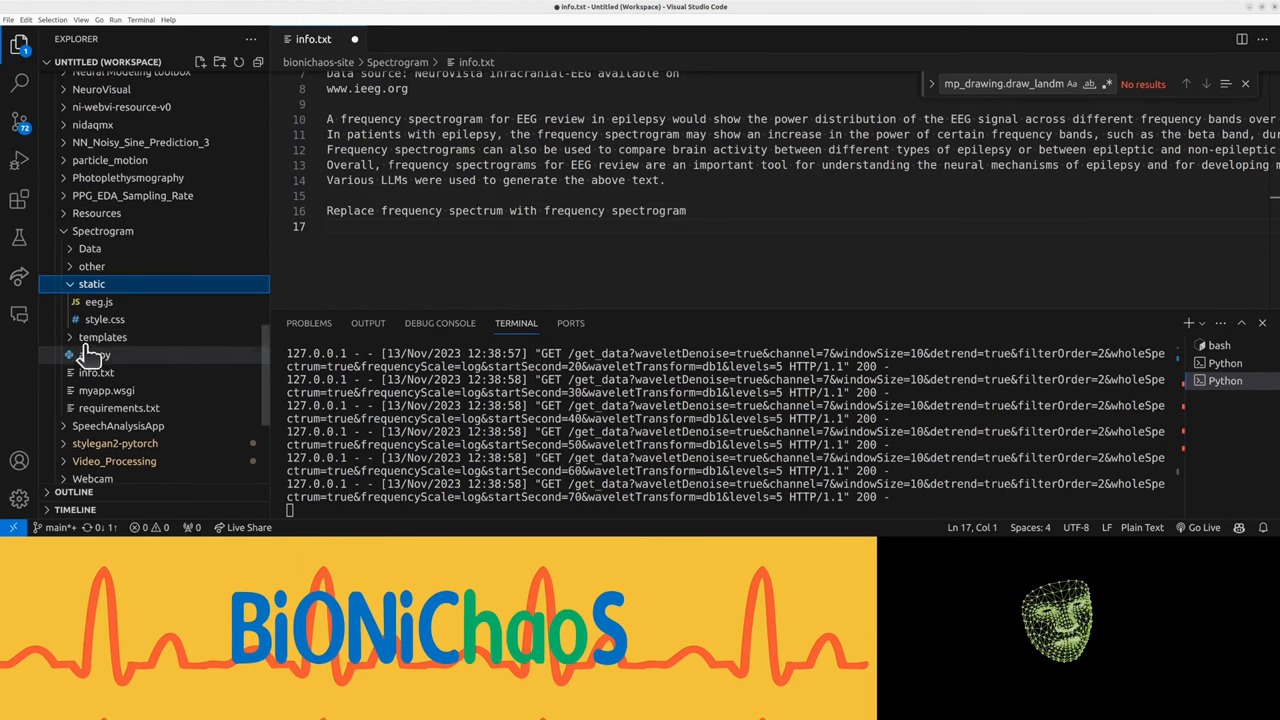
# Open templates/index.html and ask Copilot about the selected replacement note.
pyautogui.click(104, 336)
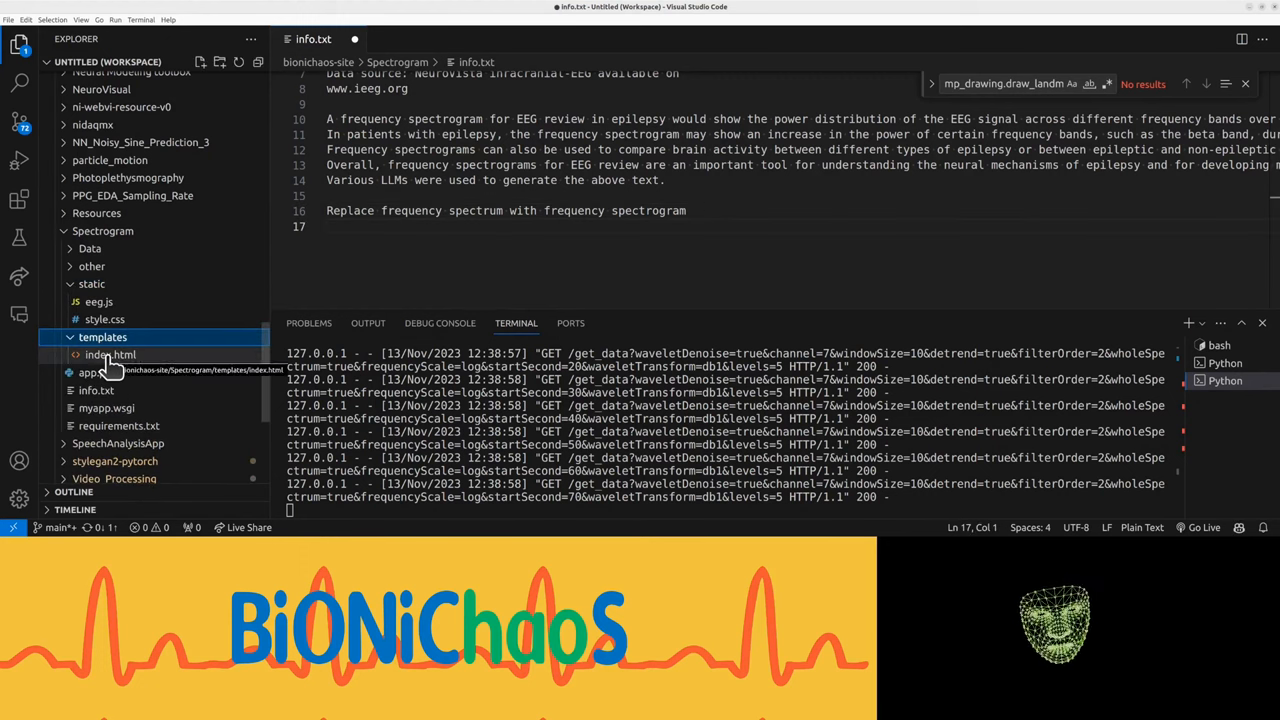
pyautogui.click(94, 372)
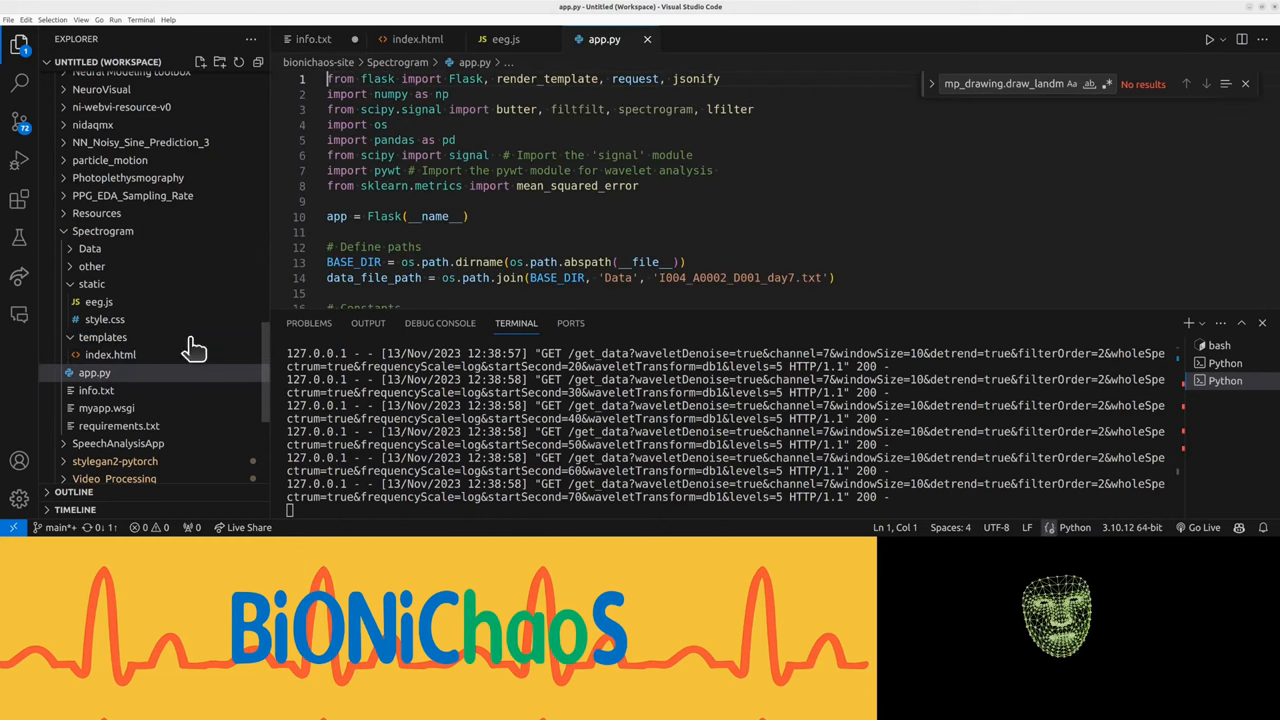
pyautogui.moveTo(384, 124)
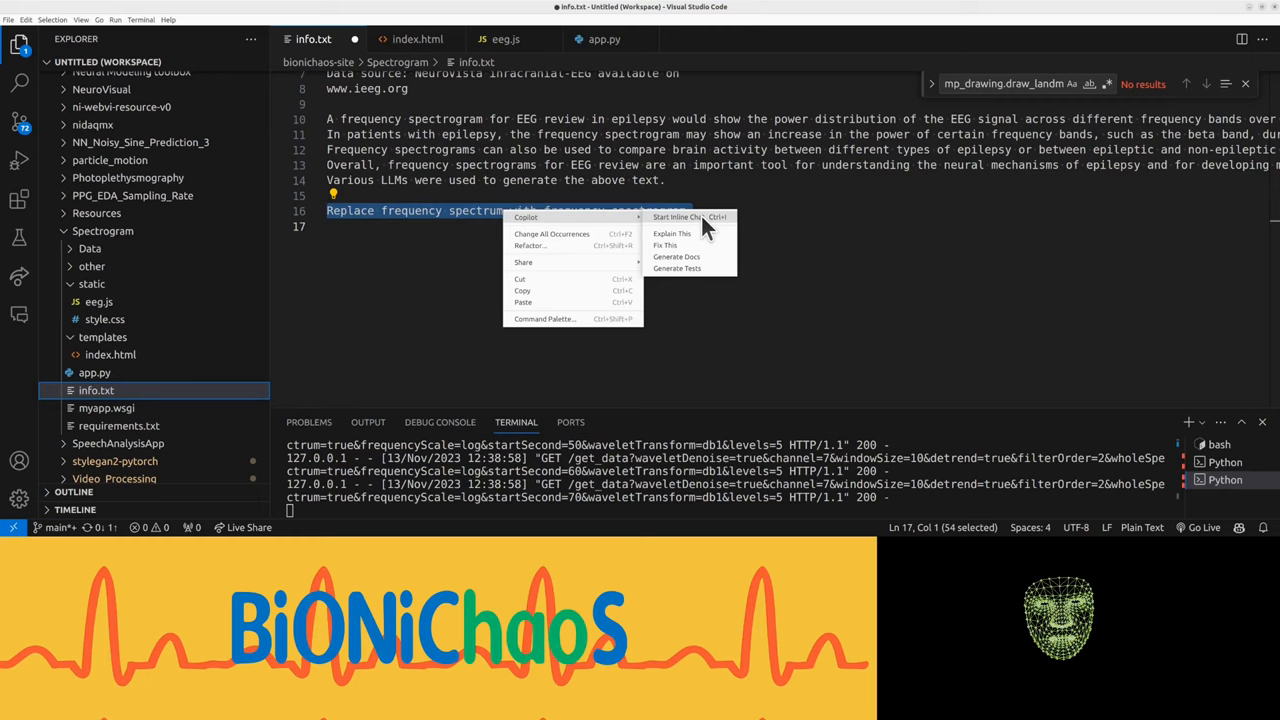
pyautogui.click(672, 232)
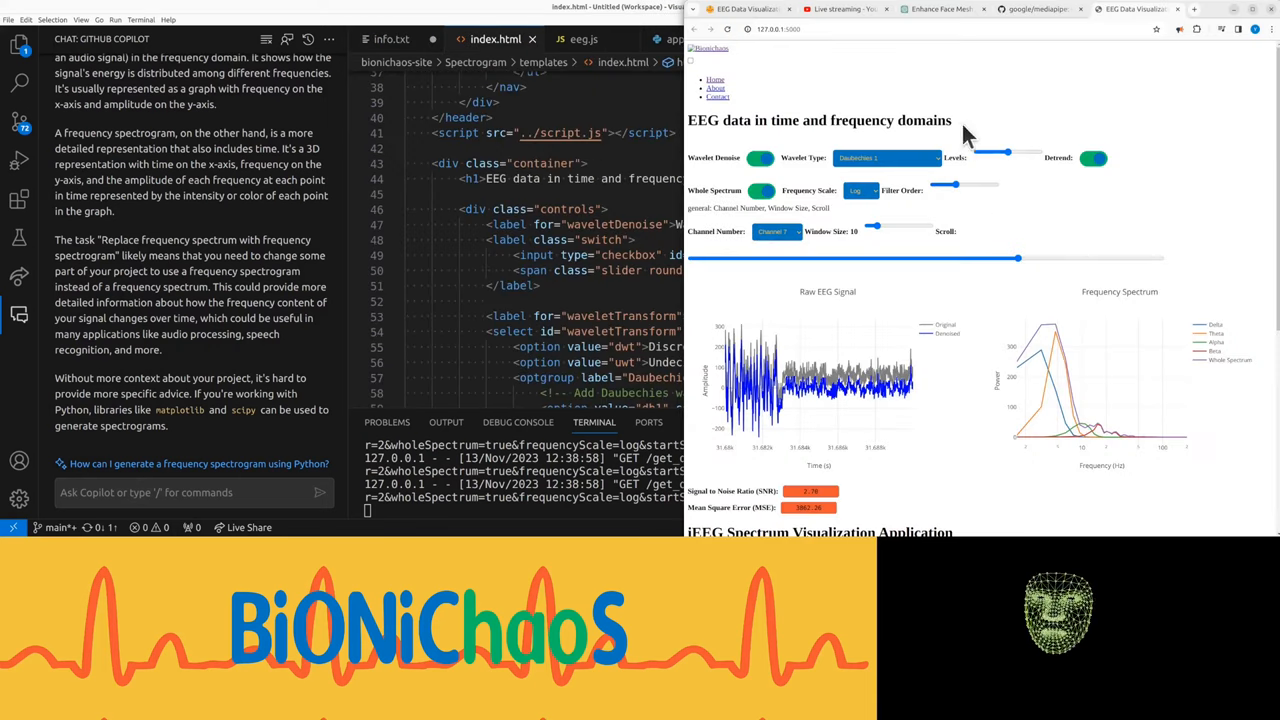
pyautogui.moveTo(750, 242)
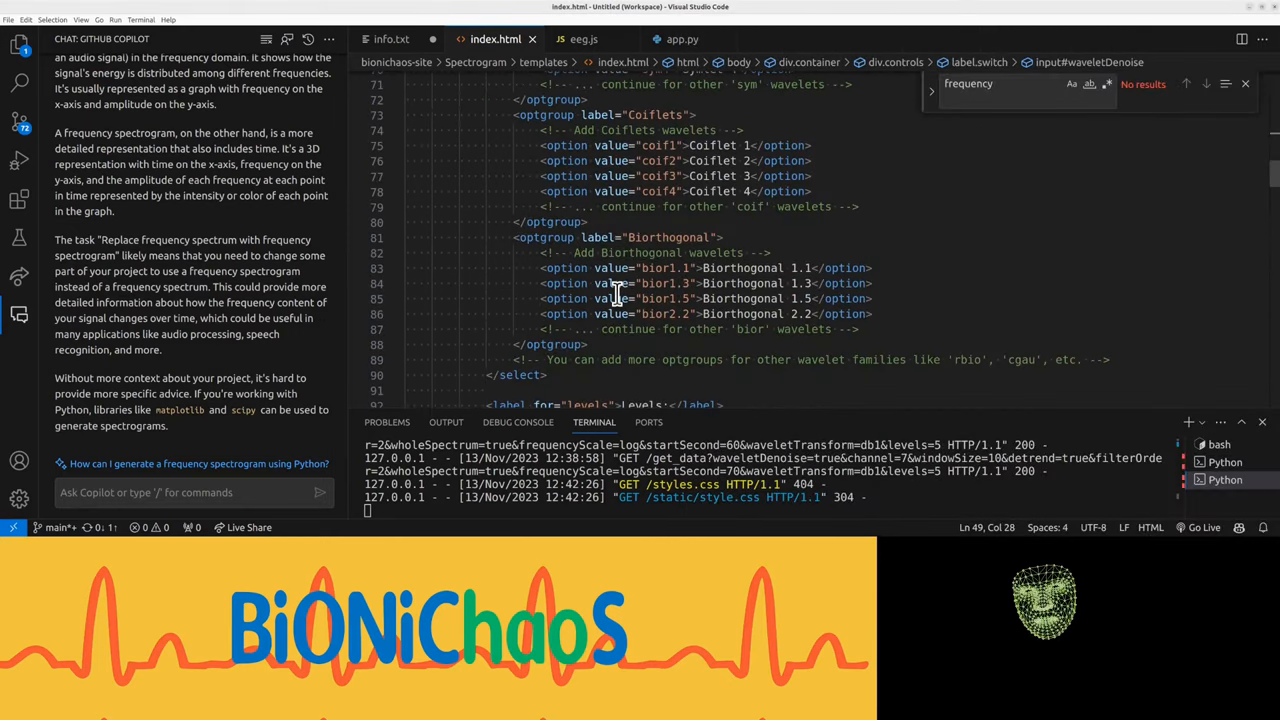
# Ask Copilot Chat to change the Flask app to use a frequency spectrogram instead of the spectrum.
pyautogui.scroll(-3)
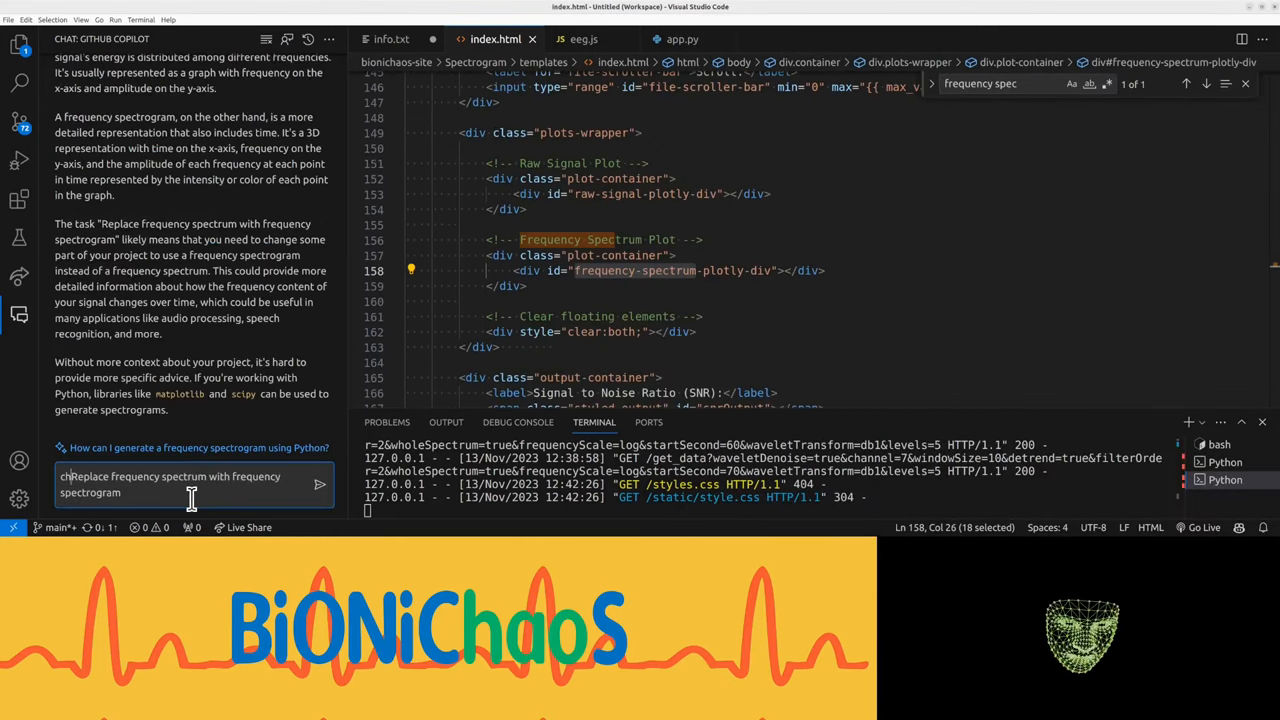
pyautogui.write('change flas')
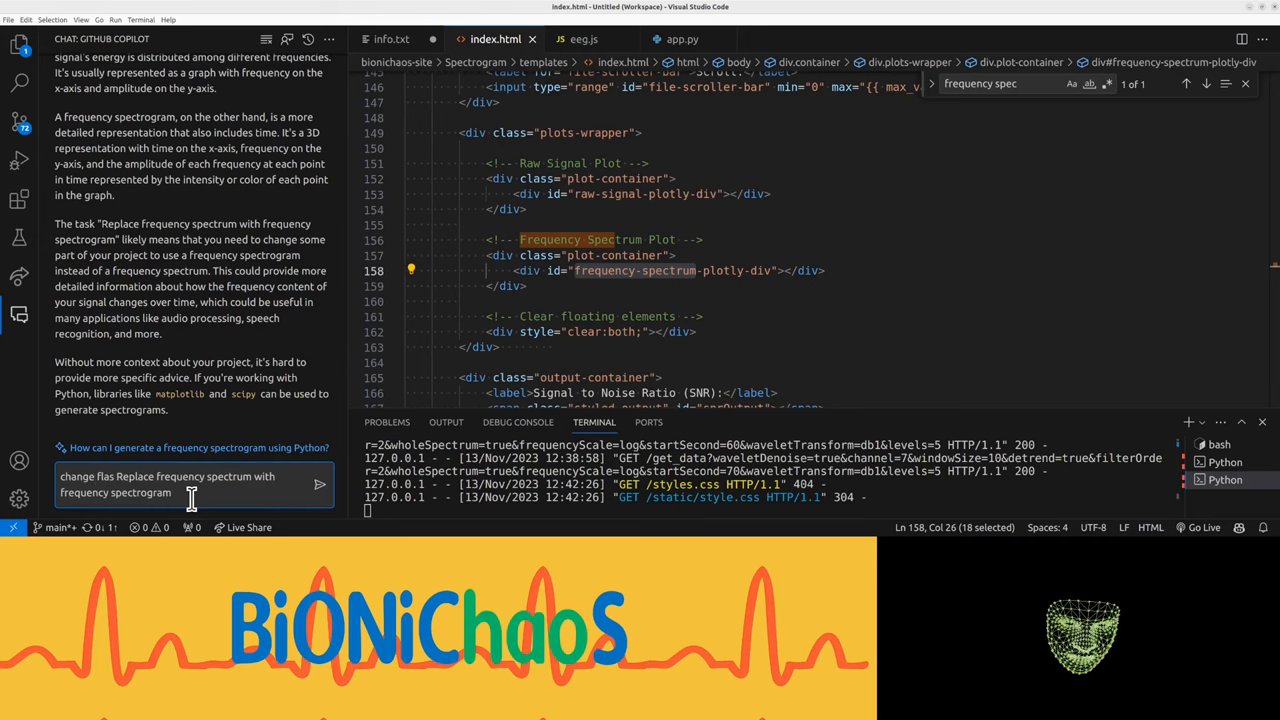
pyautogui.write('app to')
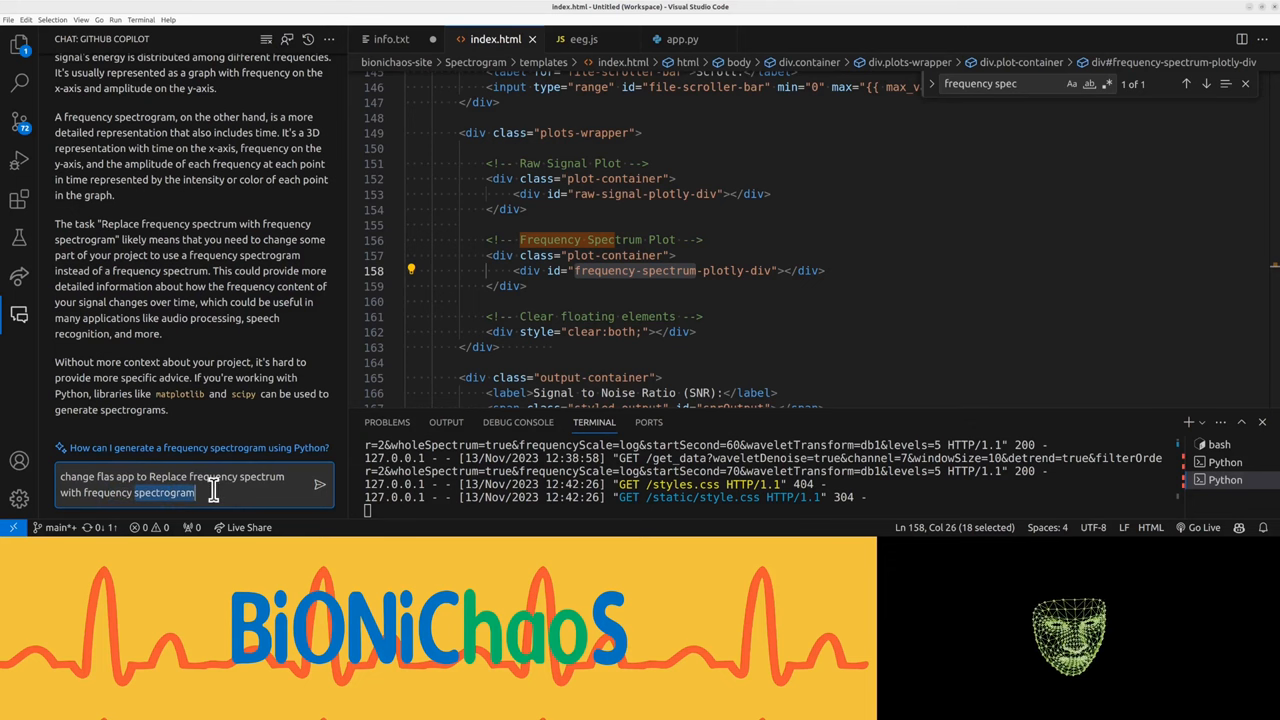
pyautogui.click(320, 484)
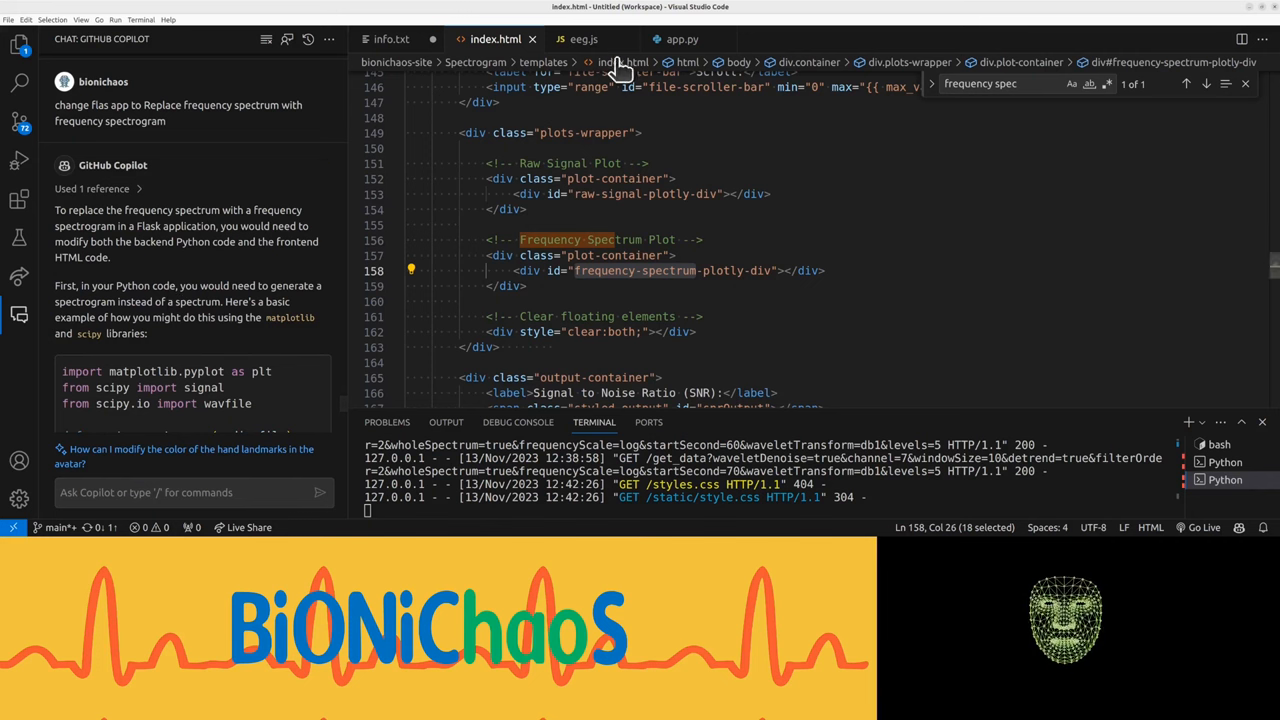
# With app.py shown, ask Copilot to make the spectrogram code specific to app.py.
pyautogui.click(680, 40)
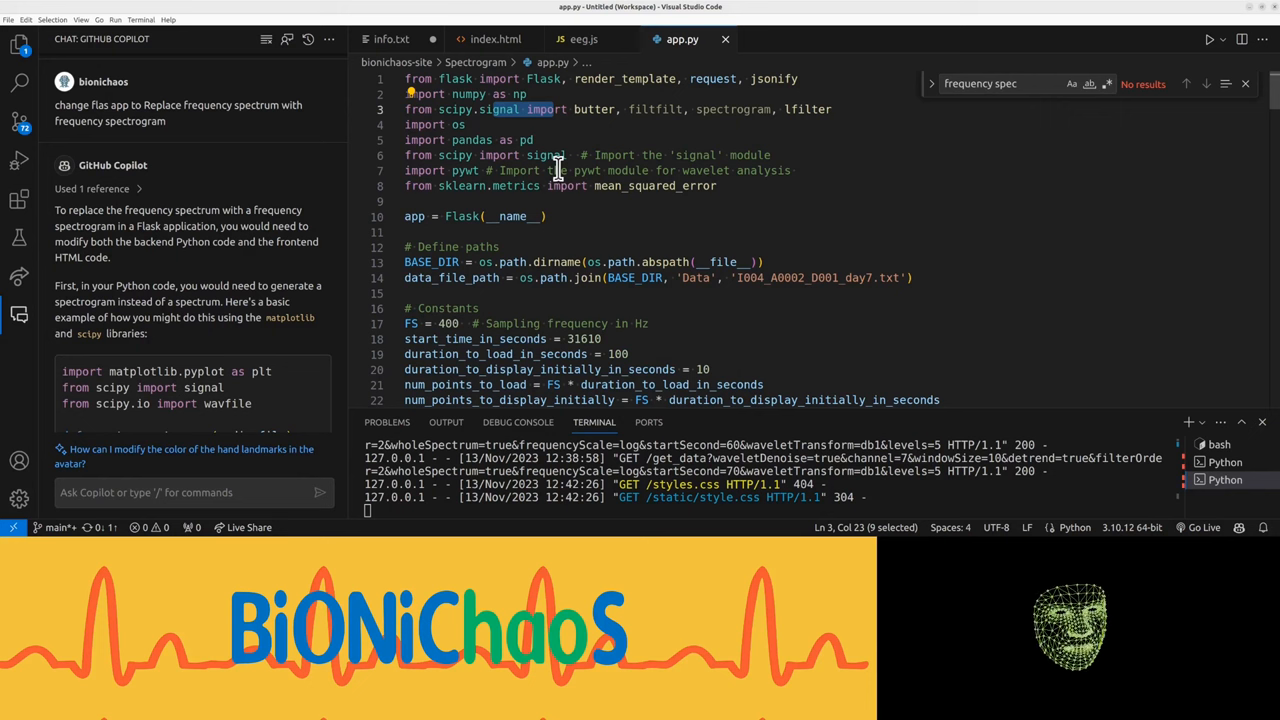
pyautogui.scroll(-3)
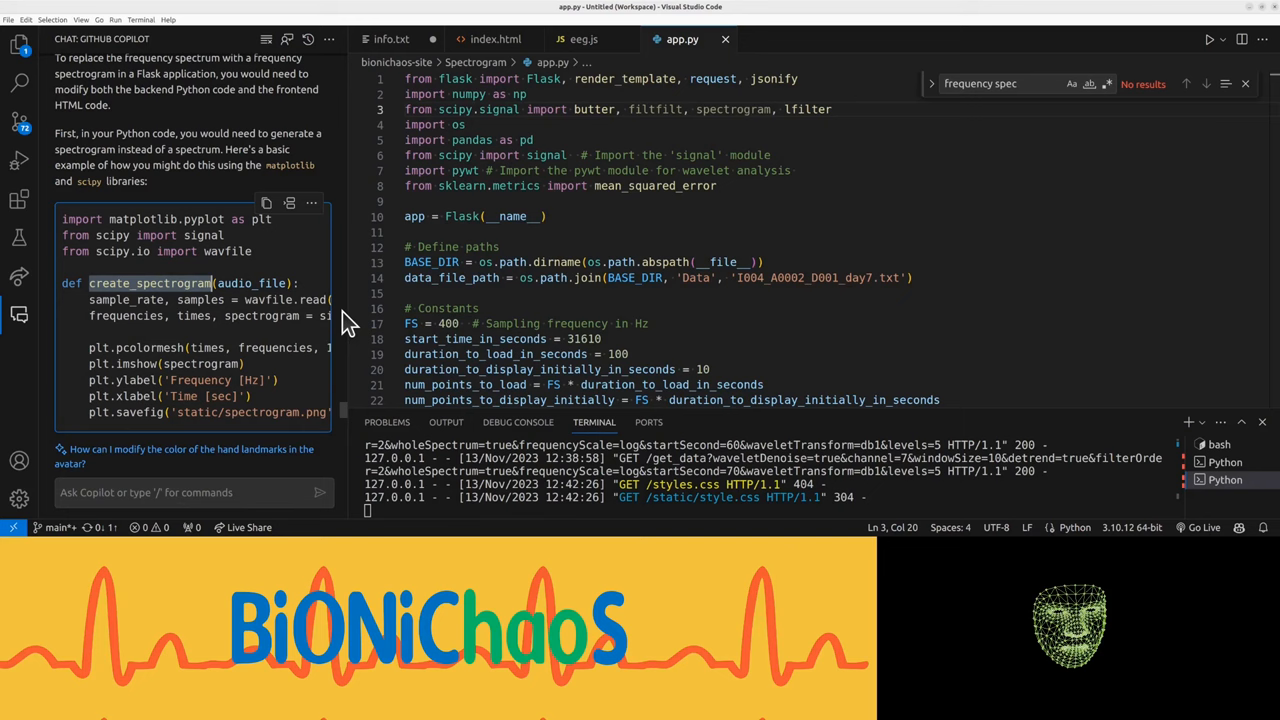
pyautogui.write('make this')
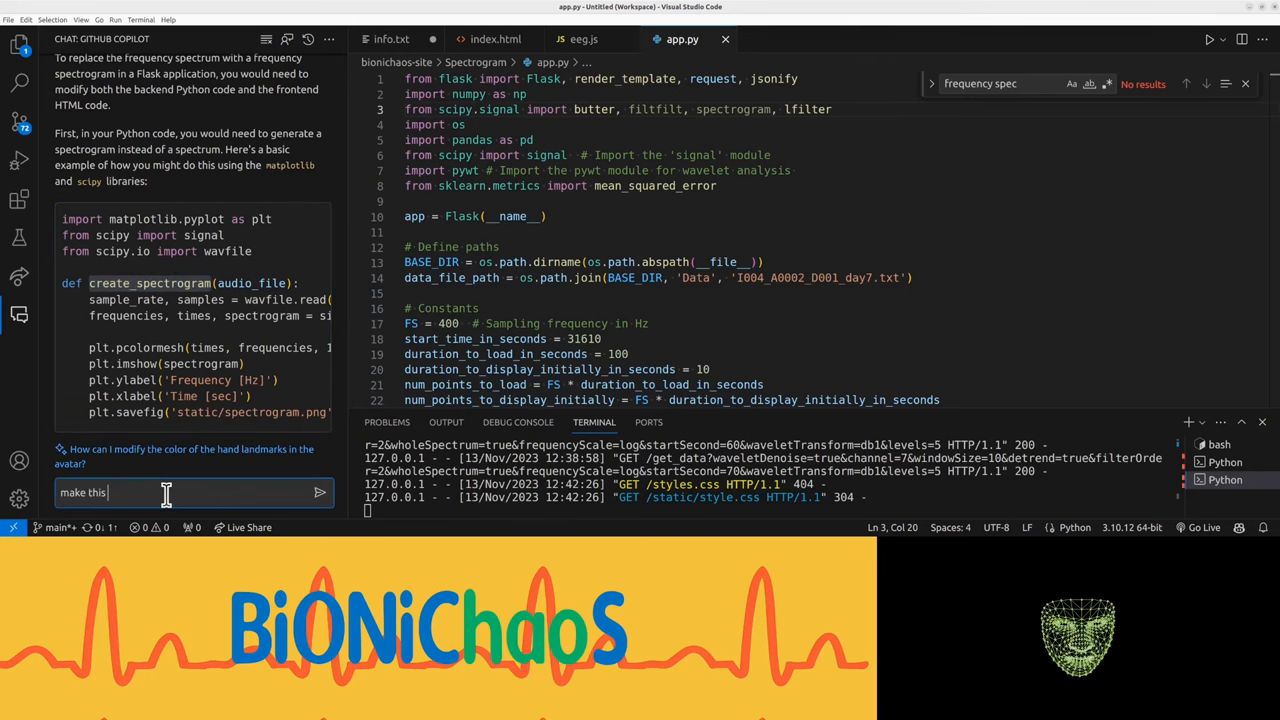
pyautogui.write('code specif')
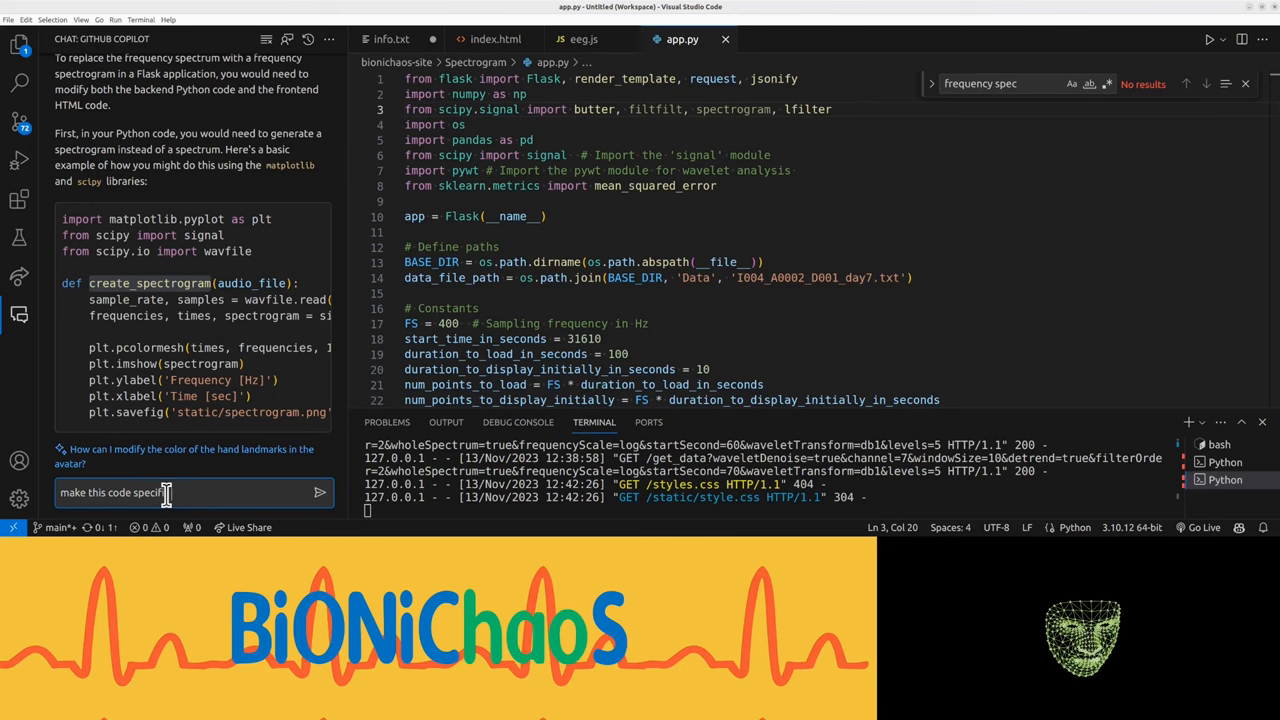
pyautogui.write('to app.py')
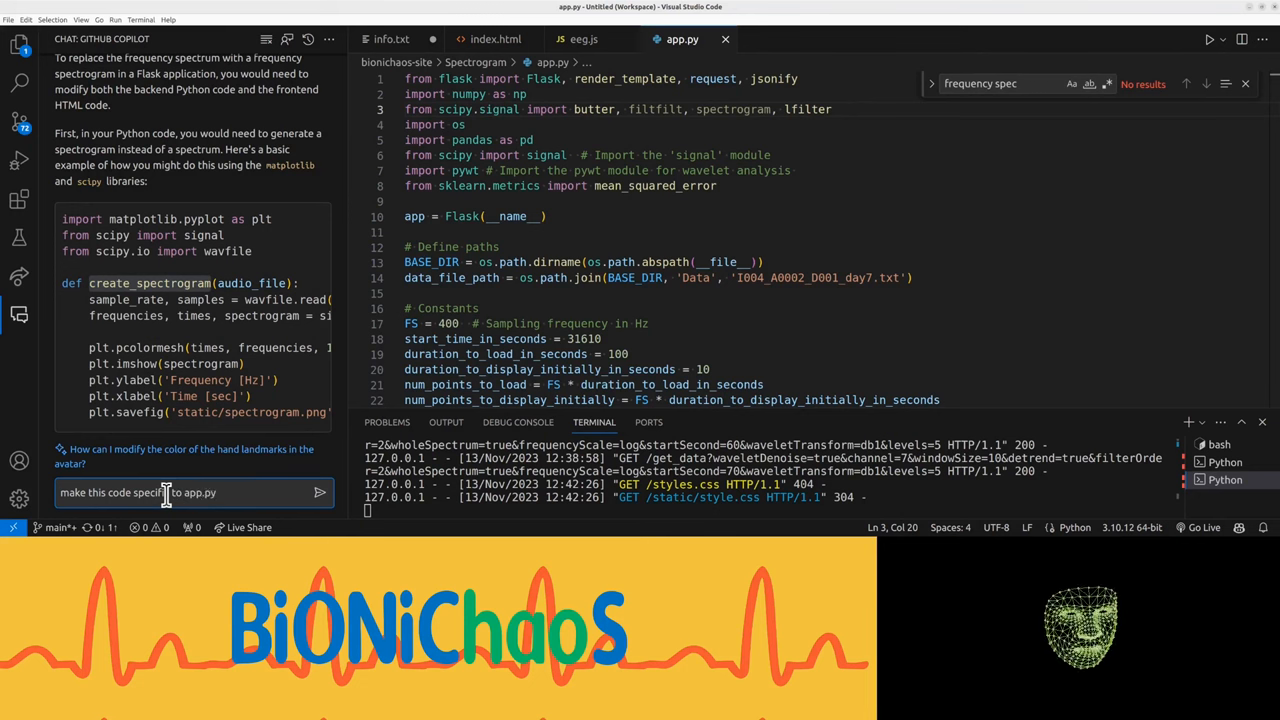
pyautogui.click(320, 492)
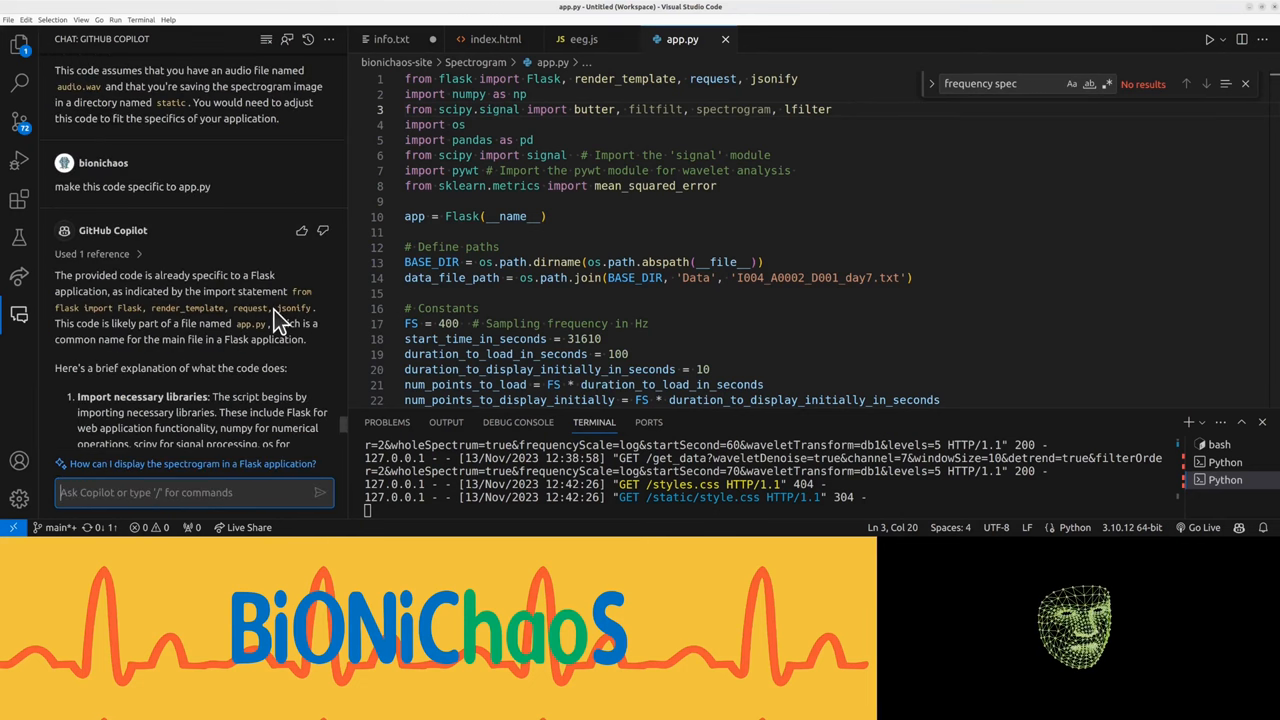
# Read the reply and ask Copilot how to show spectrograms without generating images.
pyautogui.scroll(-3)
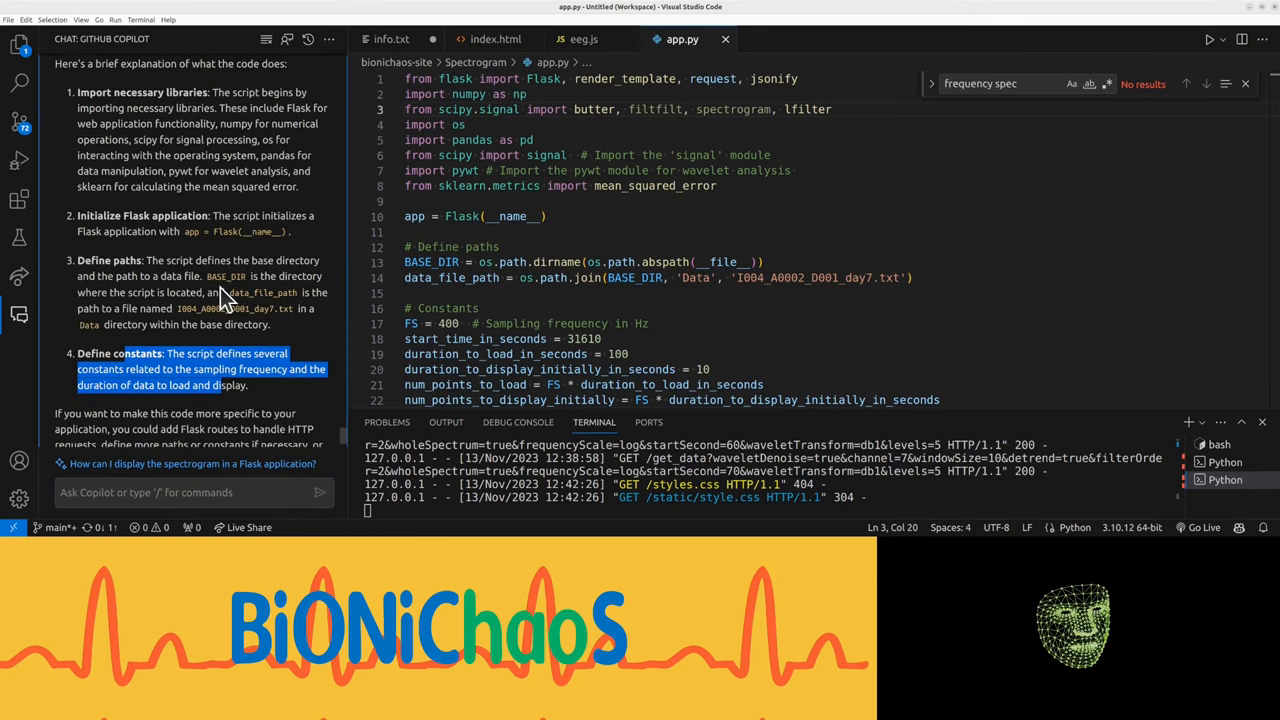
pyautogui.scroll(-3)
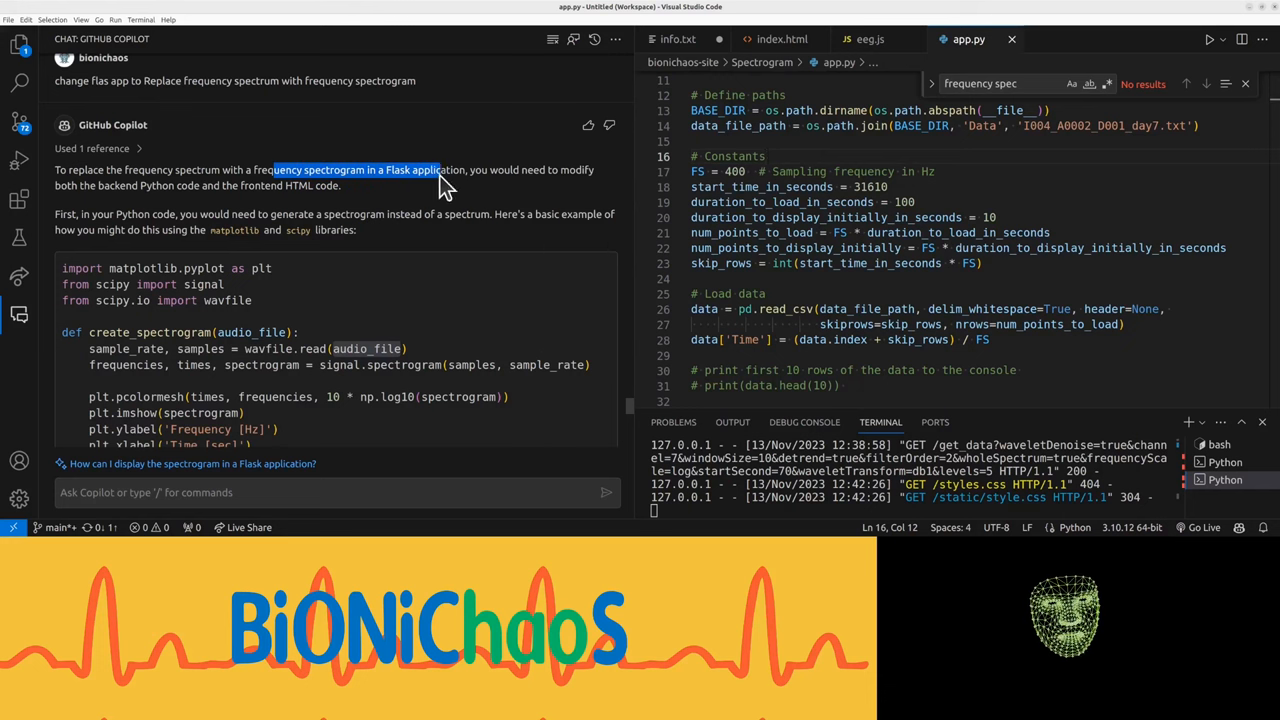
pyautogui.scroll(-3)
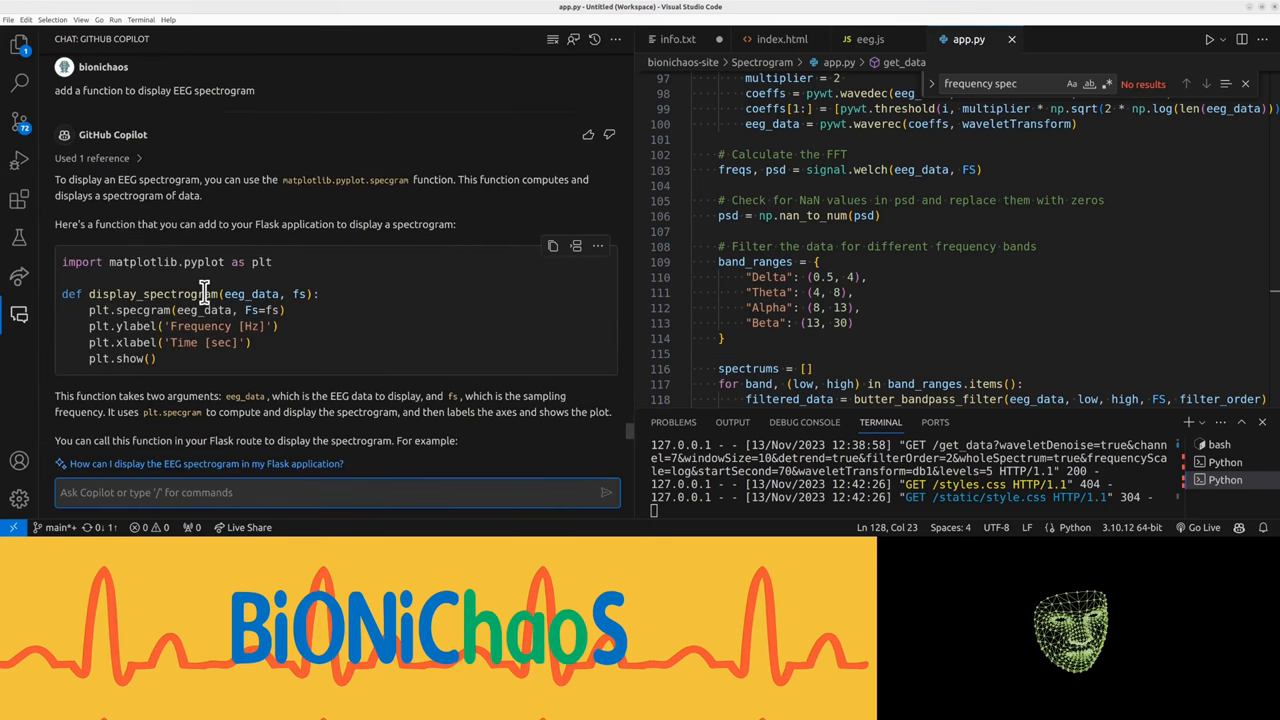
pyautogui.scroll(-3)
pyautogui.write('show')
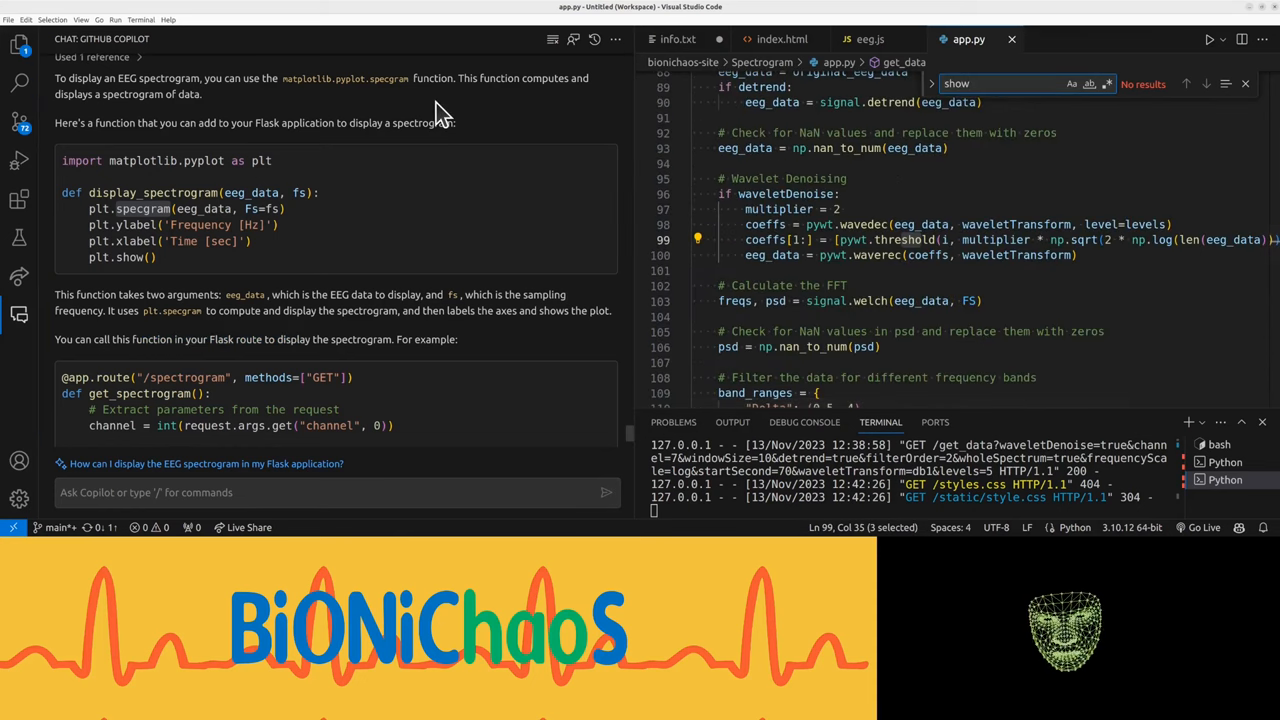
pyautogui.scroll(-3)
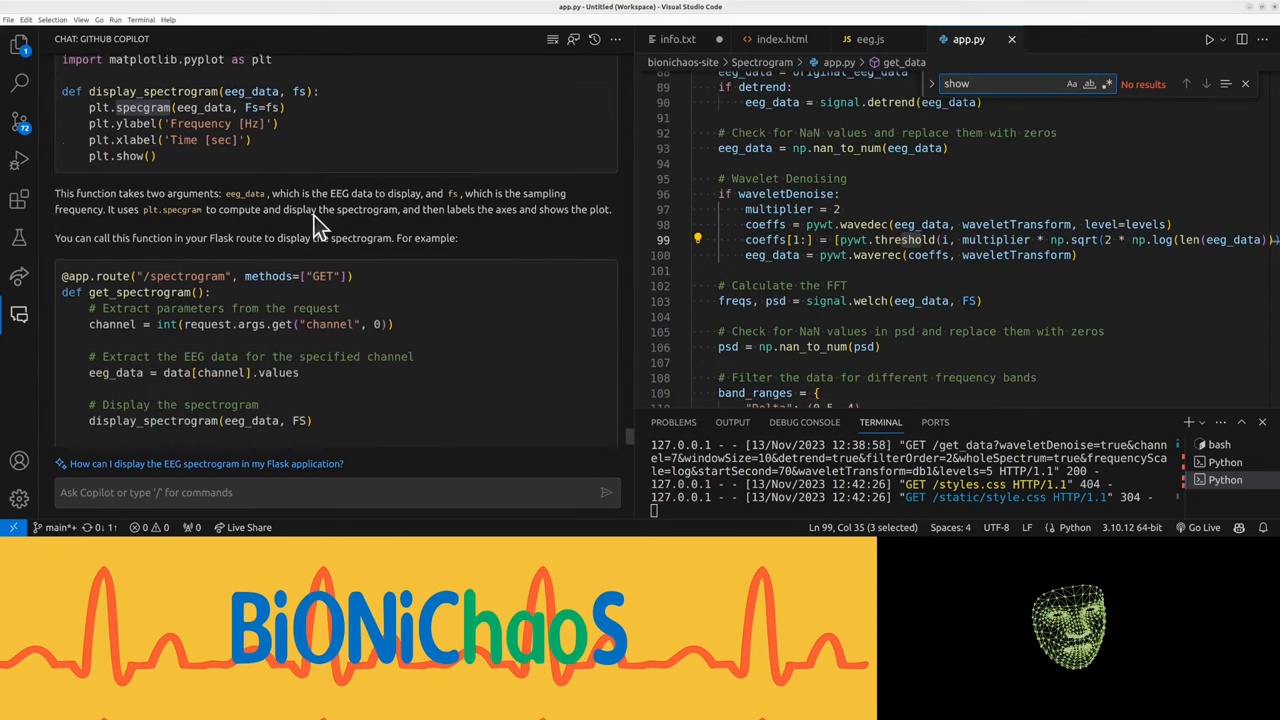
pyautogui.write('I want to sho')
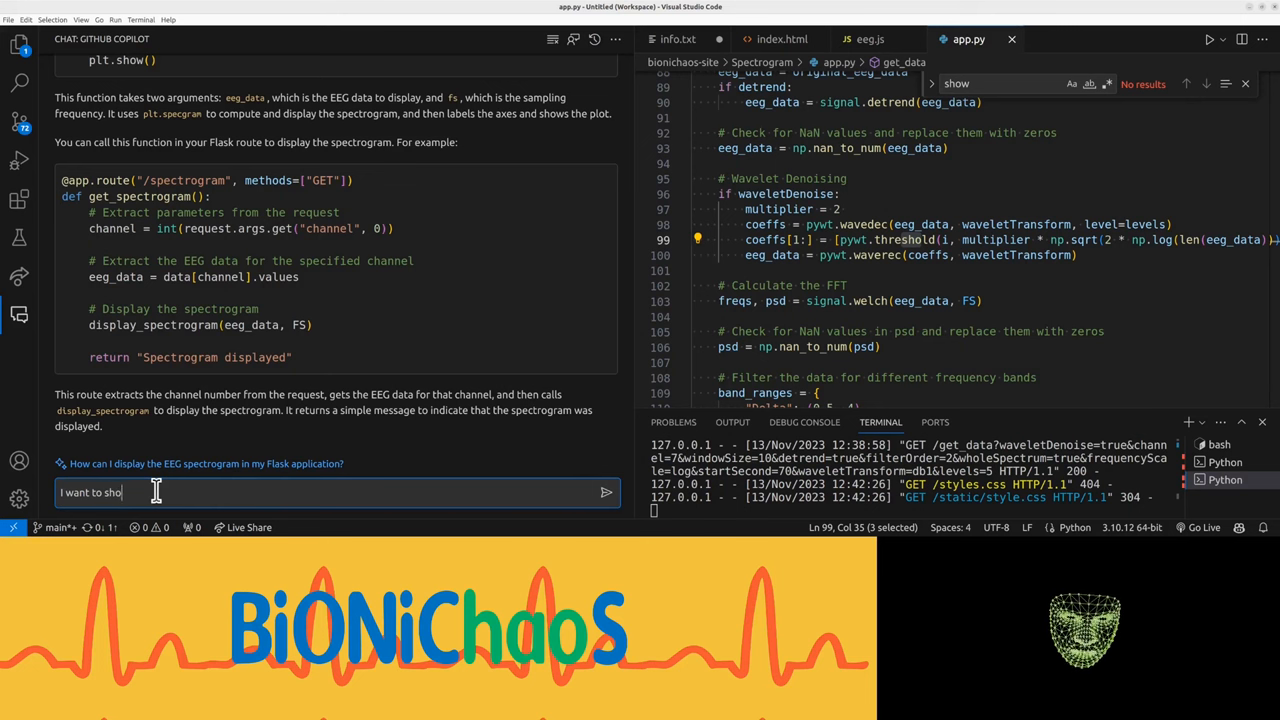
pyautogui.write('w')
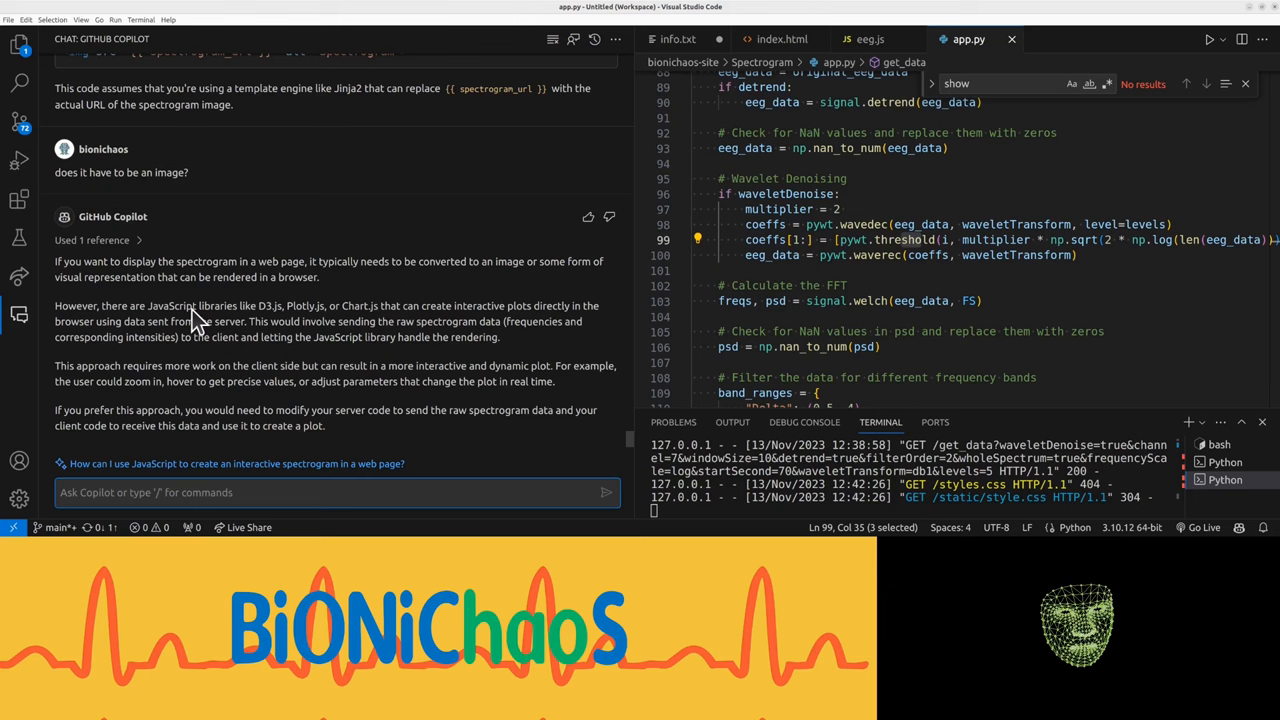
pyautogui.moveTo(320, 324)
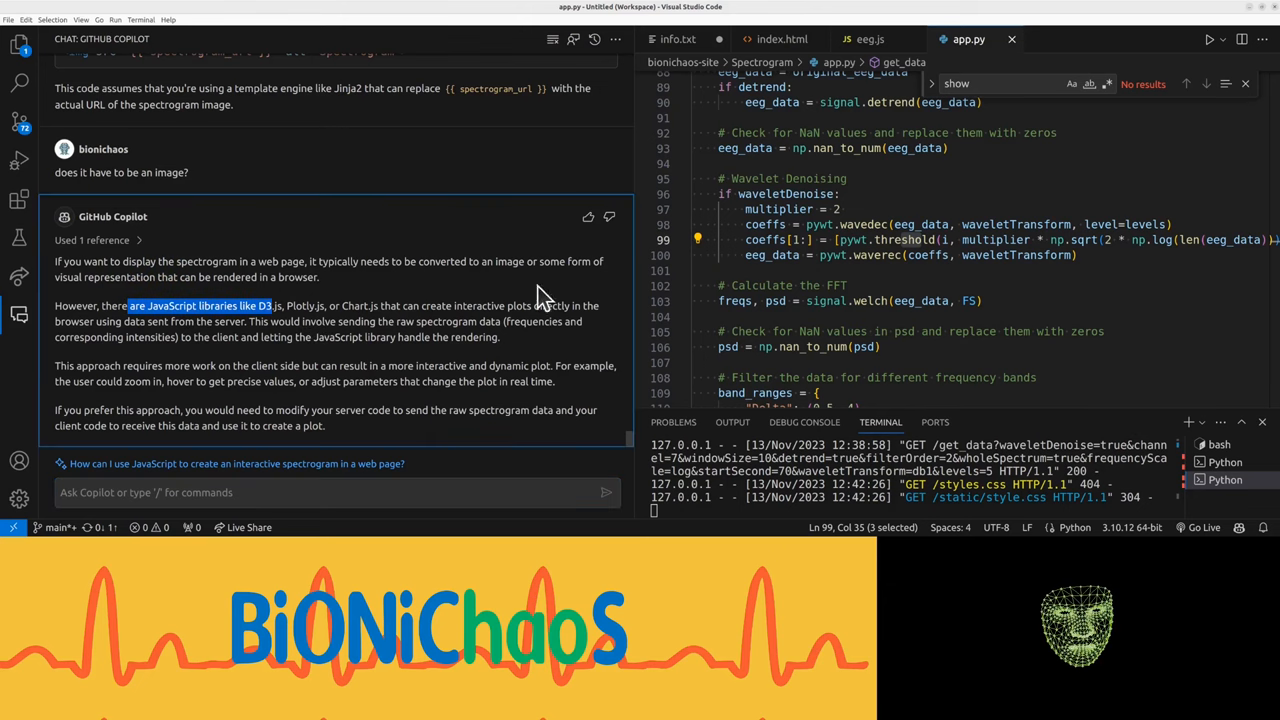
pyautogui.click(780, 40)
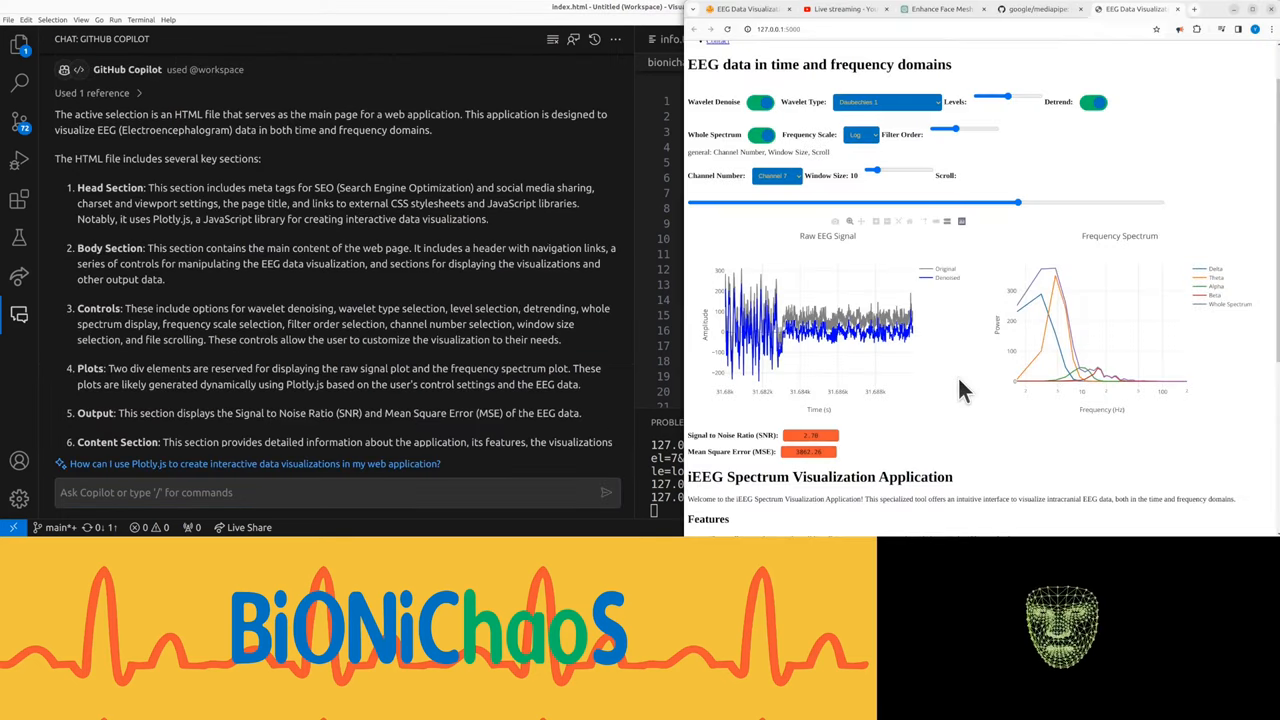
pyautogui.moveTo(1070, 344)
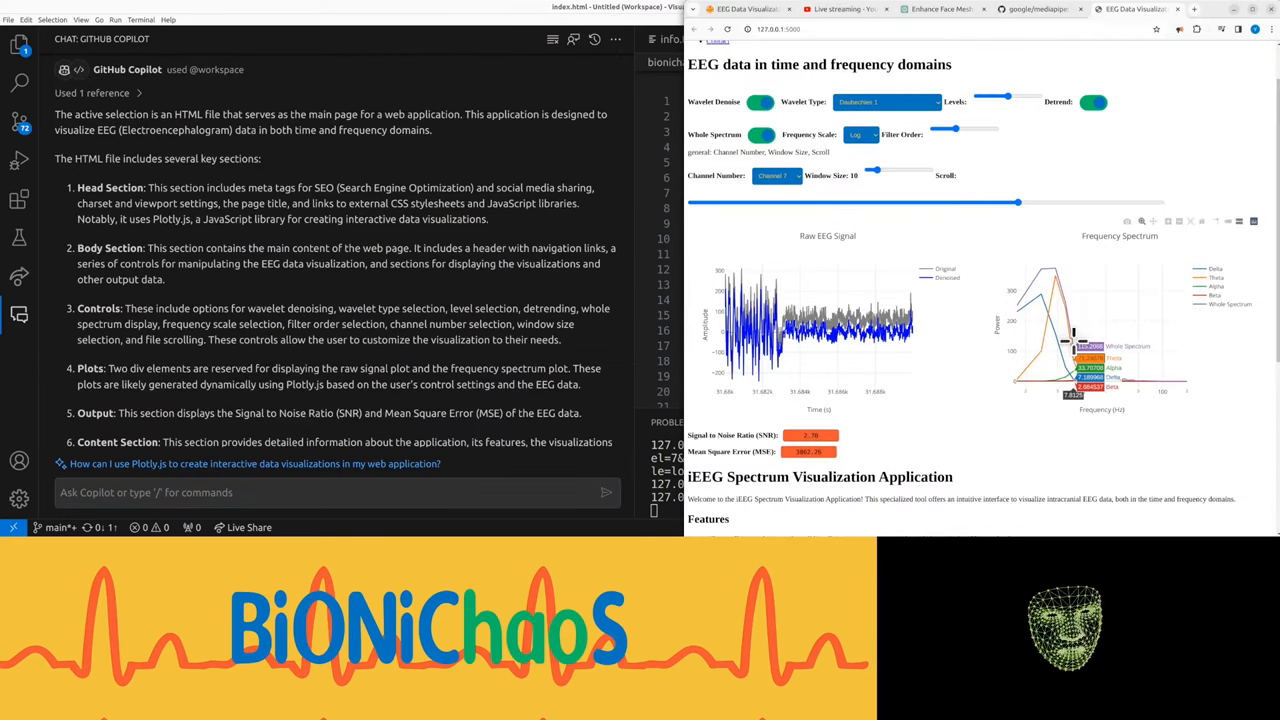
pyautogui.moveTo(1084, 380)
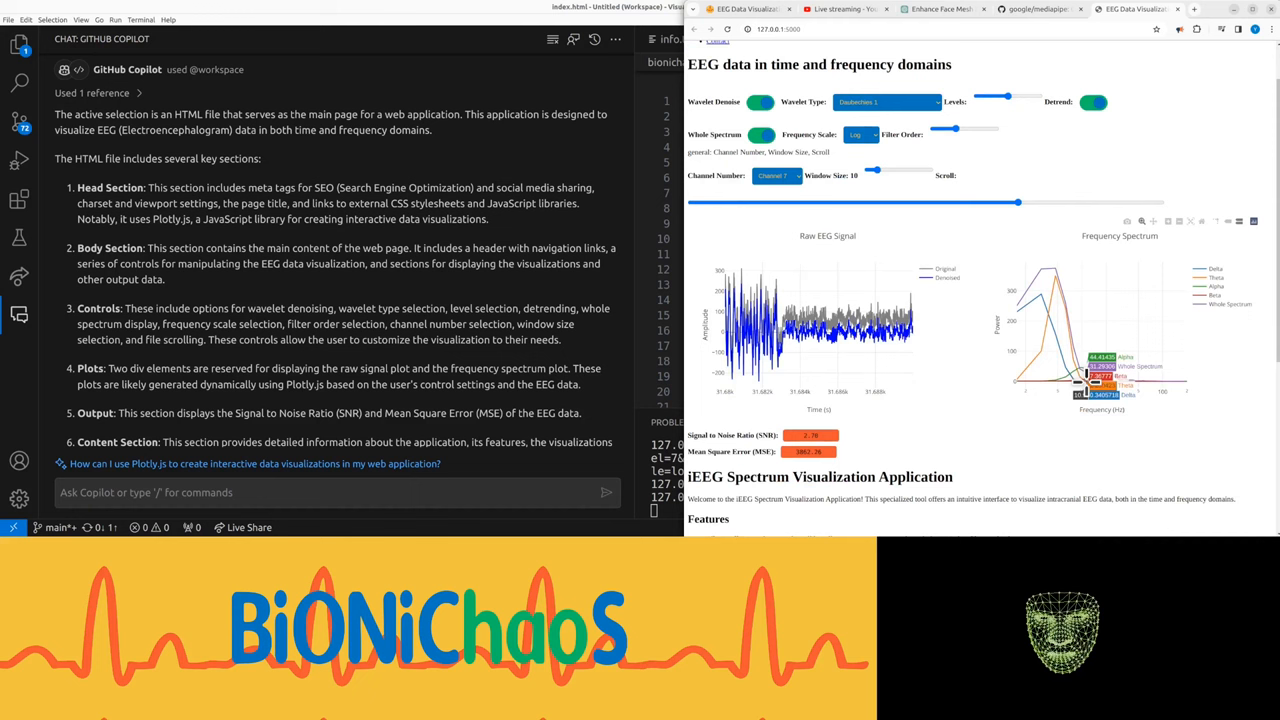
pyautogui.moveTo(808, 260)
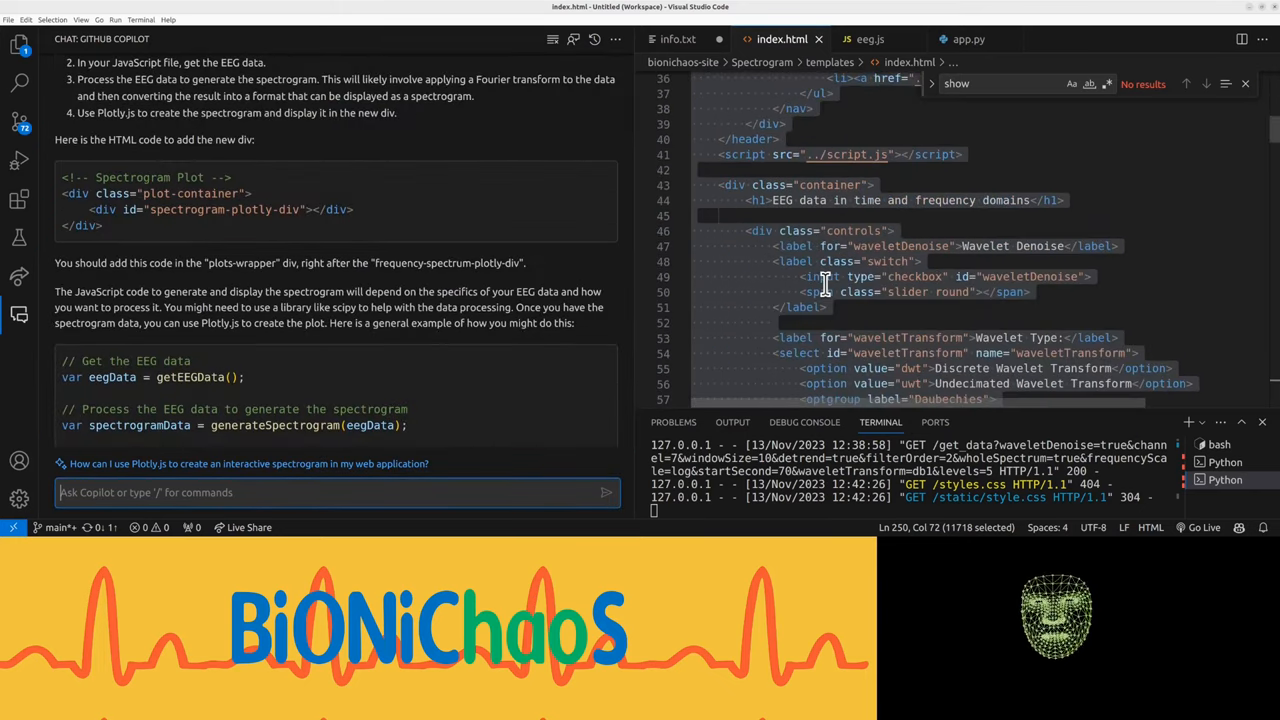
# Insert Copilot's spectrogram-plotly-div container into index.html after the Mean Square Error block.
pyautogui.scroll(-3)
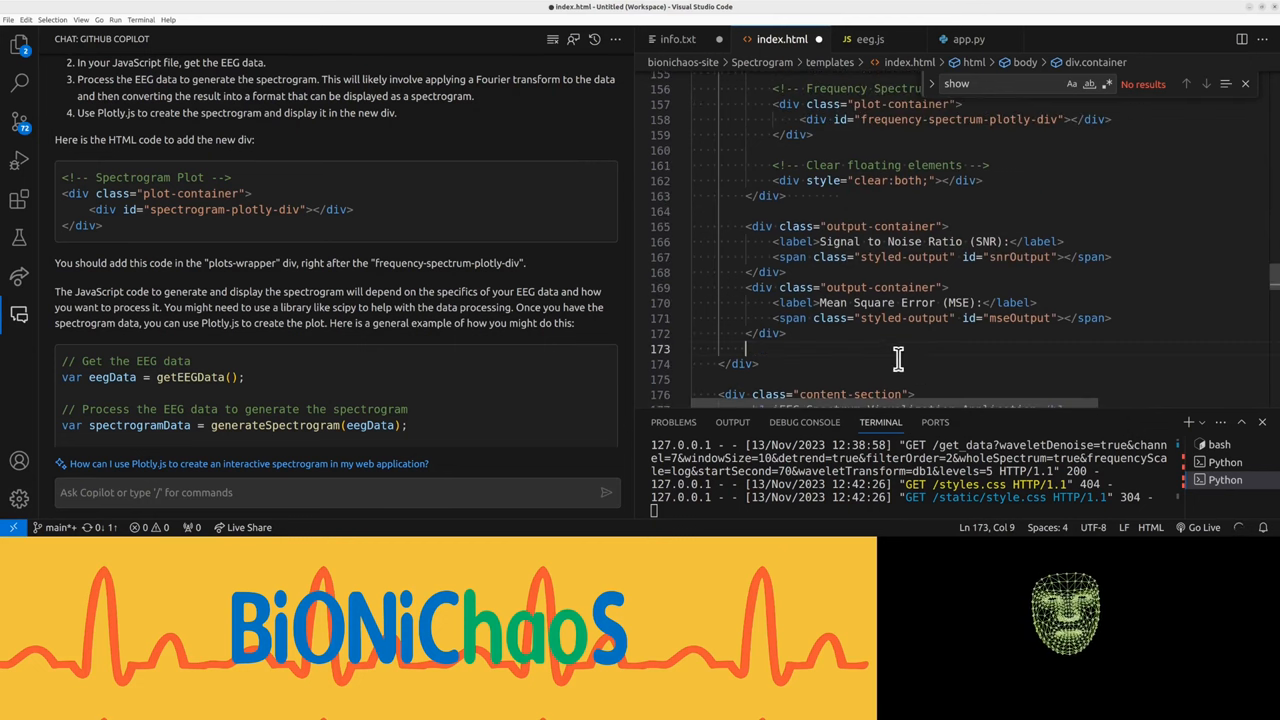
pyautogui.click(576, 160)
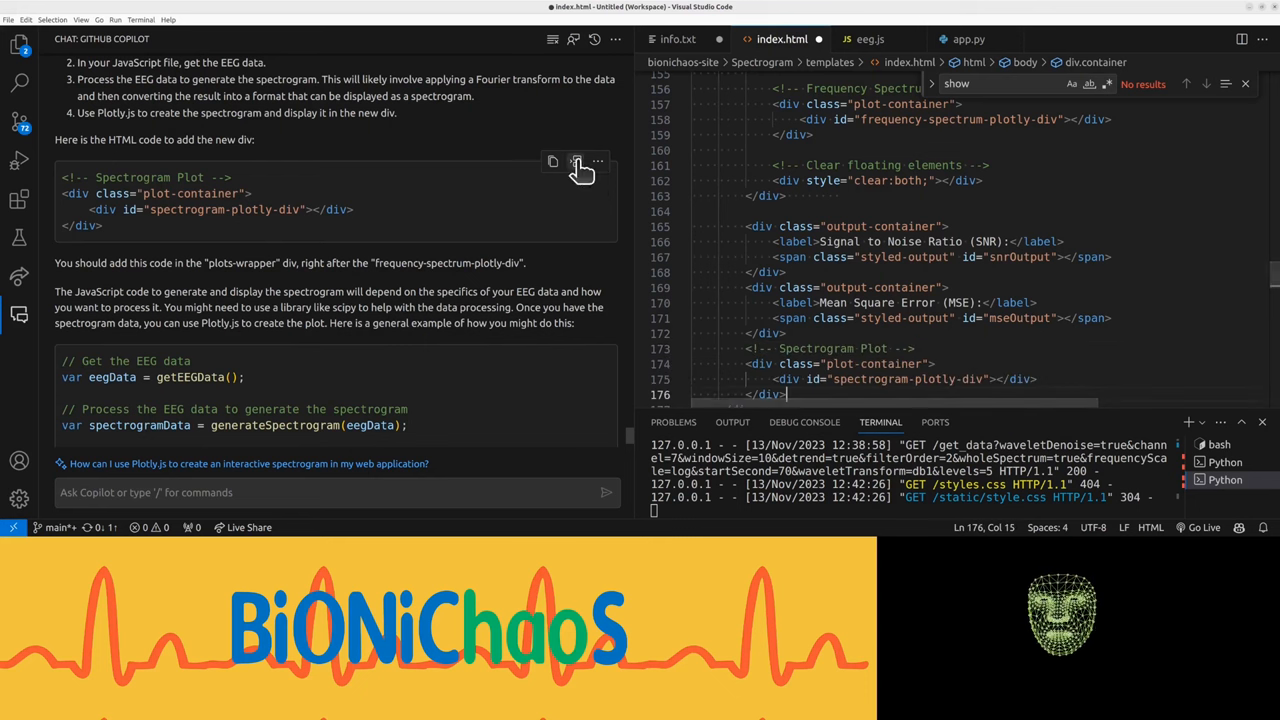
pyautogui.scroll(-3)
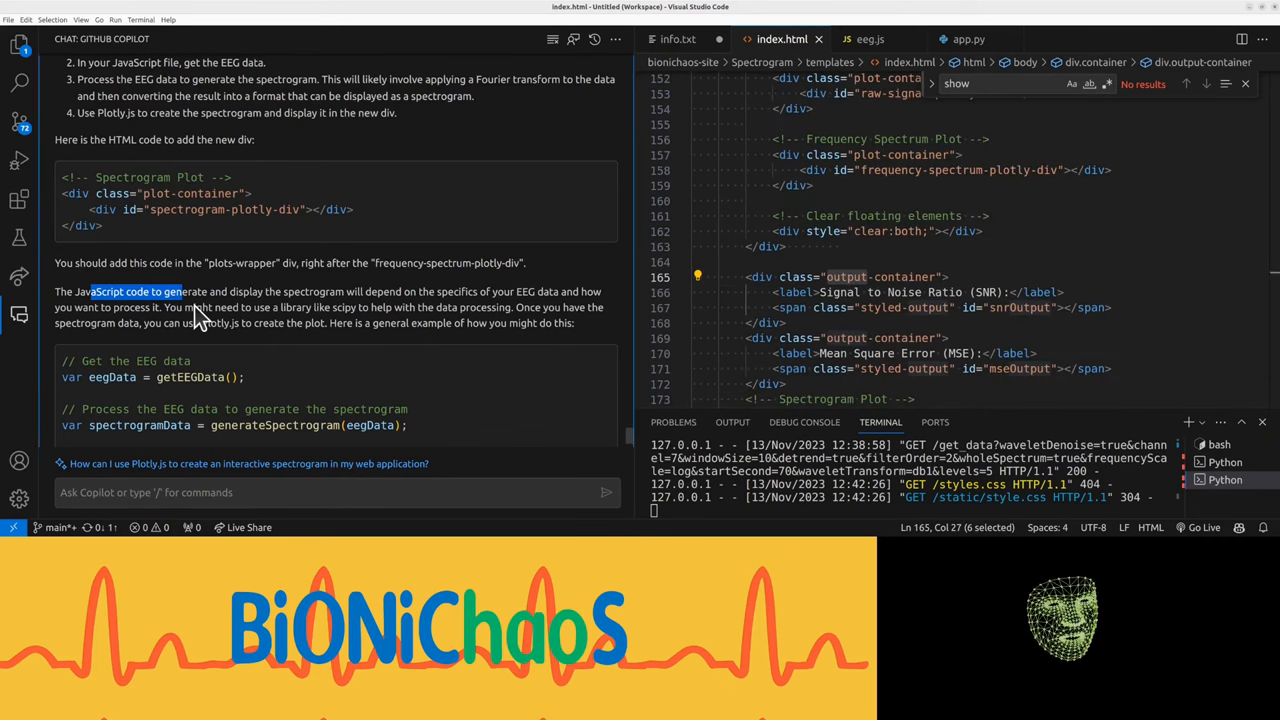
pyautogui.moveTo(350, 316)
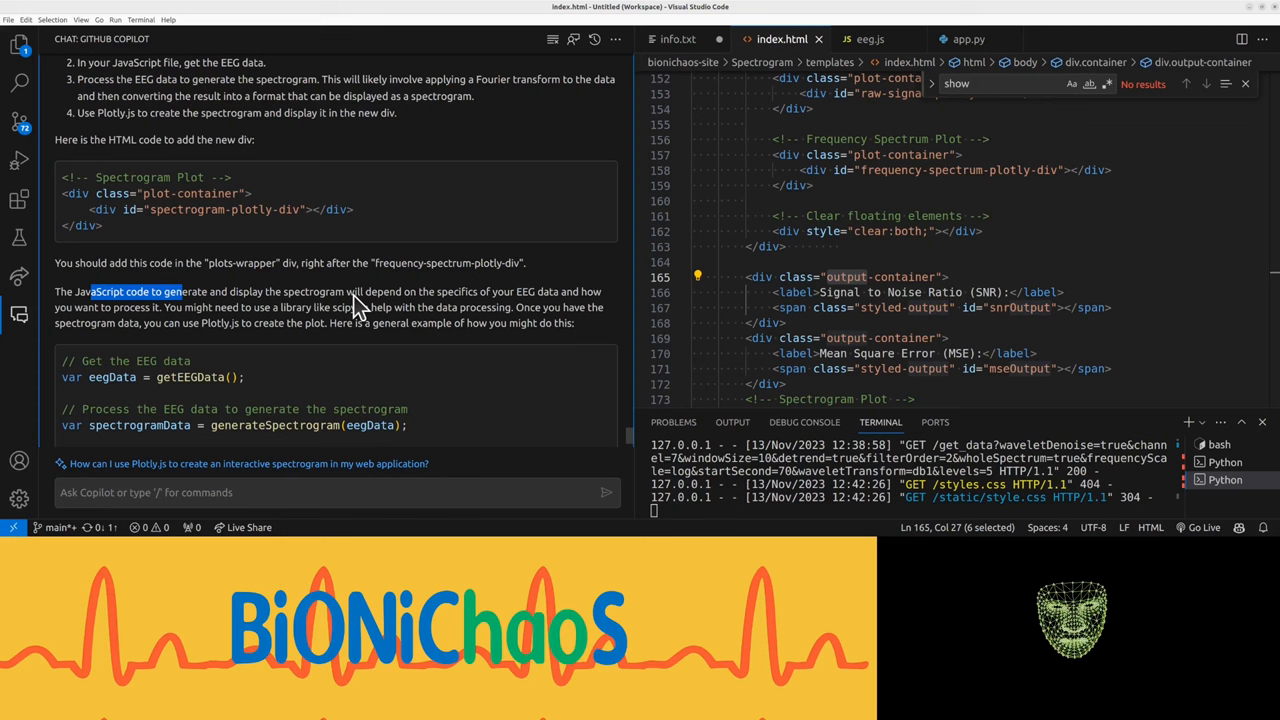
# Ask Copilot whether the Python code needs changing for the spectrogram route.
pyautogui.scroll(-3)
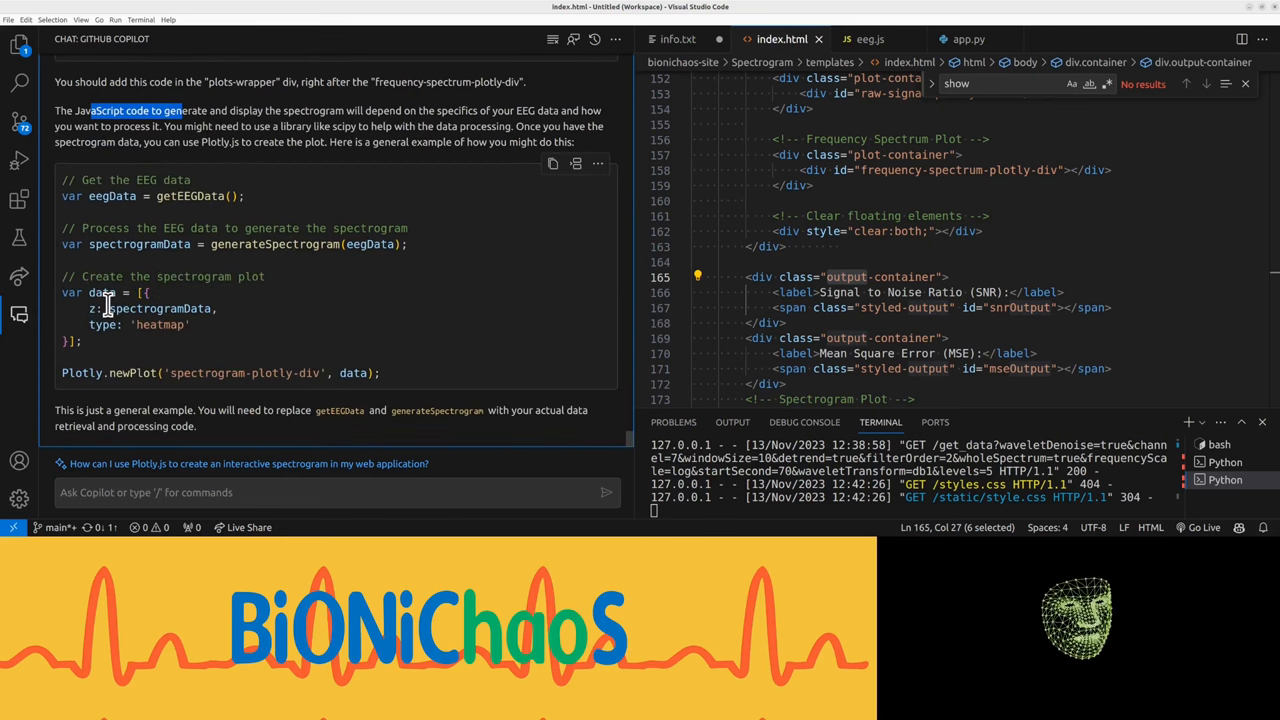
pyautogui.write('do')
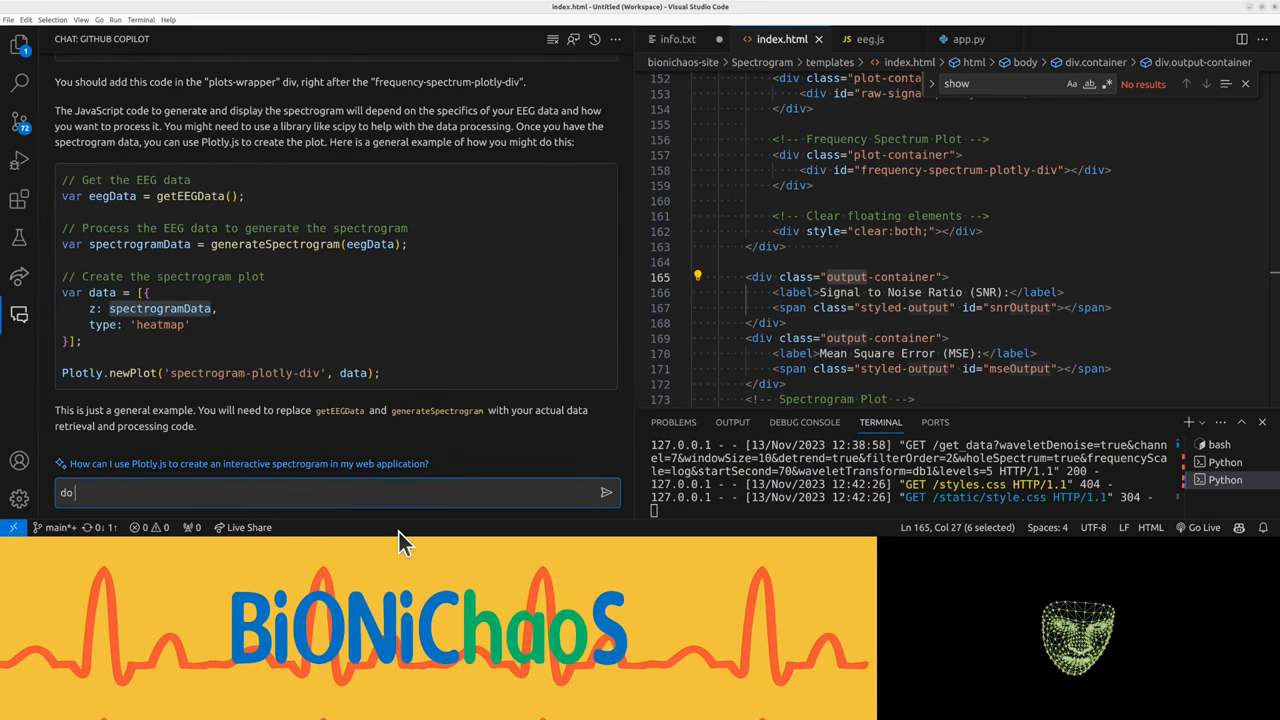
pyautogui.write('I need to cha')
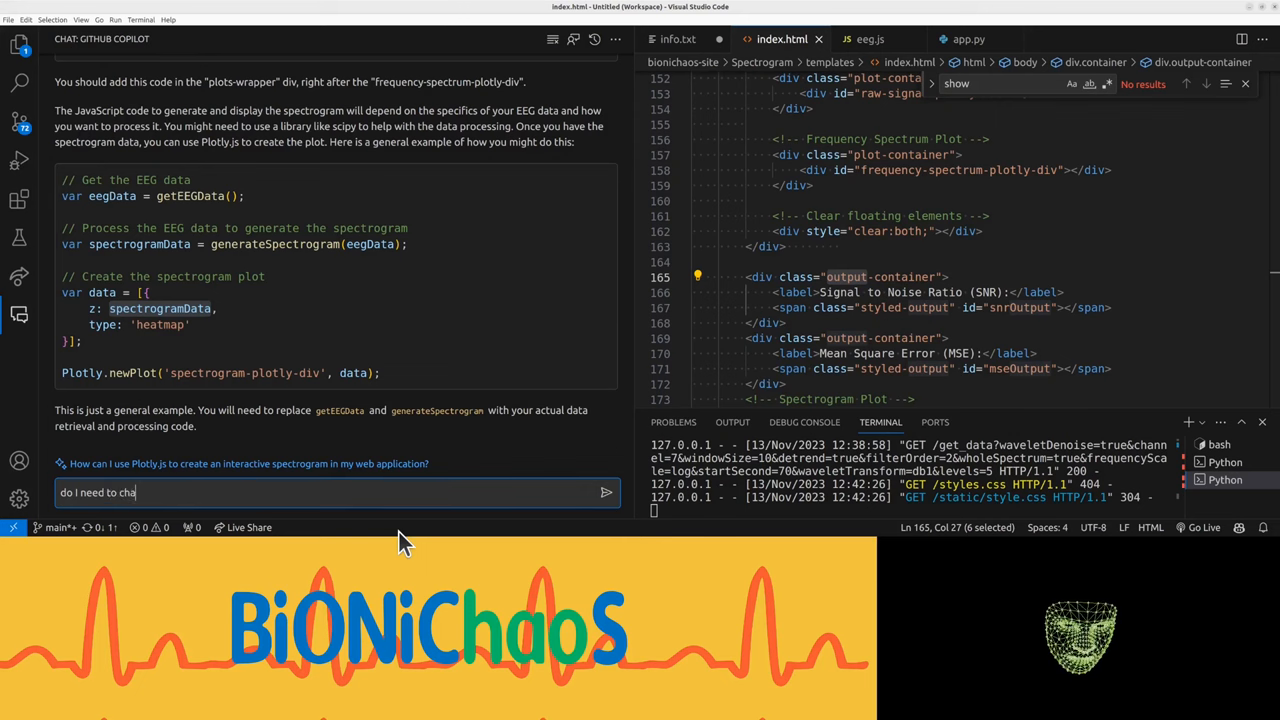
pyautogui.write('n')
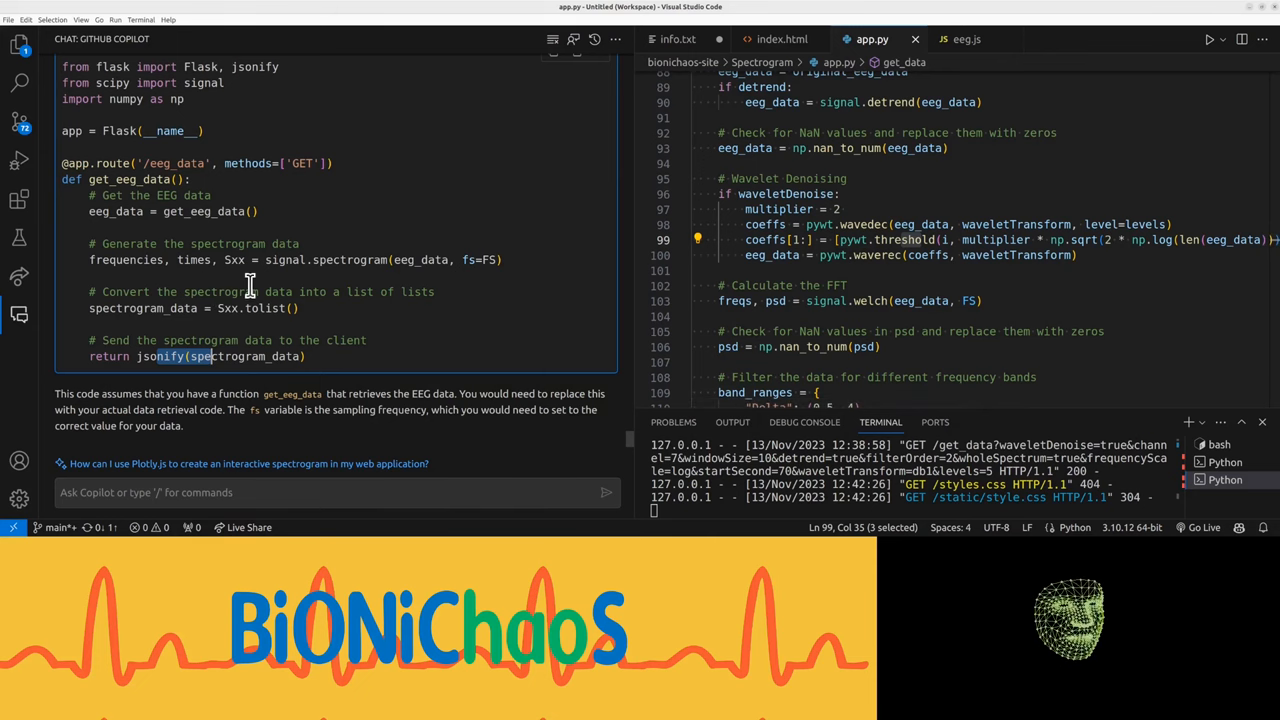
pyautogui.moveTo(384, 388)
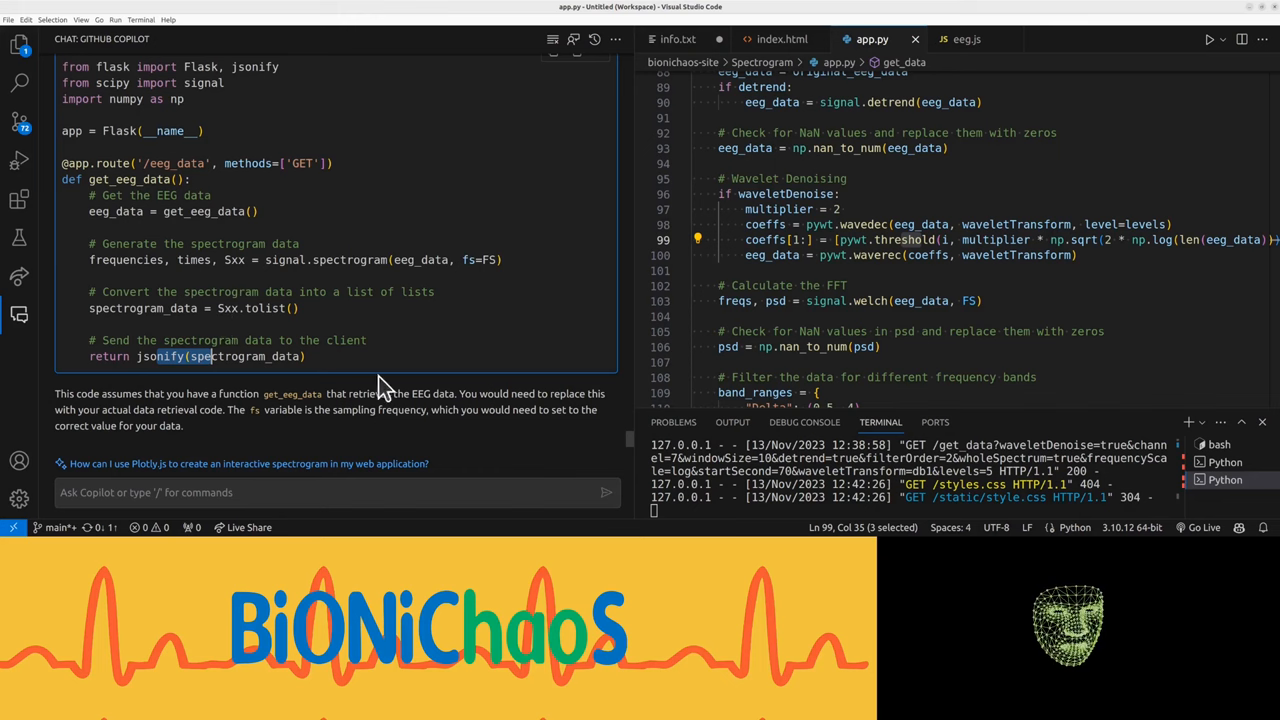
pyautogui.moveTo(290, 404)
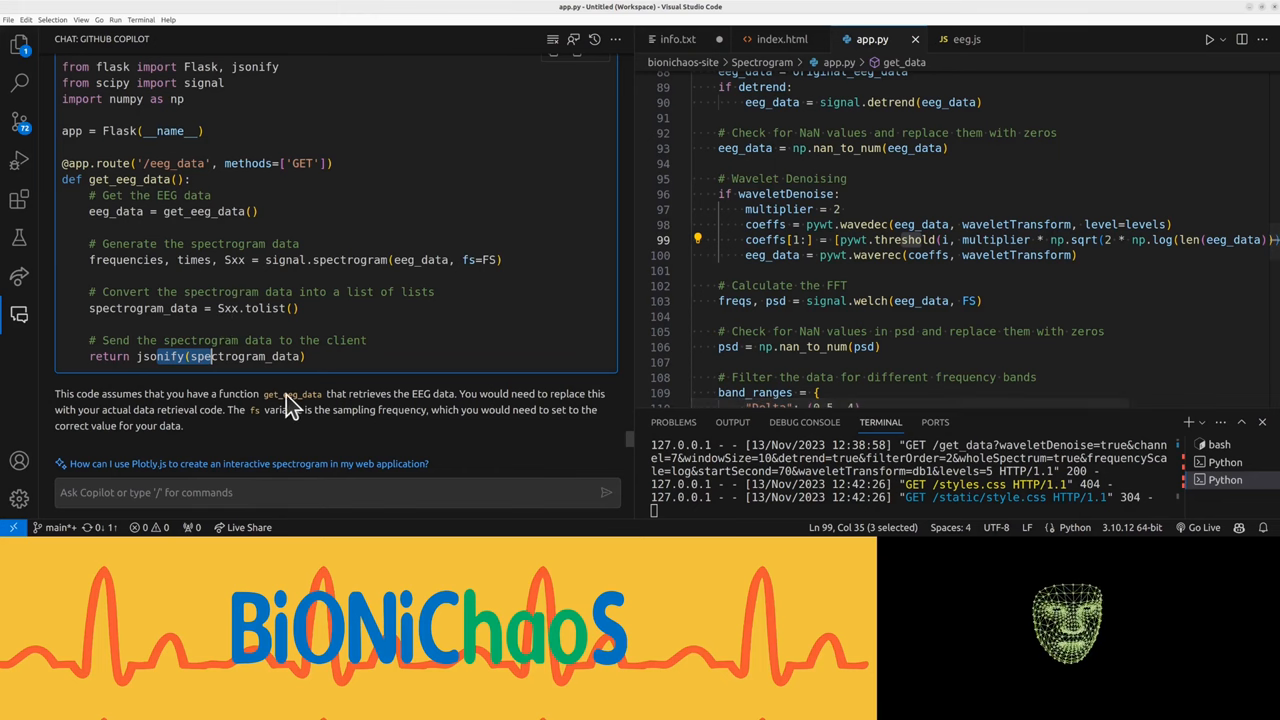
# Search app.py for get_eeg_data and scroll to the existing /get_data route.
pyautogui.press('Ctrl+f')
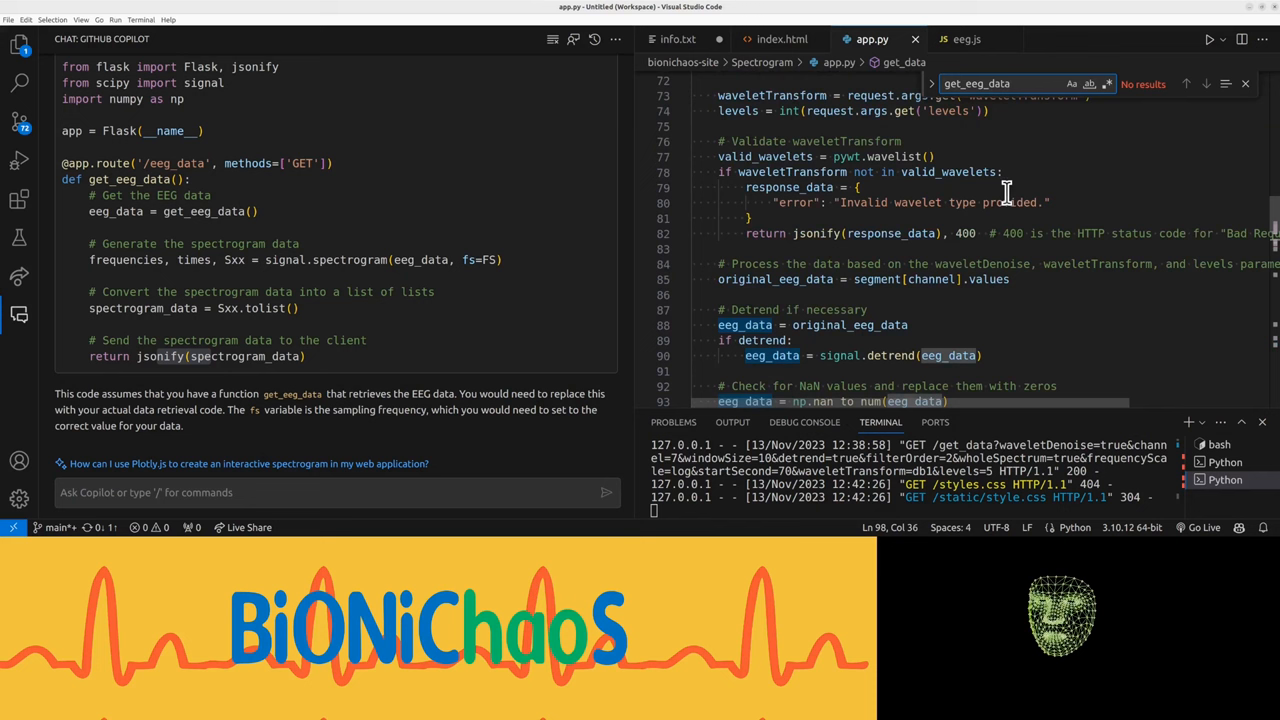
pyautogui.scroll(3)
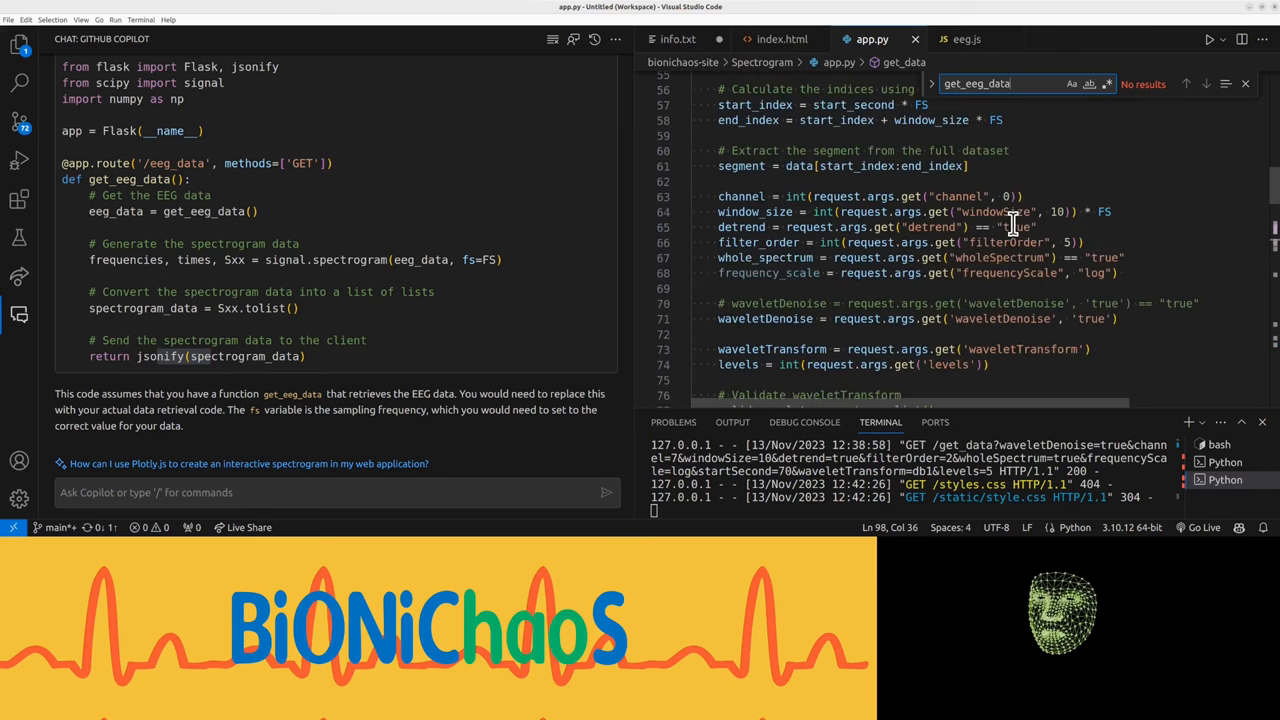
pyautogui.scroll(3)
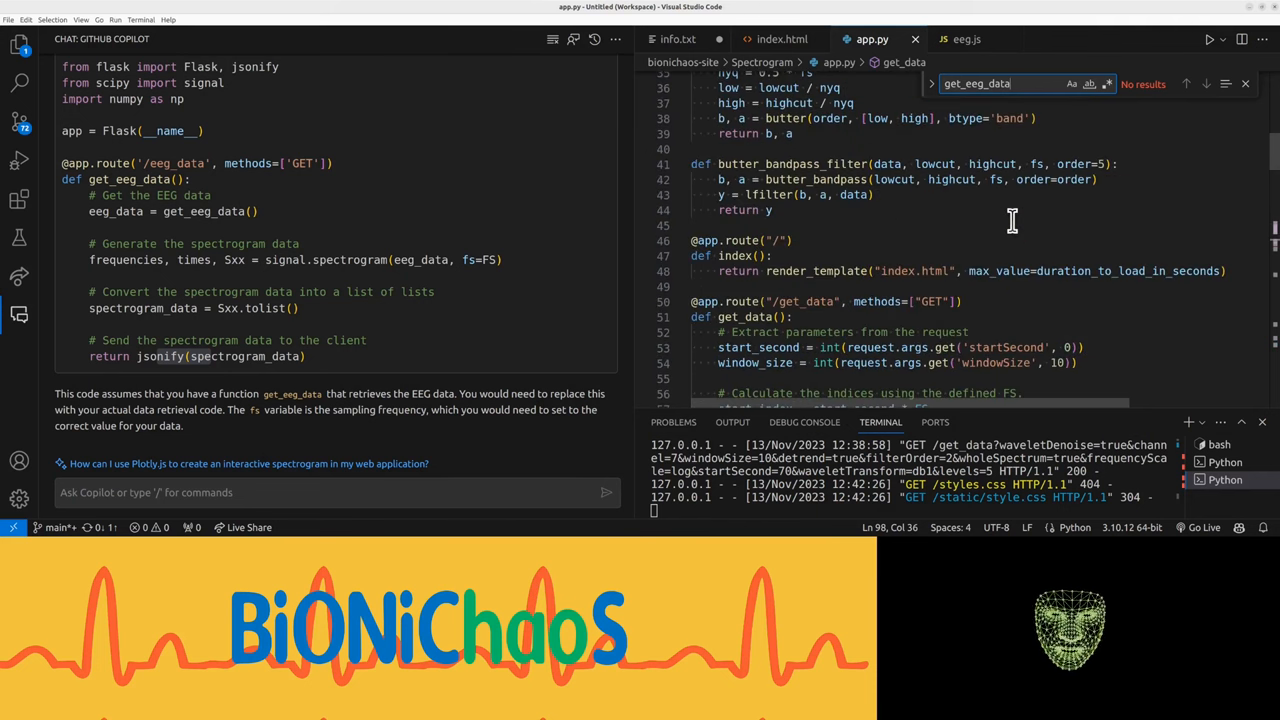
pyautogui.write('We have @app.route("/get_data", methods=["GET"])')
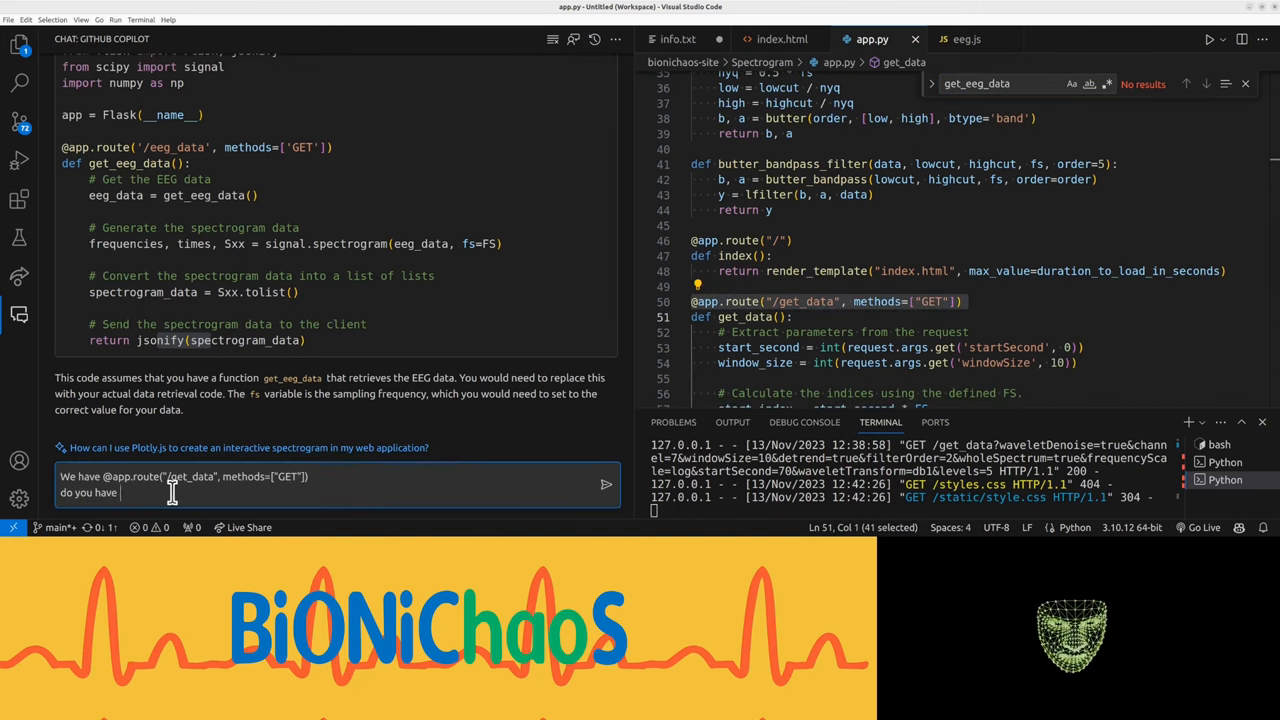
pyautogui.write('access')
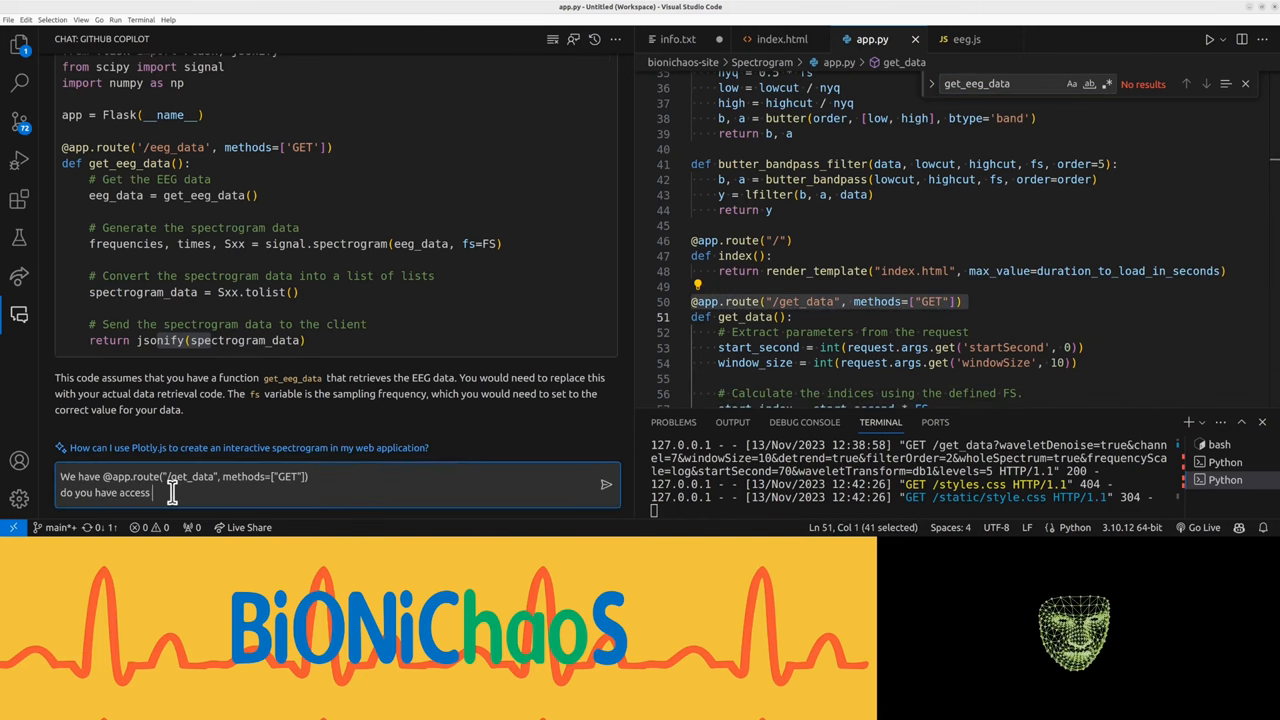
pyautogui.write('to the code')
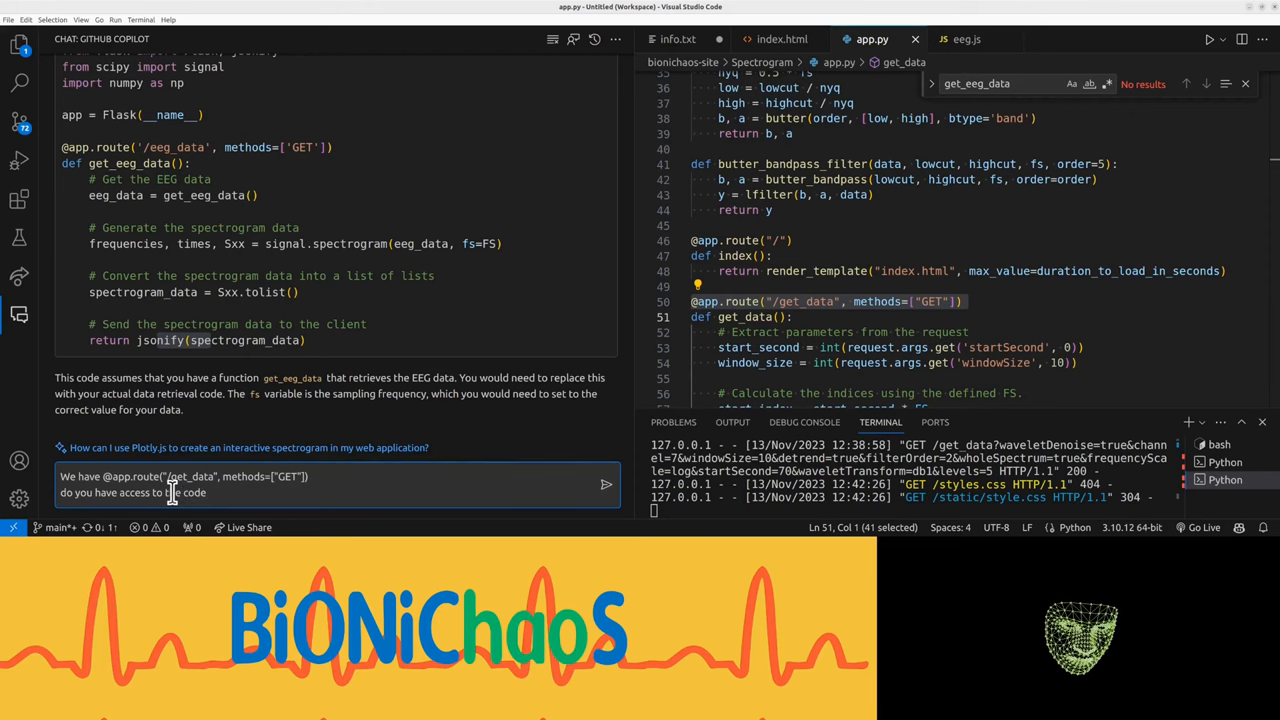
pyautogui.write('in open tab')
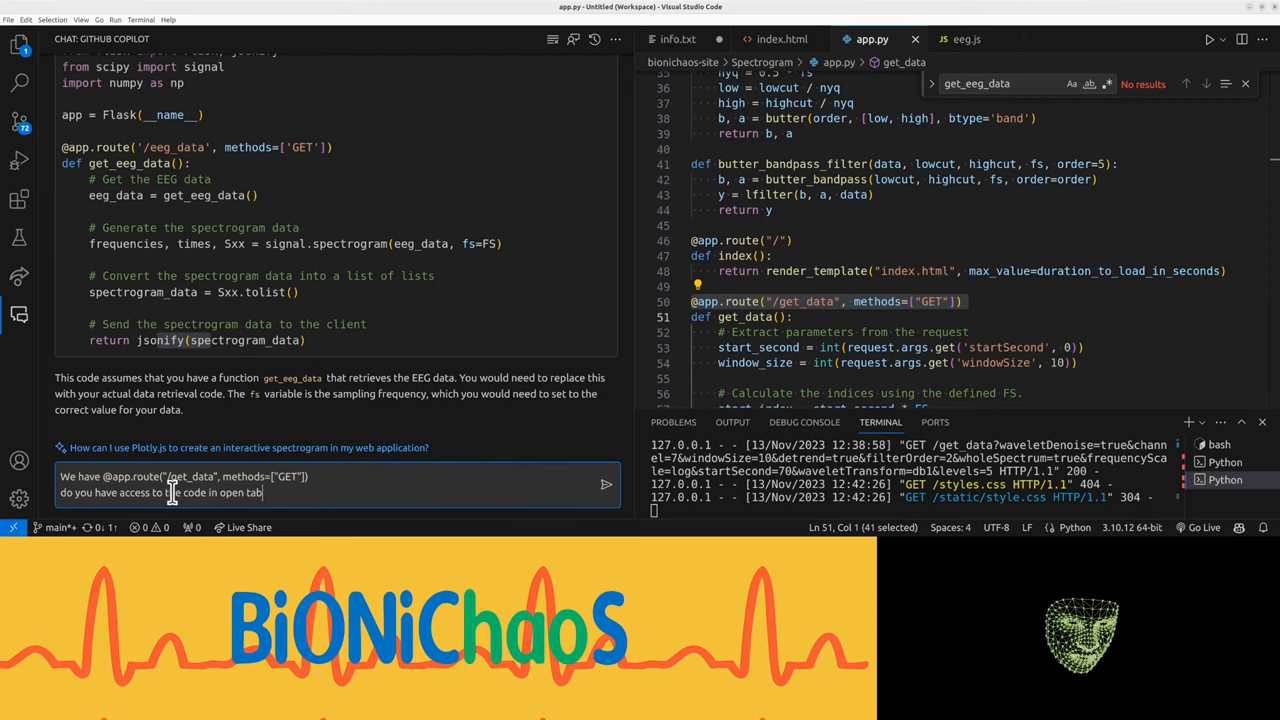
pyautogui.click(606, 484)
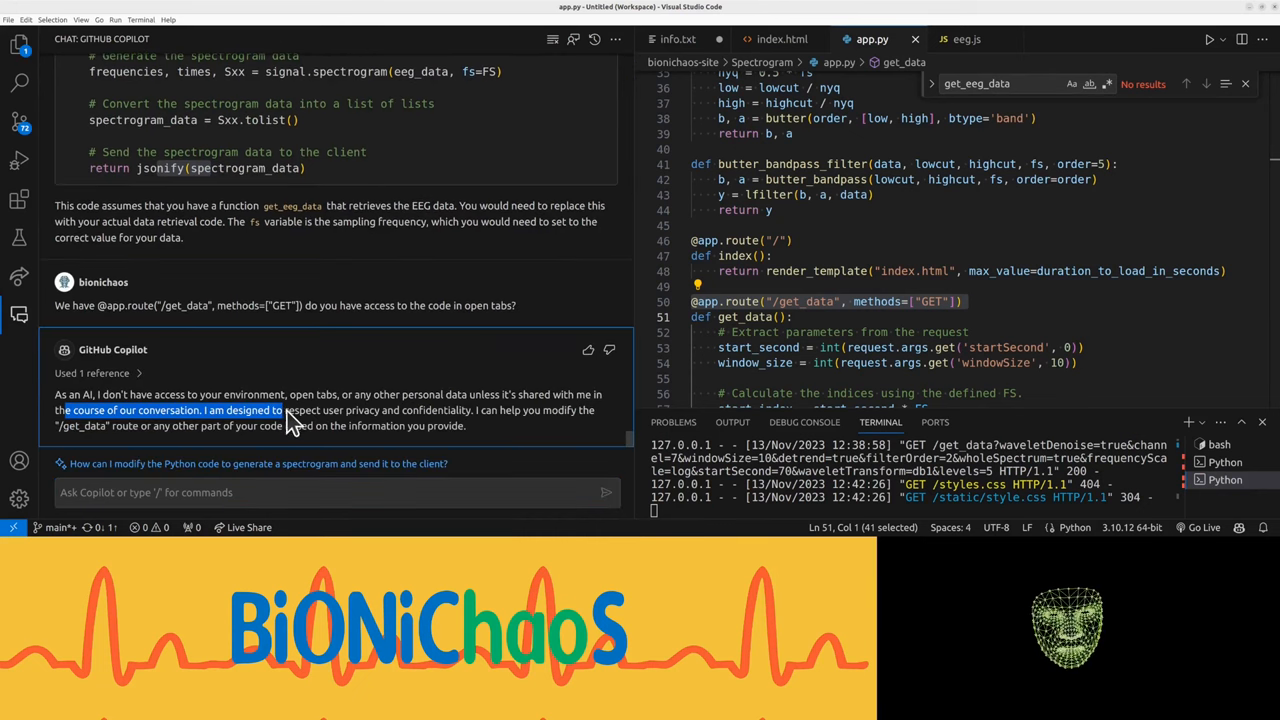
# Ask Copilot how to share all open tabs and send the question.
pyautogui.write('how')
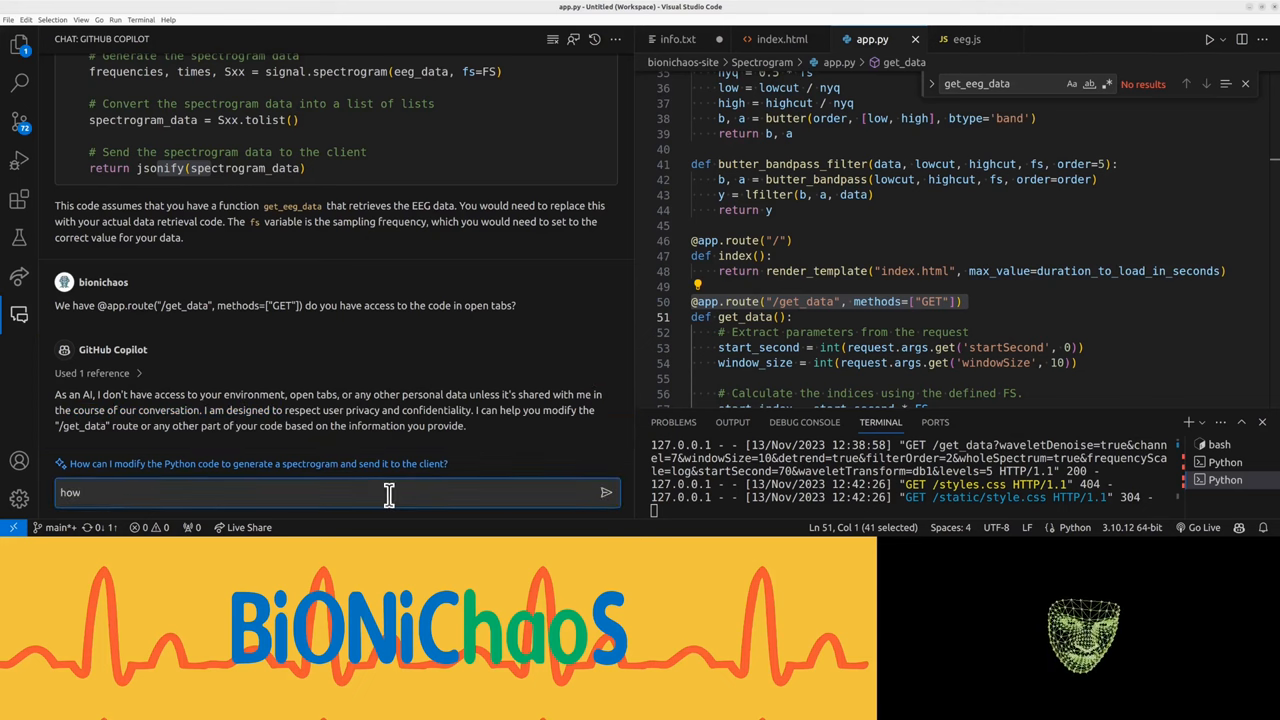
pyautogui.write('do I share')
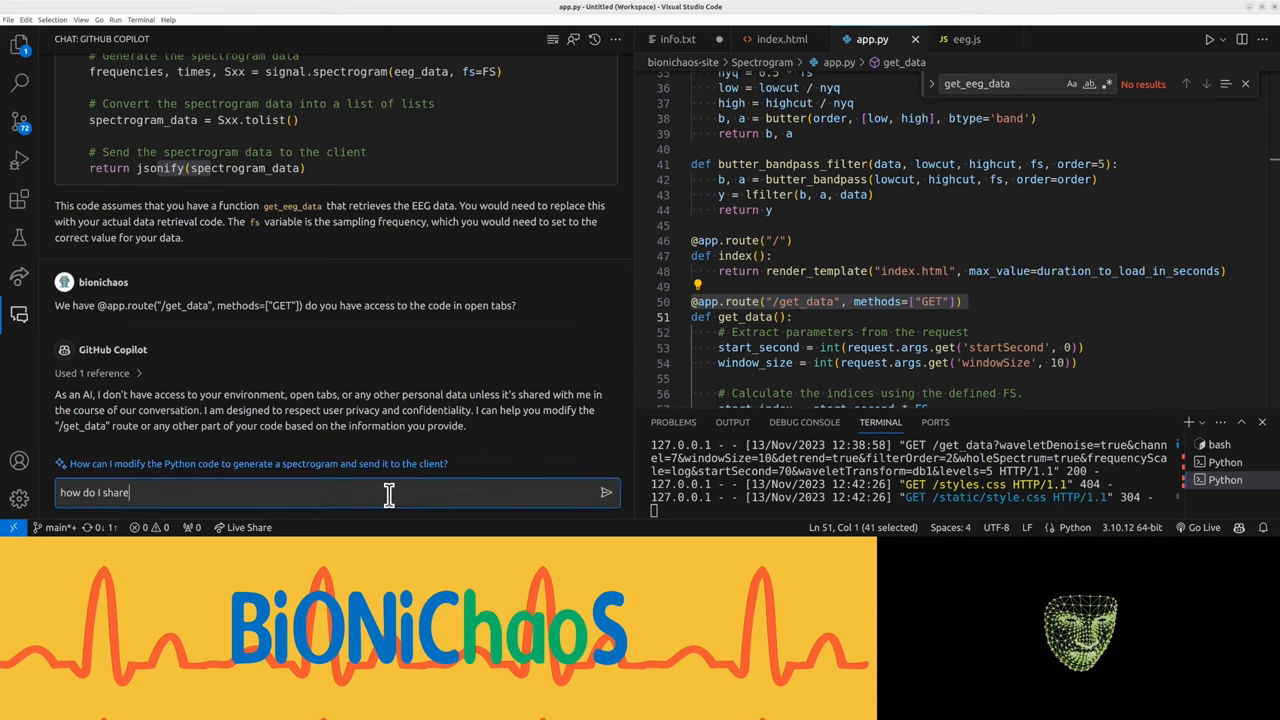
pyautogui.write('all open tabs with y')
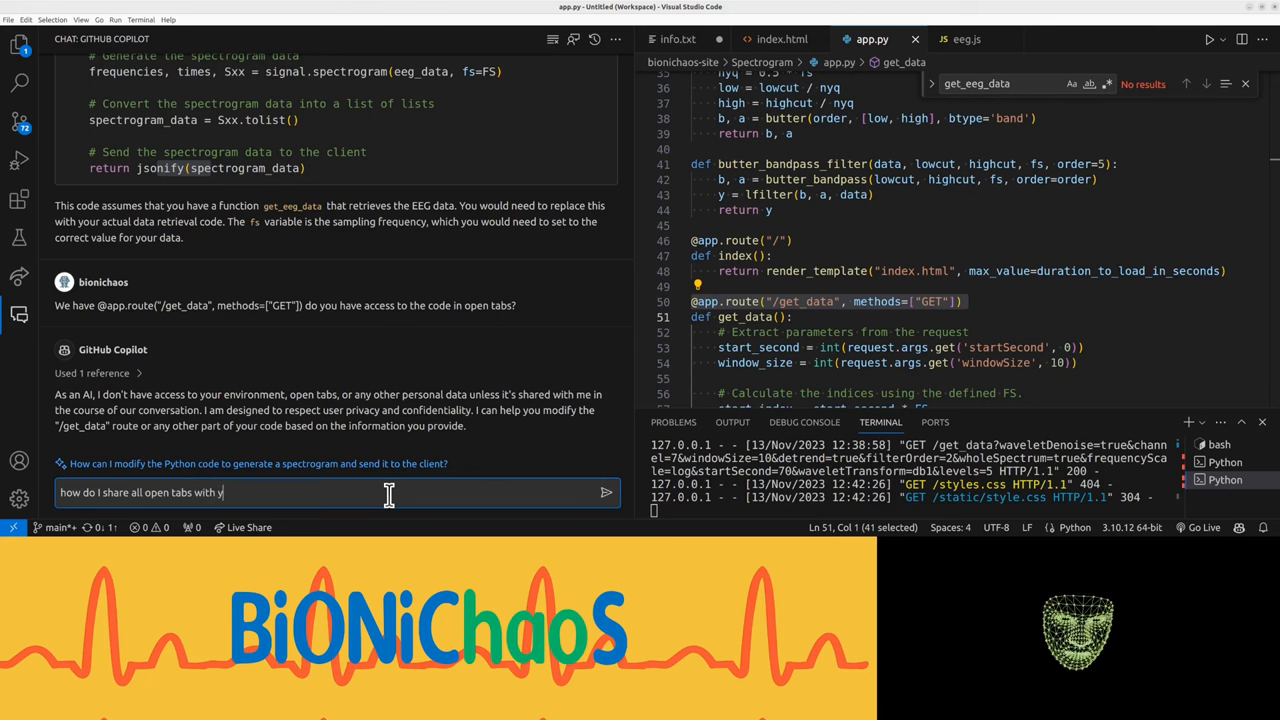
pyautogui.click(606, 492)
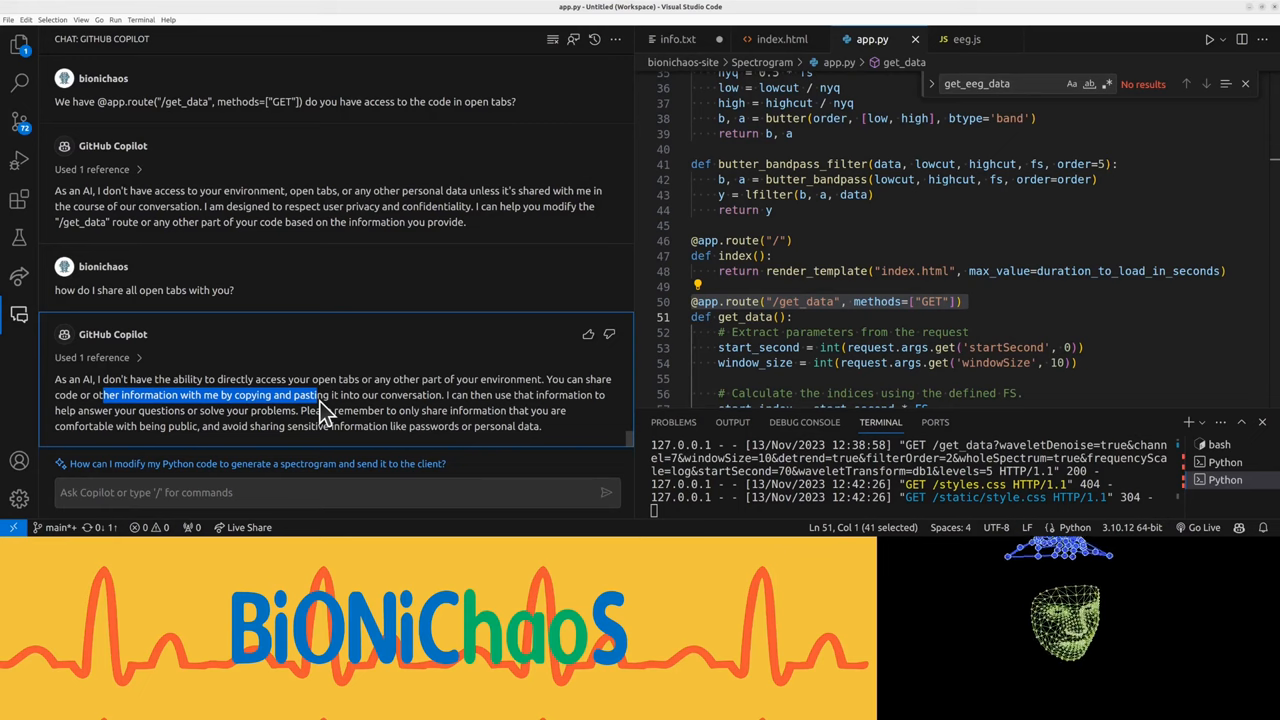
pyautogui.moveTo(320, 478)
pyautogui.write('# f')
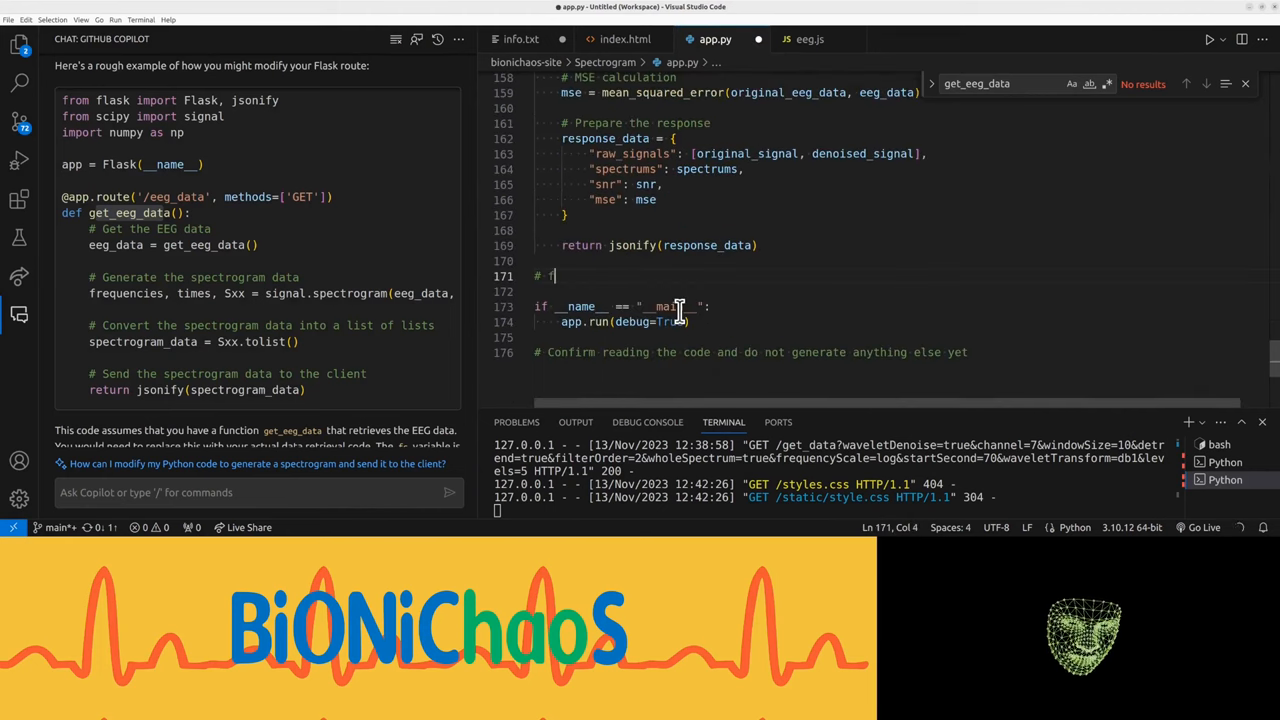
# Comment the new route as a function to generate a spectrogram, reviewing the get_data body.
pyautogui.write('unction to calculate the SNR')
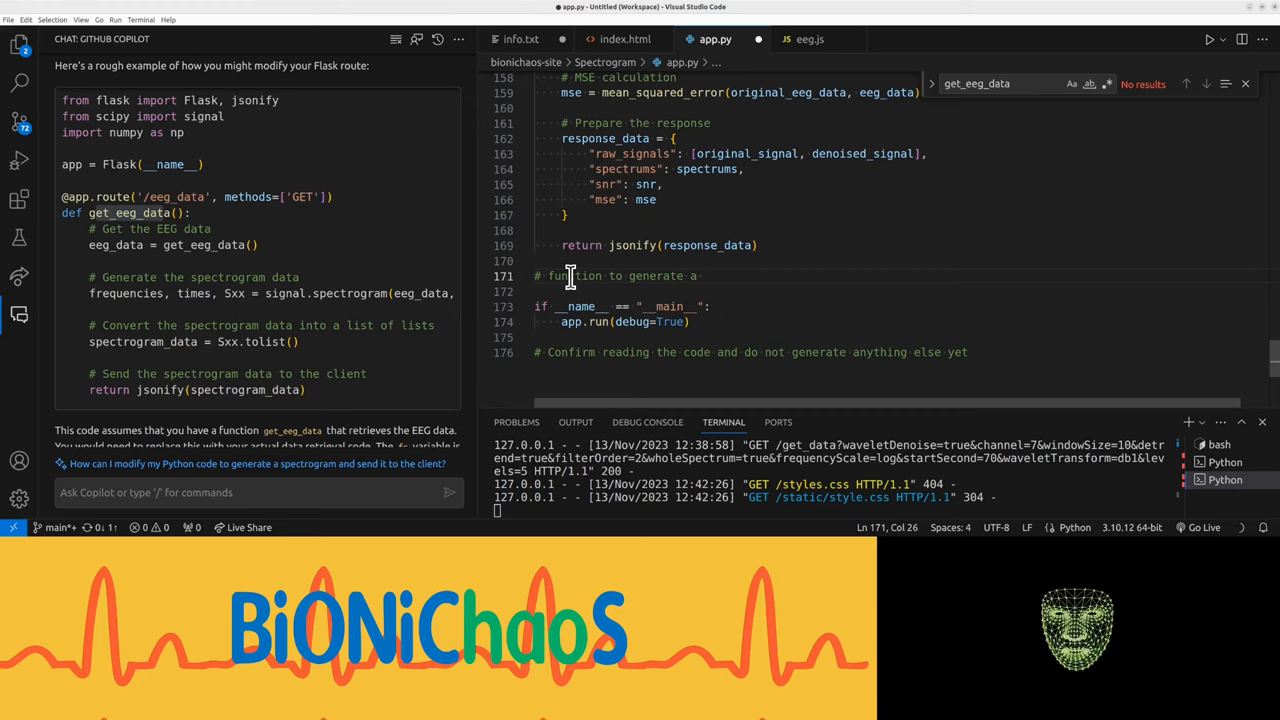
pyautogui.write('spectrogram')
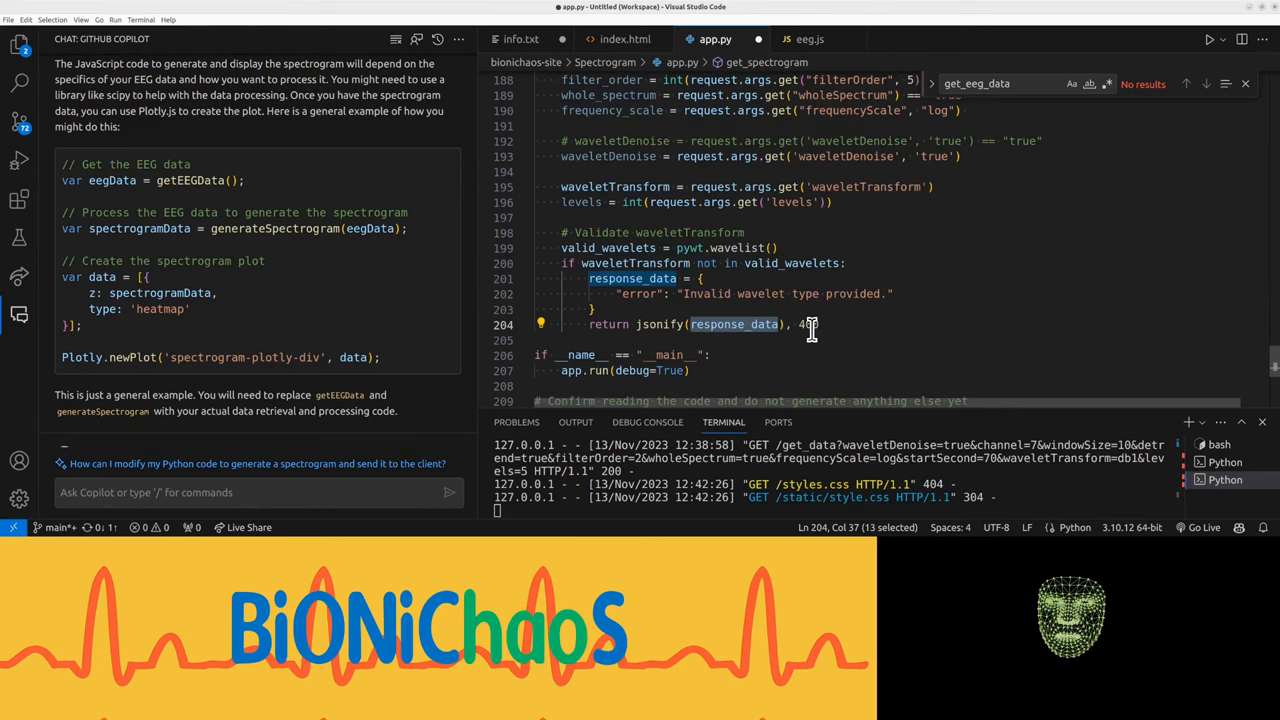
pyautogui.moveTo(678, 278)
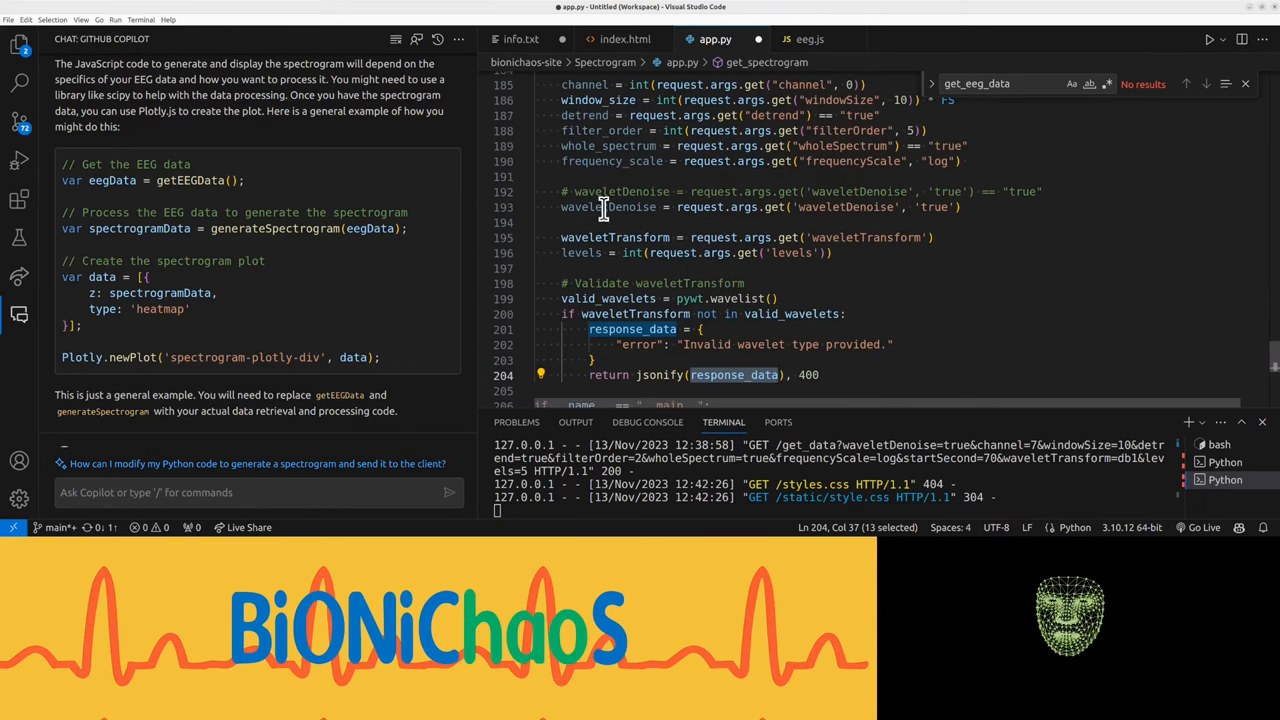
pyautogui.scroll(3)
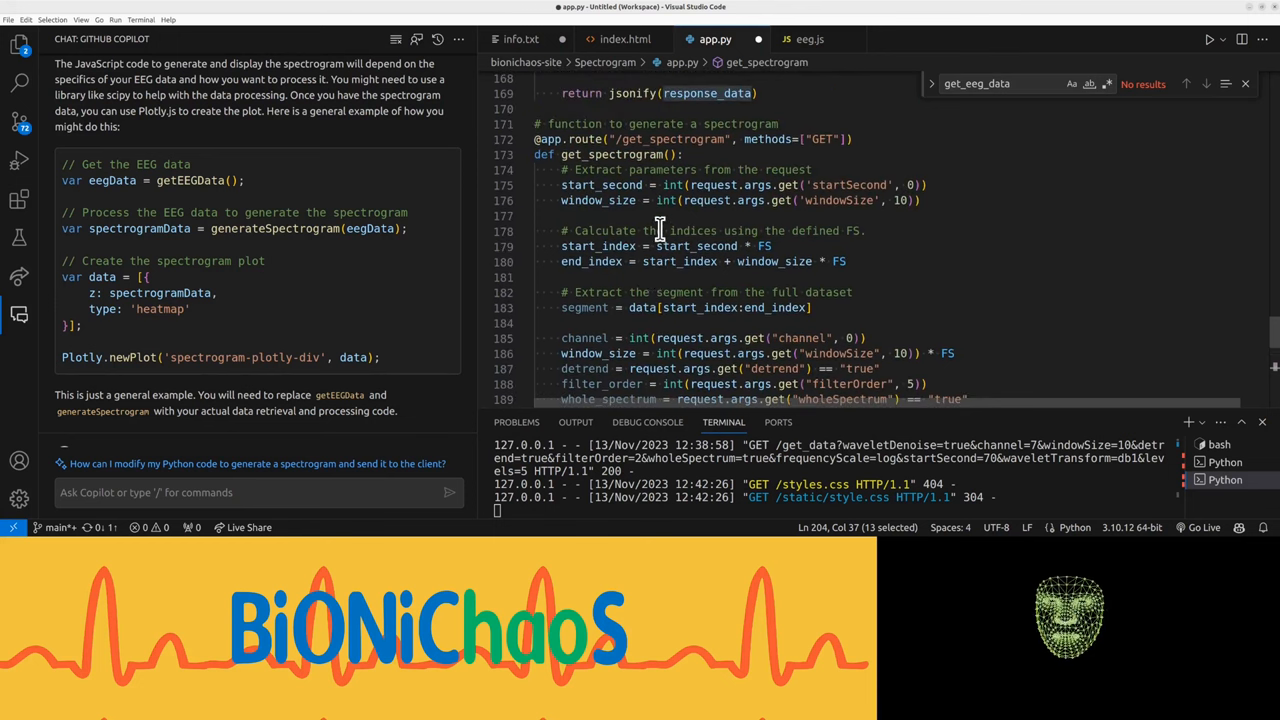
pyautogui.scroll(-3)
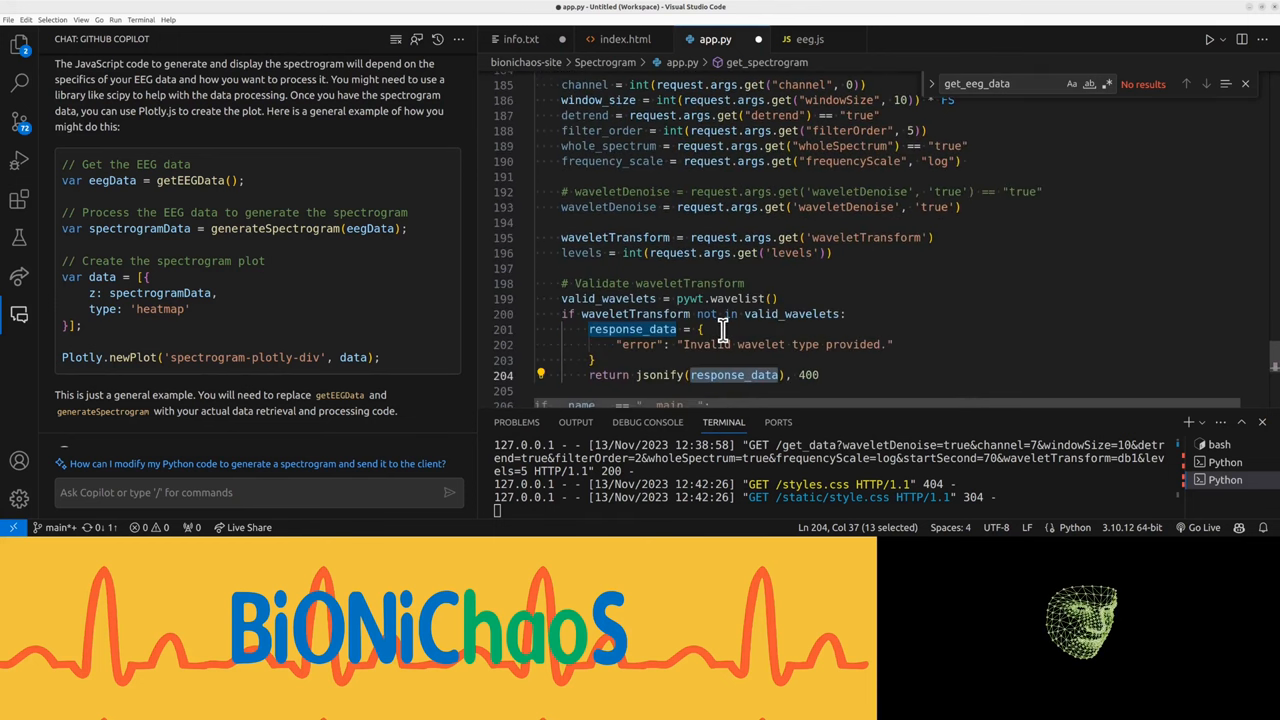
pyautogui.scroll(3)
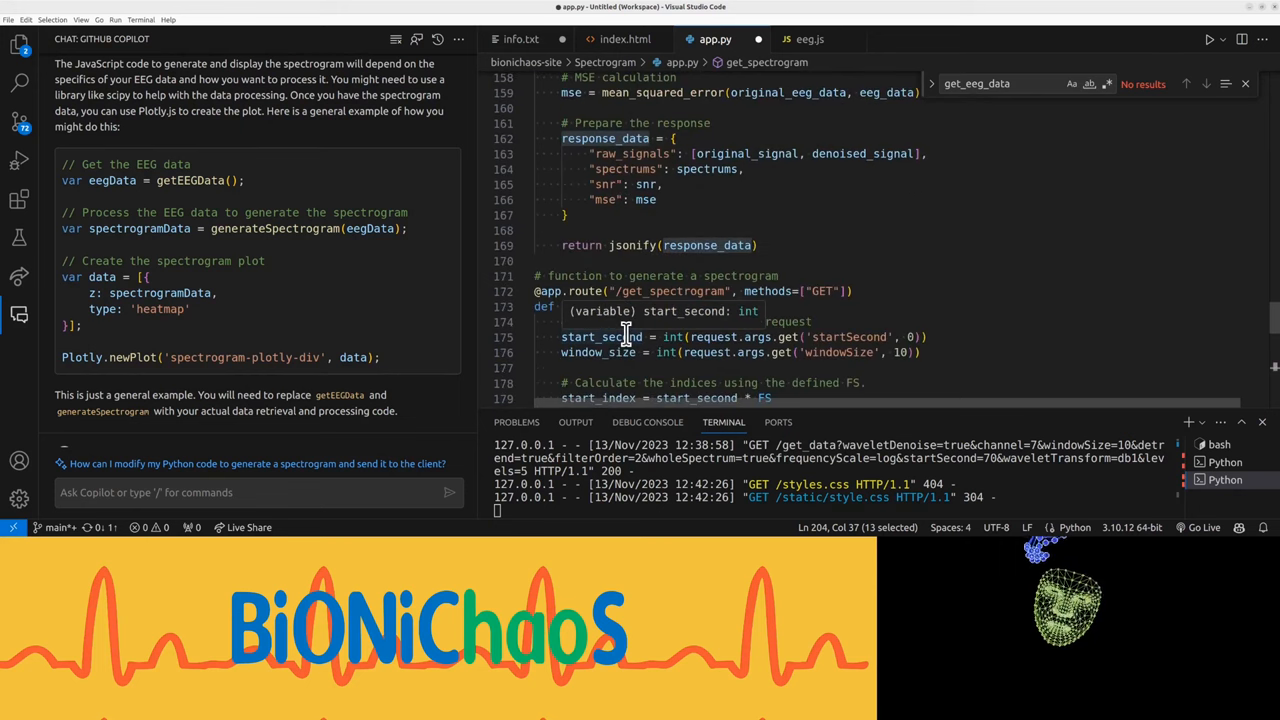